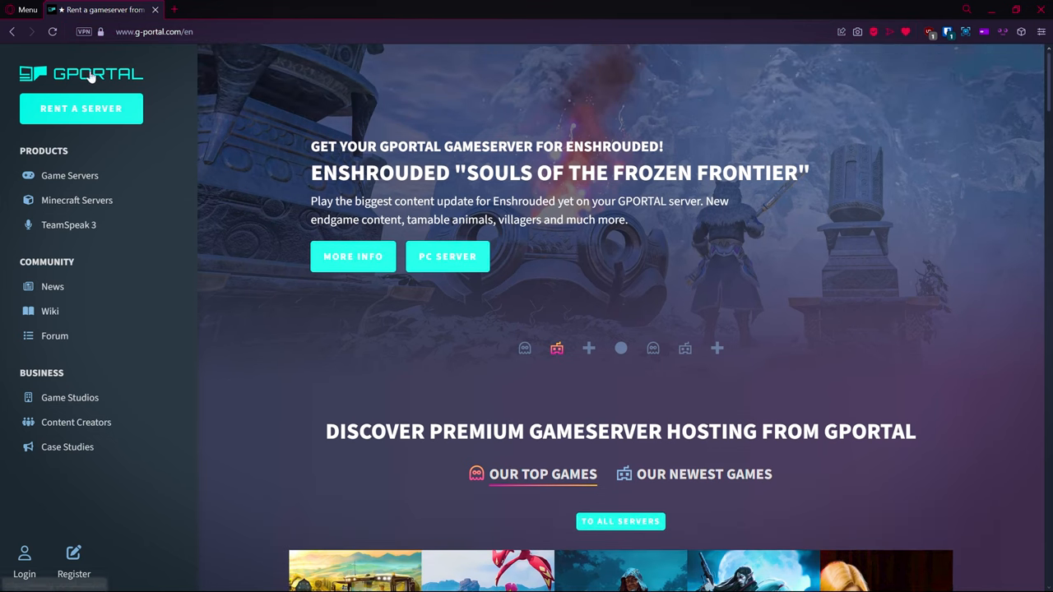
mouse_move(527, 262)
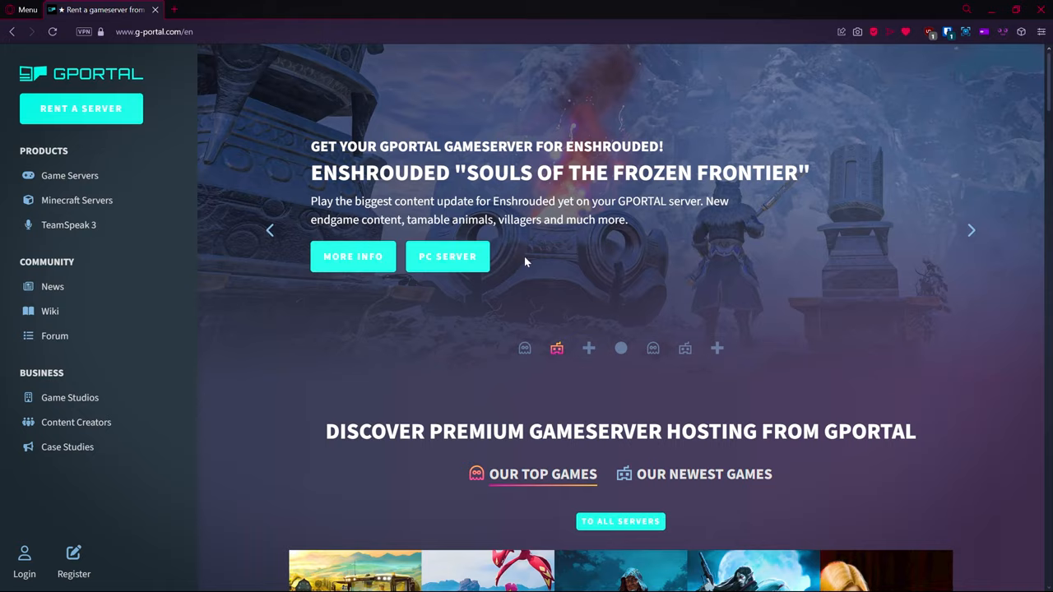
Step: Scroll the G-Portal home page down to the 'Our Top Games' carousel showing Enshrouded
scroll("down", 3)
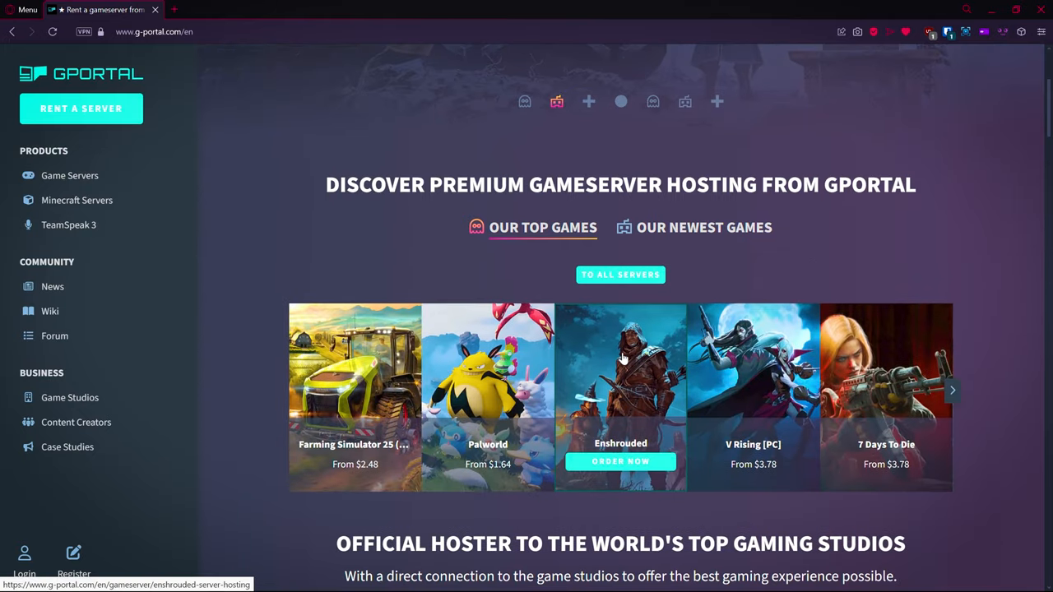
Step: Open the Enshrouded hosting offer and highlight the 30 Days 10 Slots plan title
left_click(620, 370)
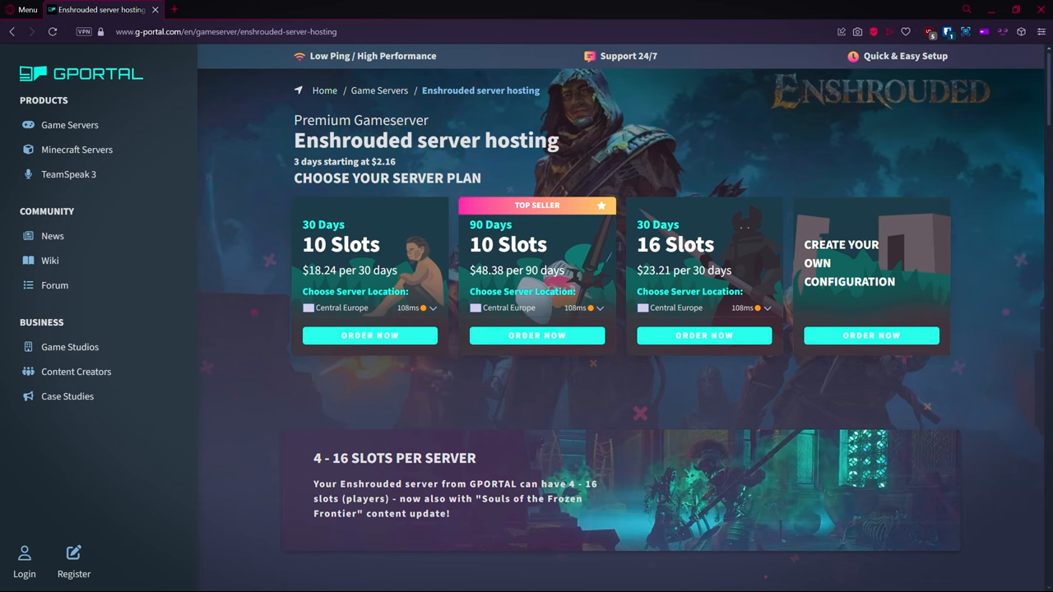
mouse_move(855, 249)
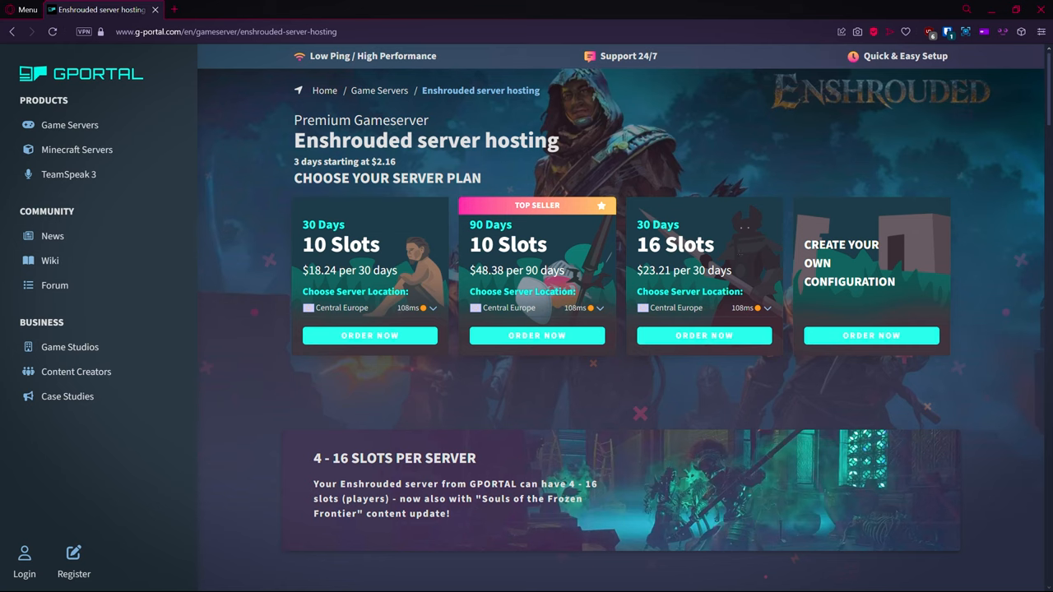
mouse_move(722, 246)
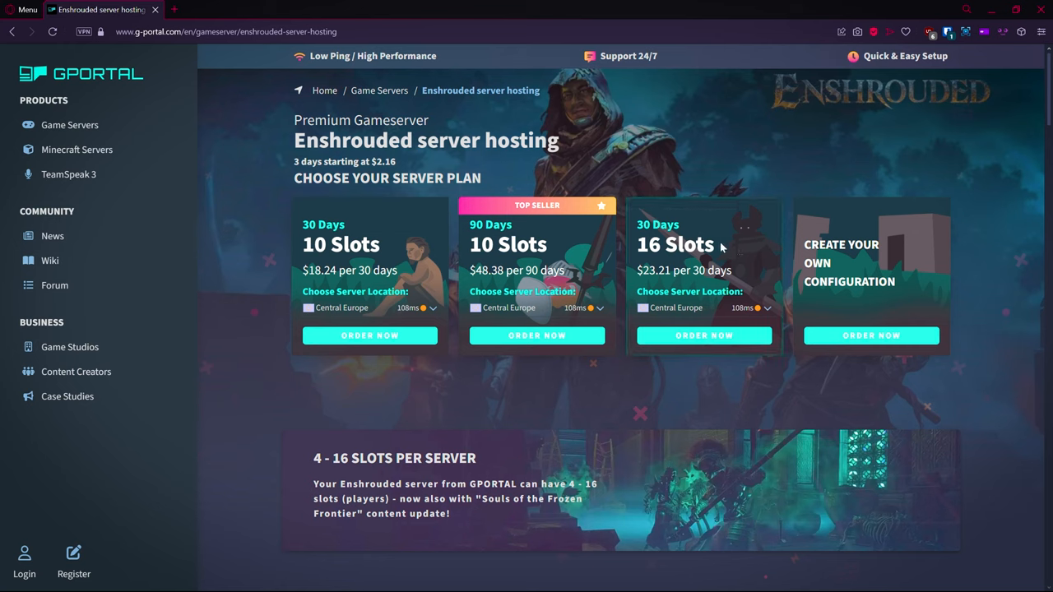
double_click(674, 243)
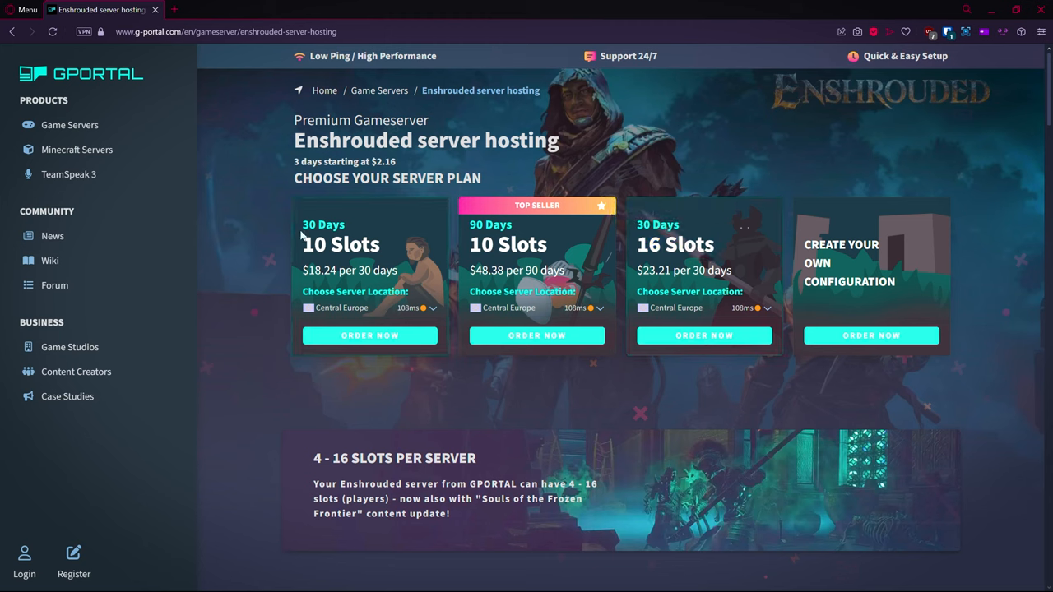
mouse_move(452, 257)
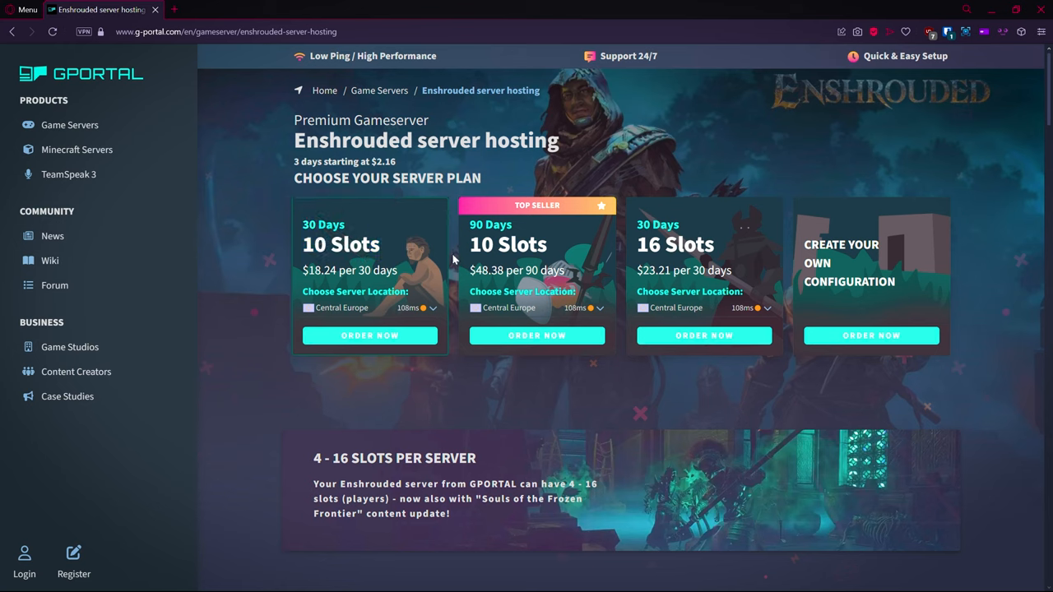
mouse_move(457, 239)
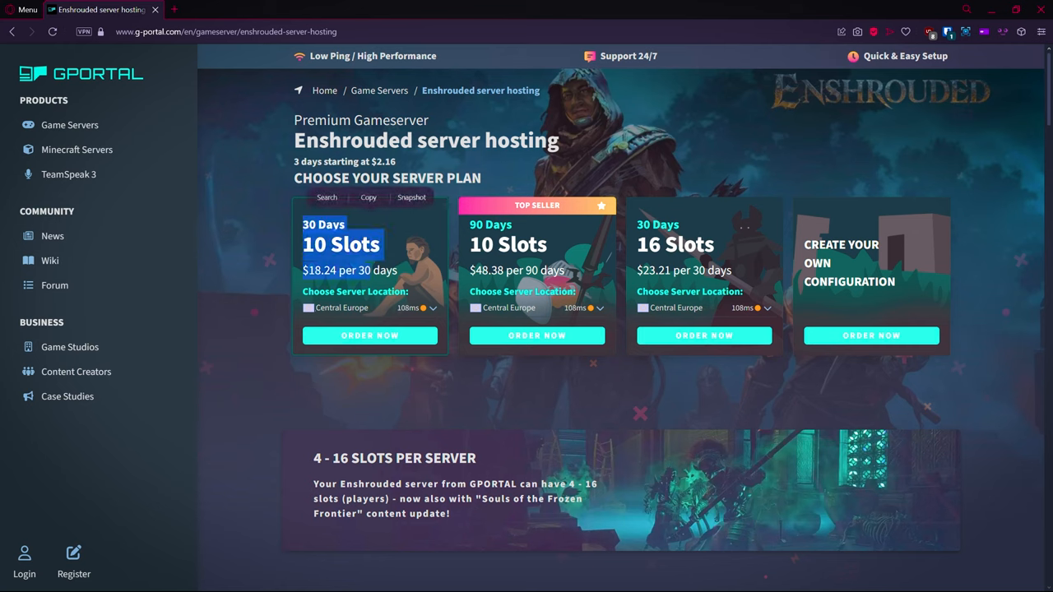
Step: Choose USA (Washington, D.C.) as the 30-day plan's server location, updating its price to $21.30
left_click(430, 307)
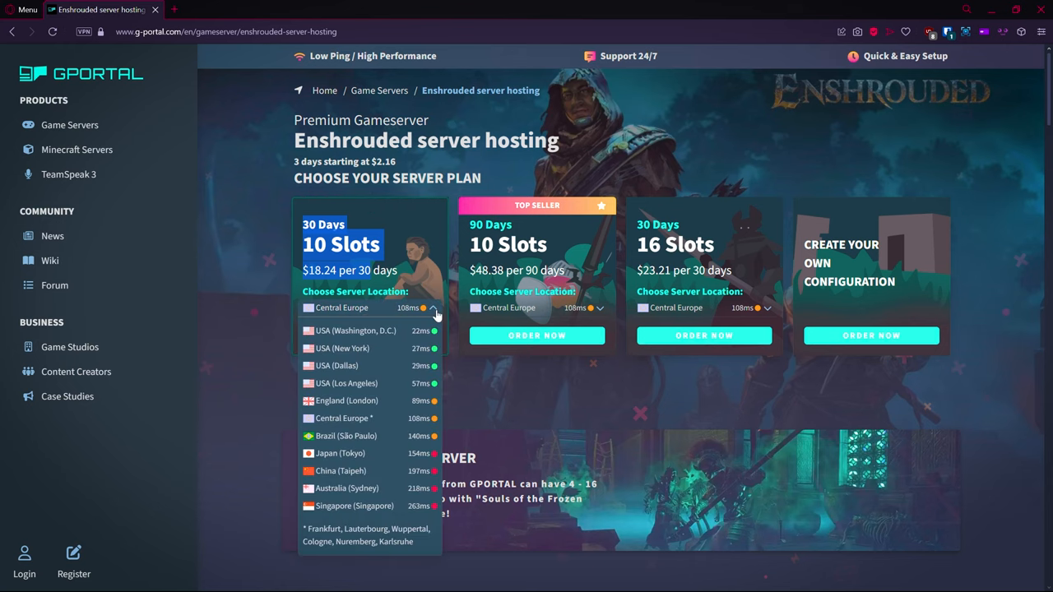
mouse_move(434, 370)
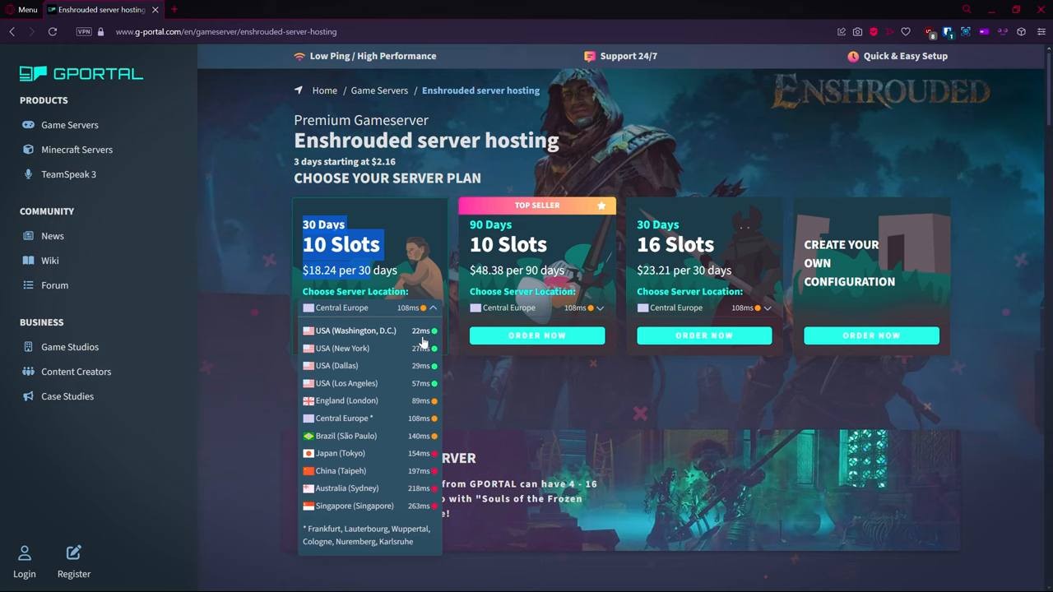
mouse_move(349, 340)
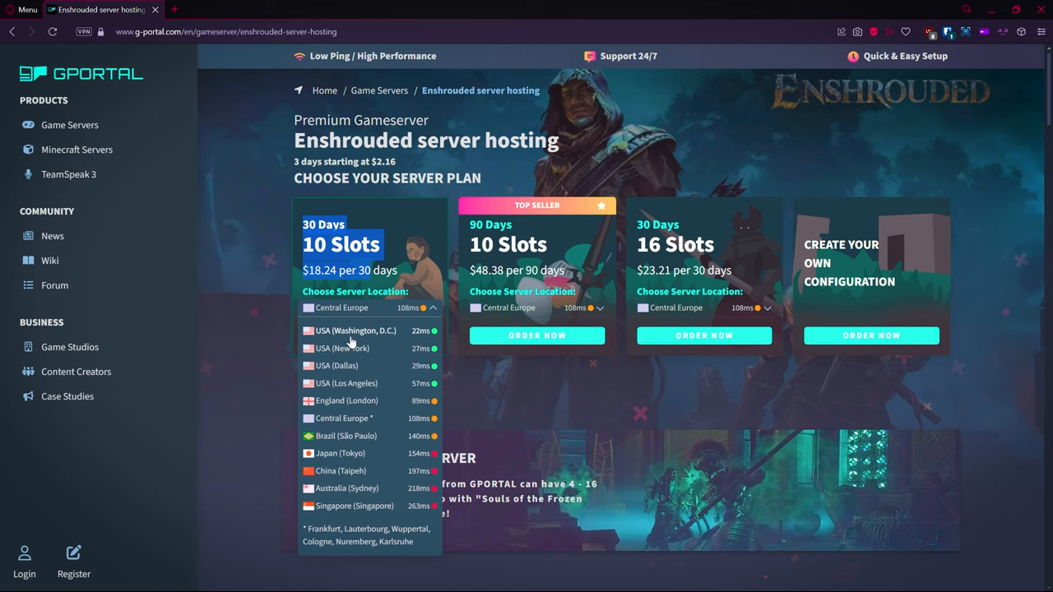
mouse_move(354, 341)
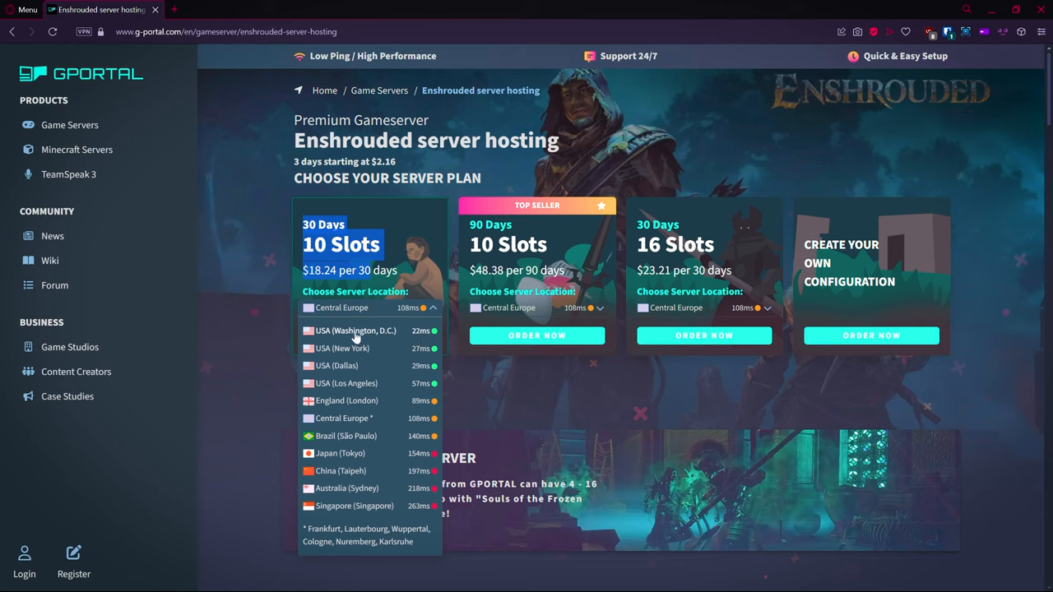
mouse_move(385, 340)
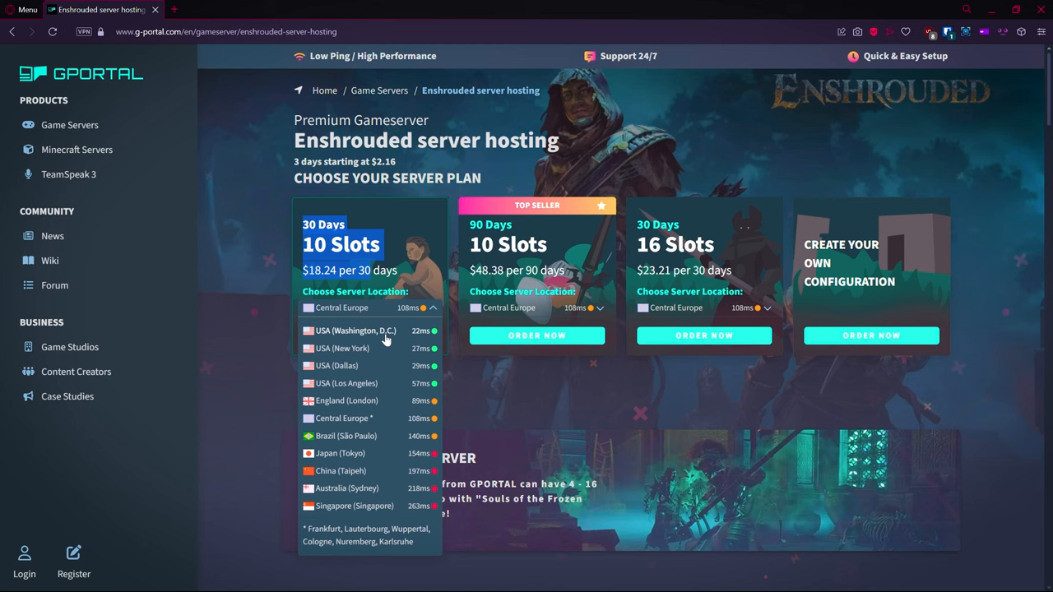
left_click(355, 331)
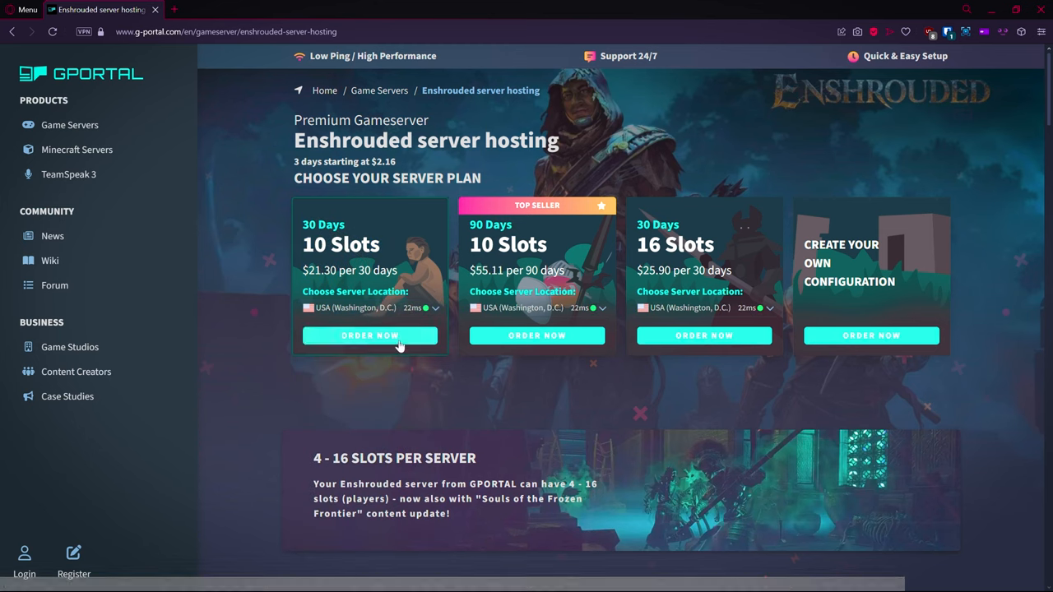
Step: Order the 30 Days 10 Slots plan, reaching the login and registration step
left_click(368, 335)
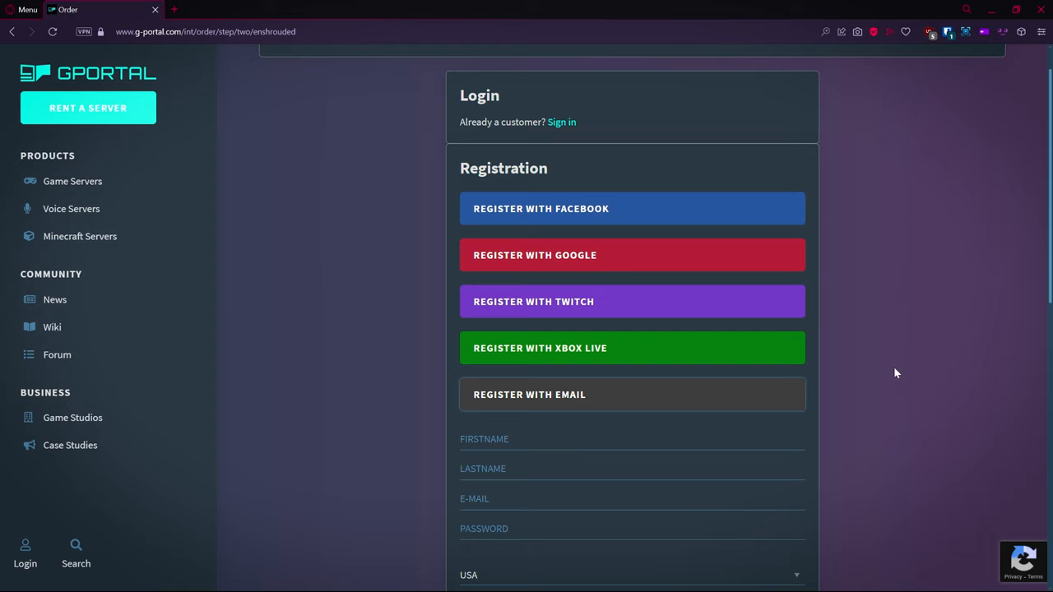
mouse_move(904, 187)
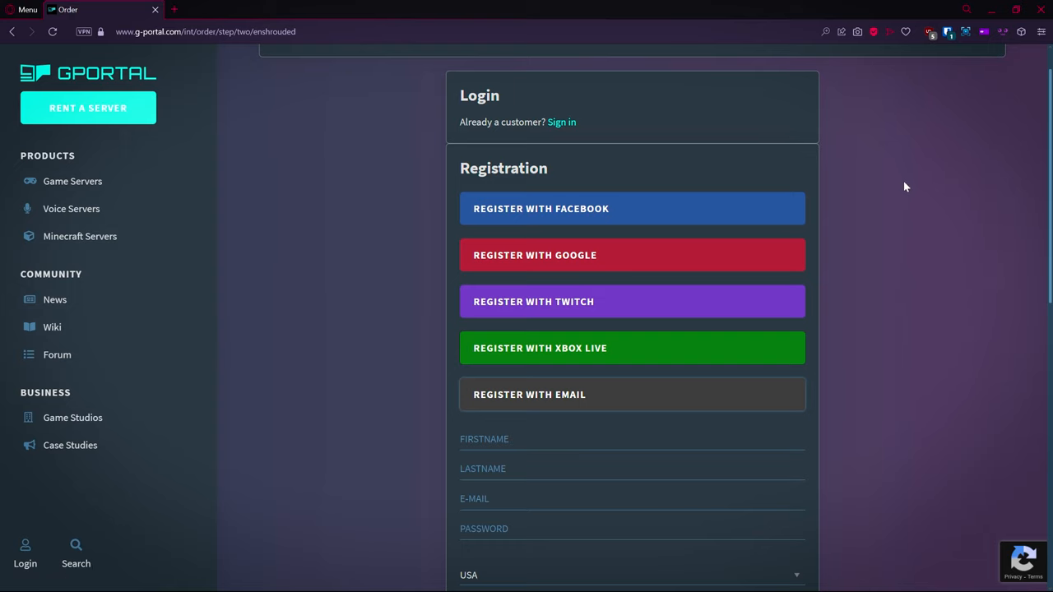
mouse_move(867, 243)
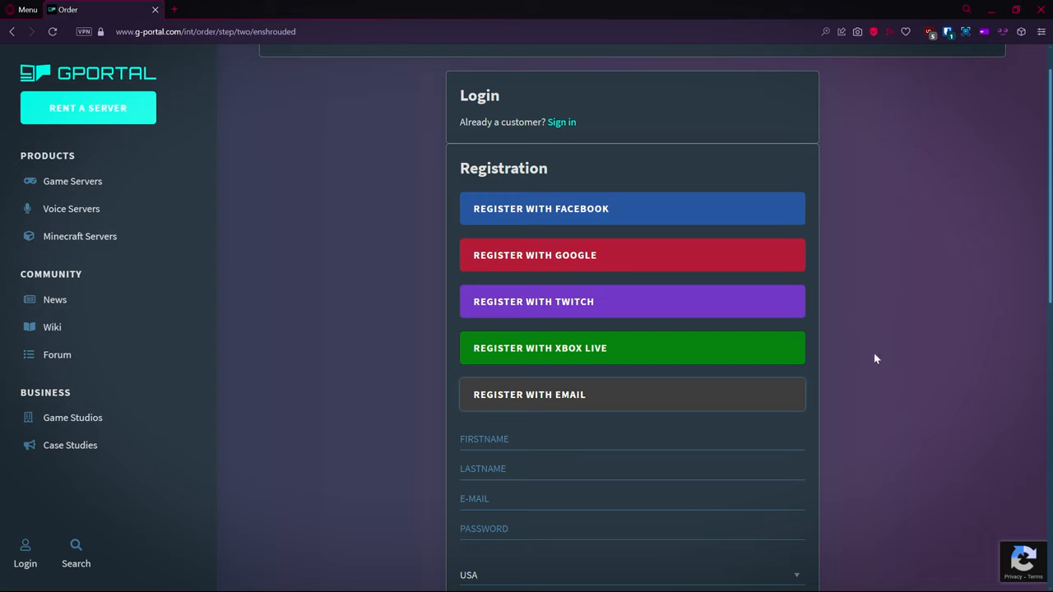
mouse_move(934, 369)
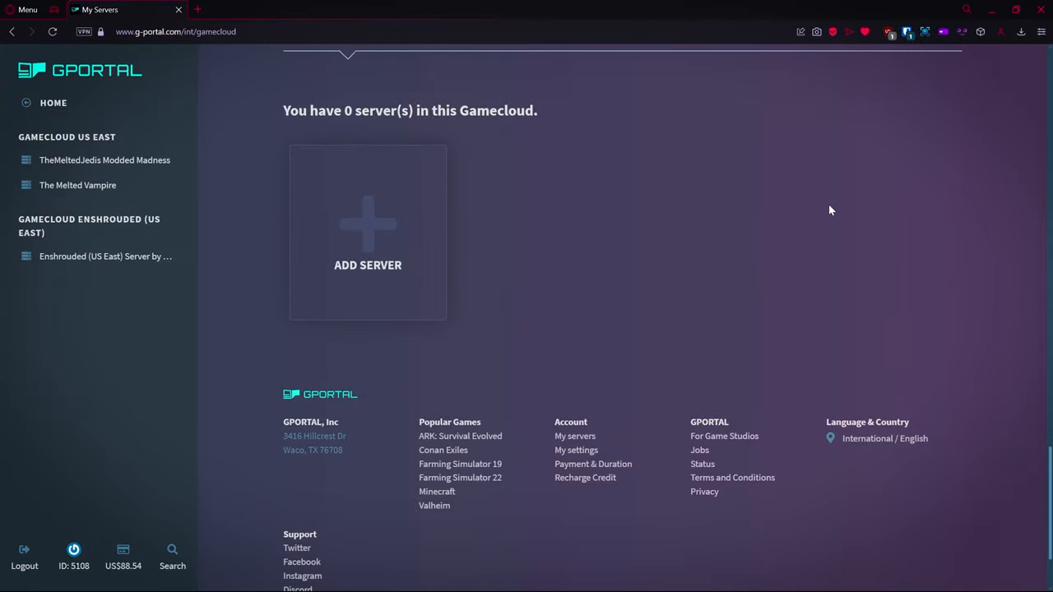
mouse_move(529, 175)
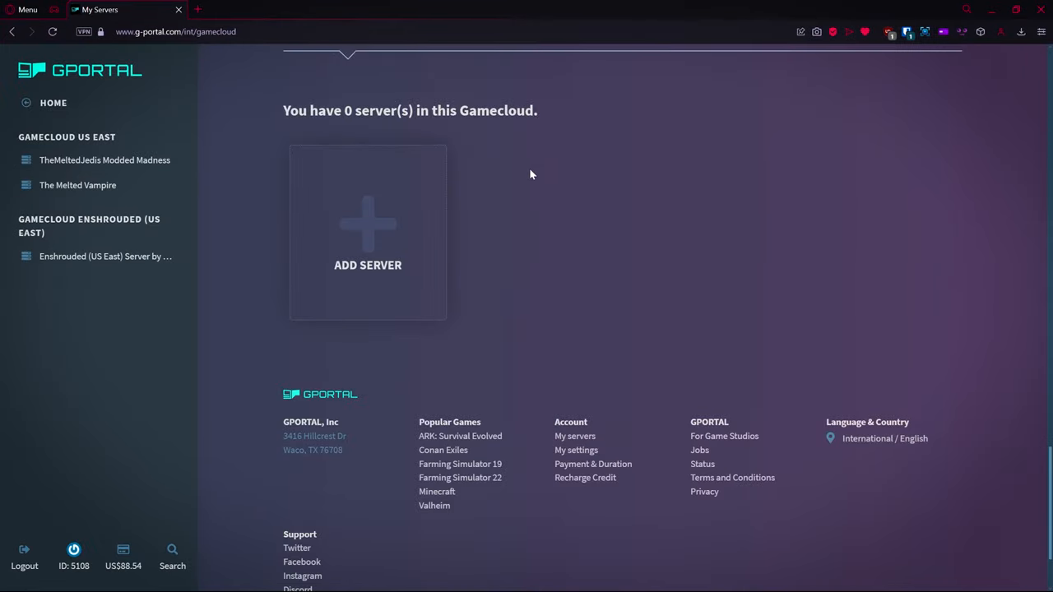
mouse_move(390, 212)
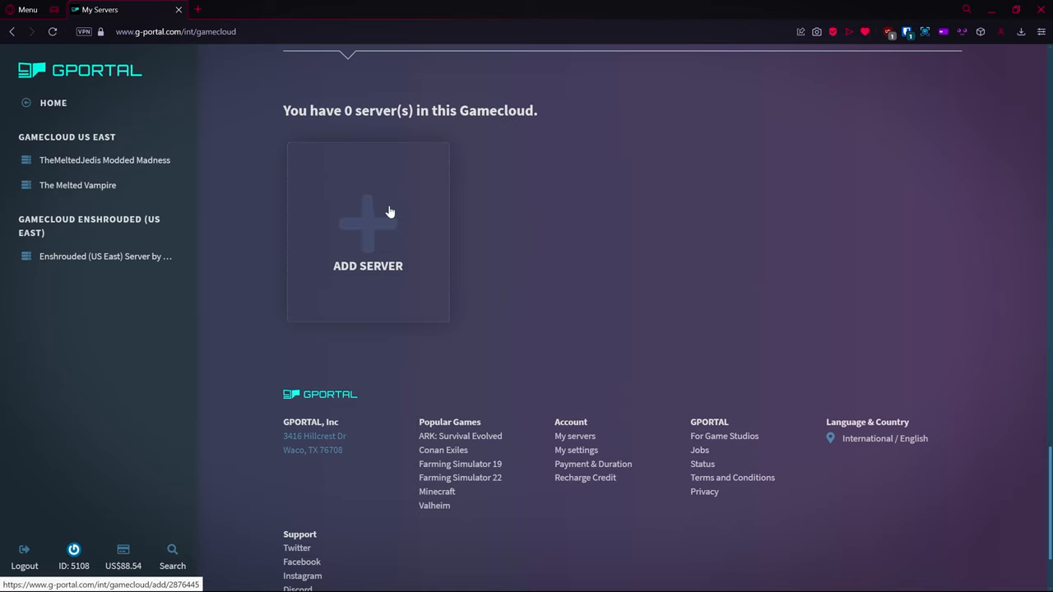
Step: Start adding a server from the empty Gamecloud's Add Server tile
left_click(368, 230)
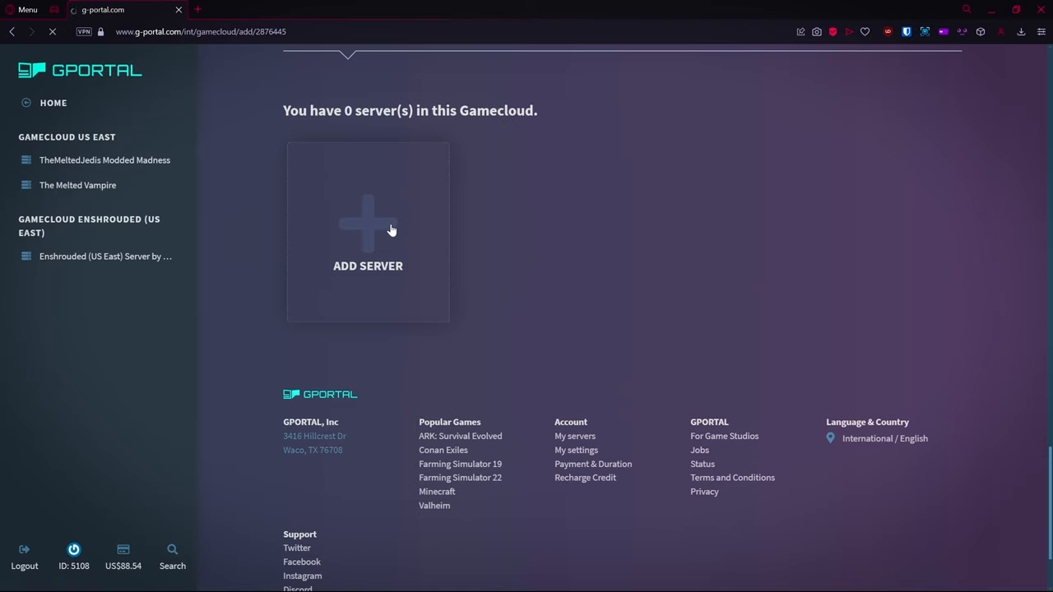
left_click(368, 227)
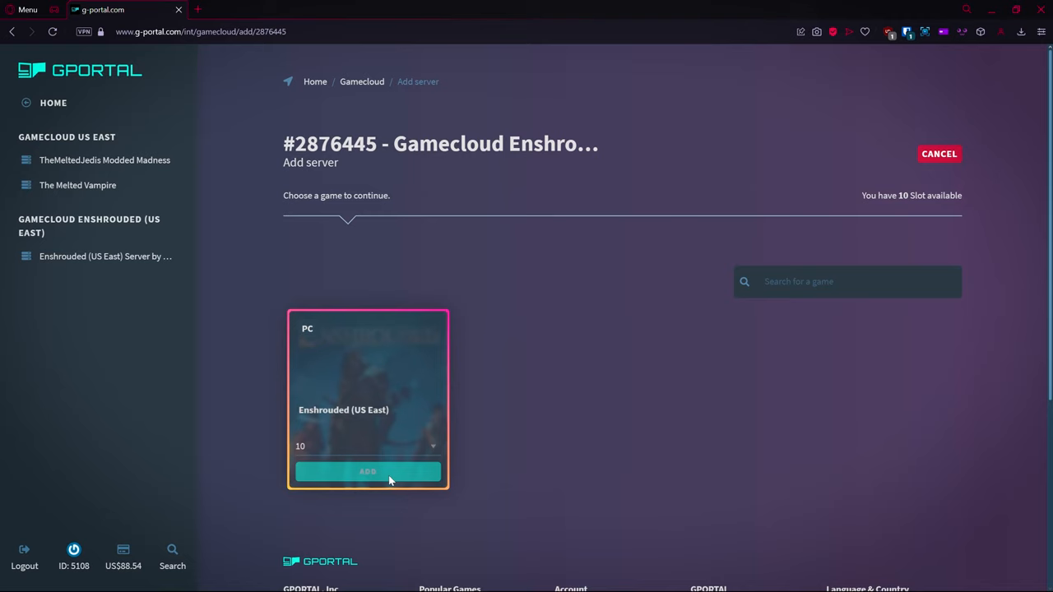
Step: Add the Enshrouded (US East) 10-slot server to the Gamecloud
left_click(368, 470)
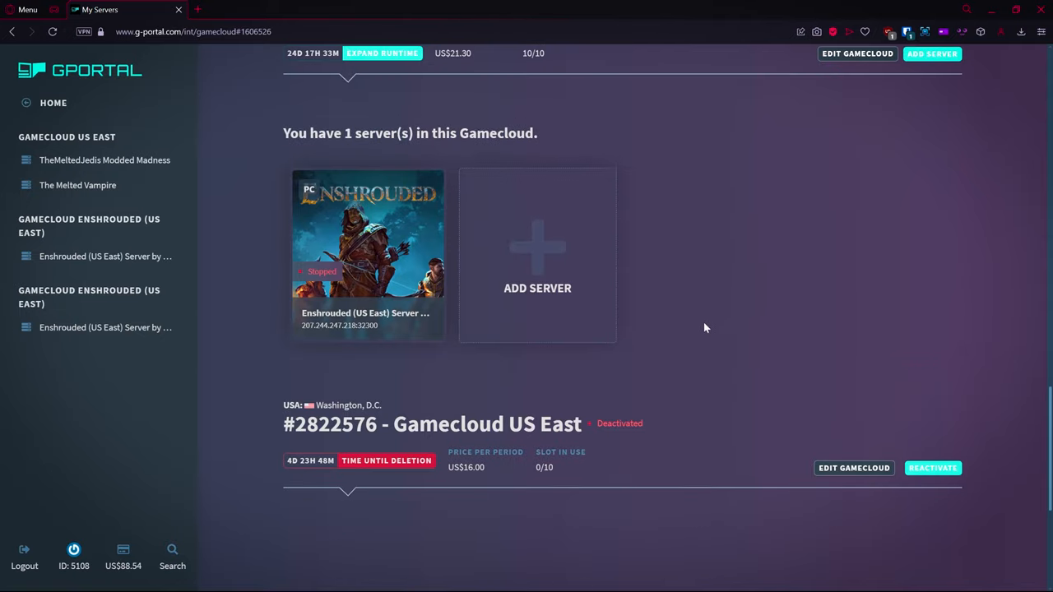
mouse_move(392, 244)
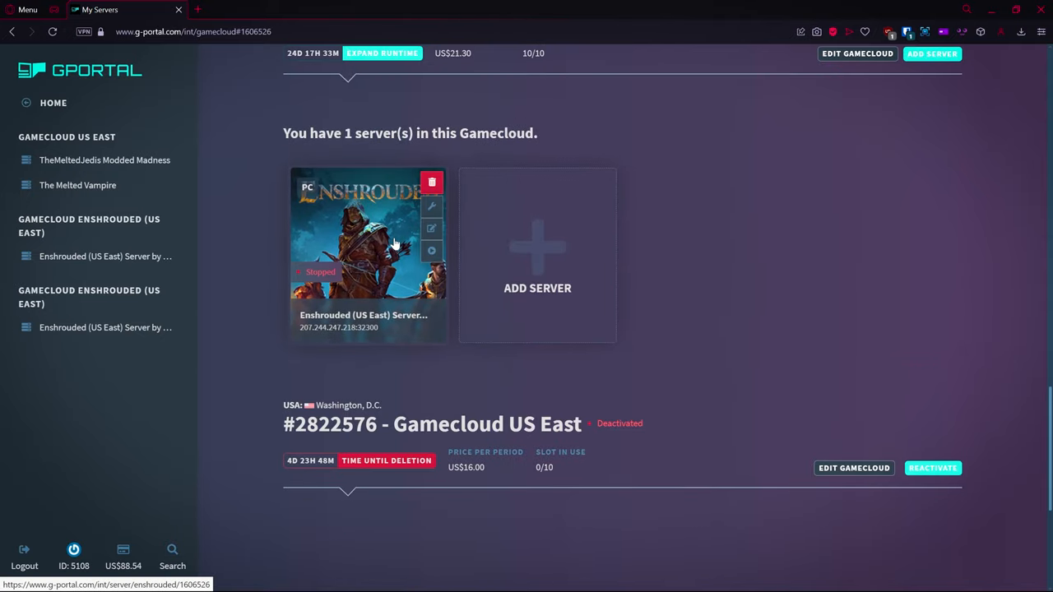
mouse_move(403, 288)
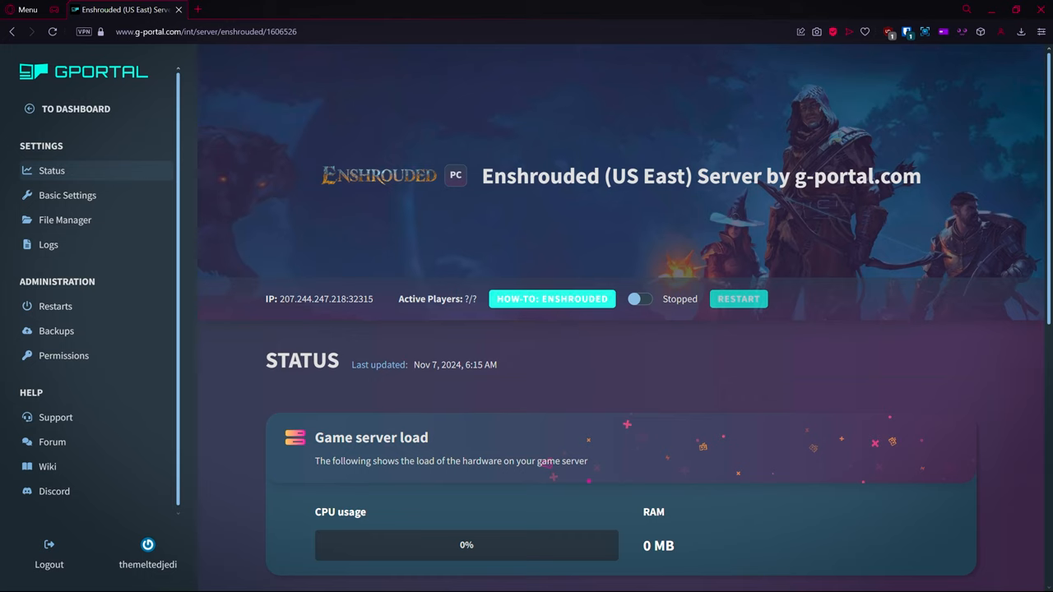
Step: Return to My Servers and reopen the Enshrouded (US East) server's control panel
left_click(75, 108)
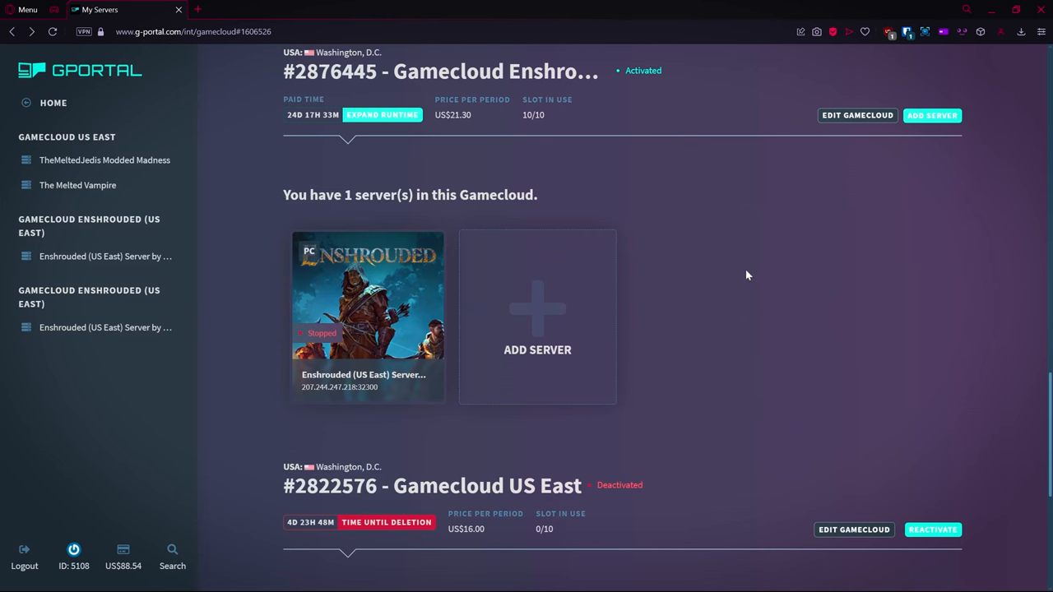
mouse_move(368, 296)
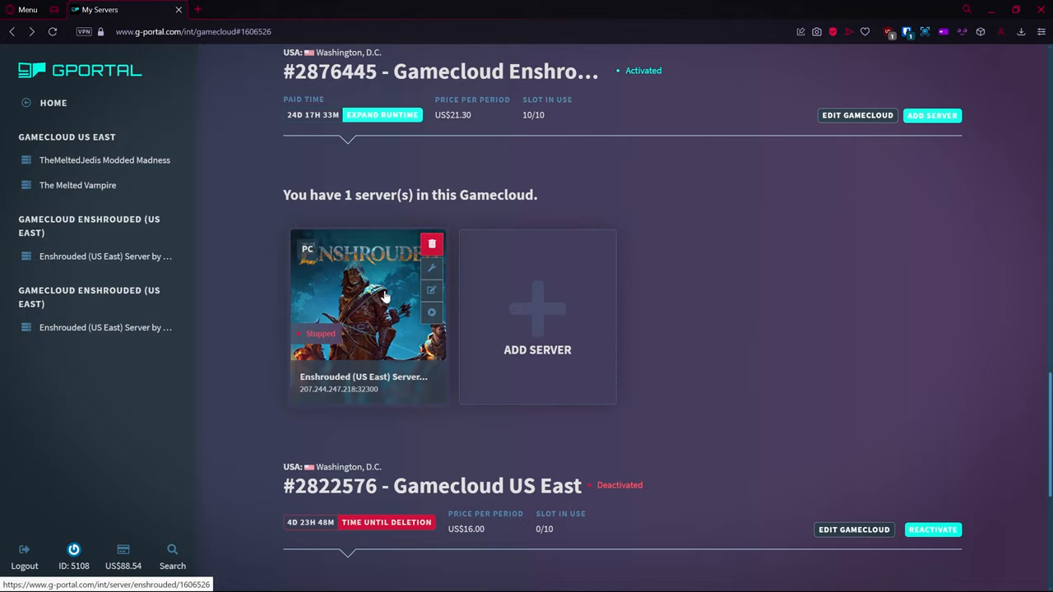
left_click(365, 293)
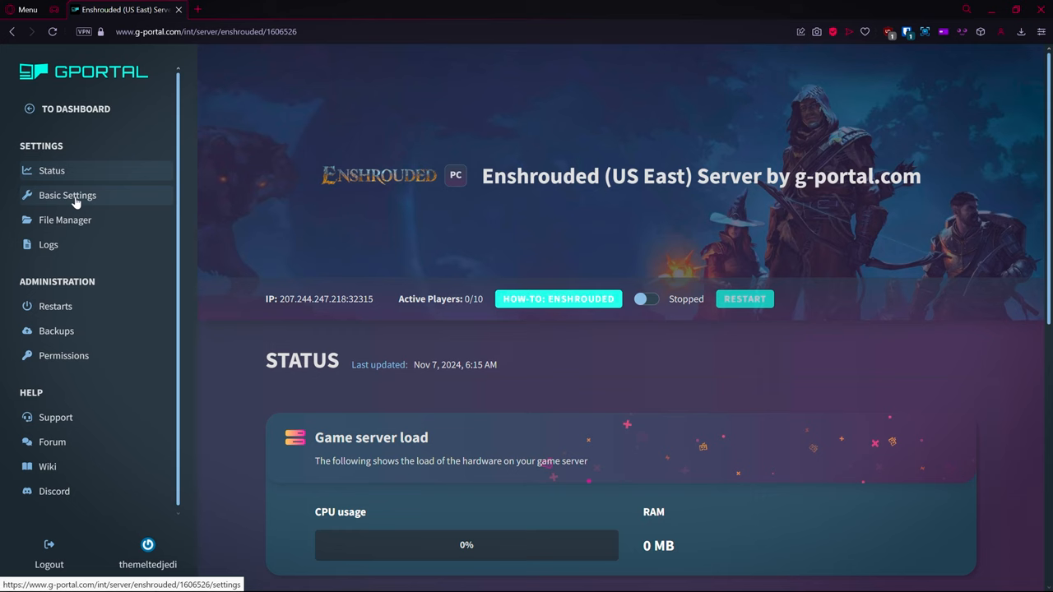
Step: In Basic Settings, change the server name to Jedi's Masters
left_click(67, 194)
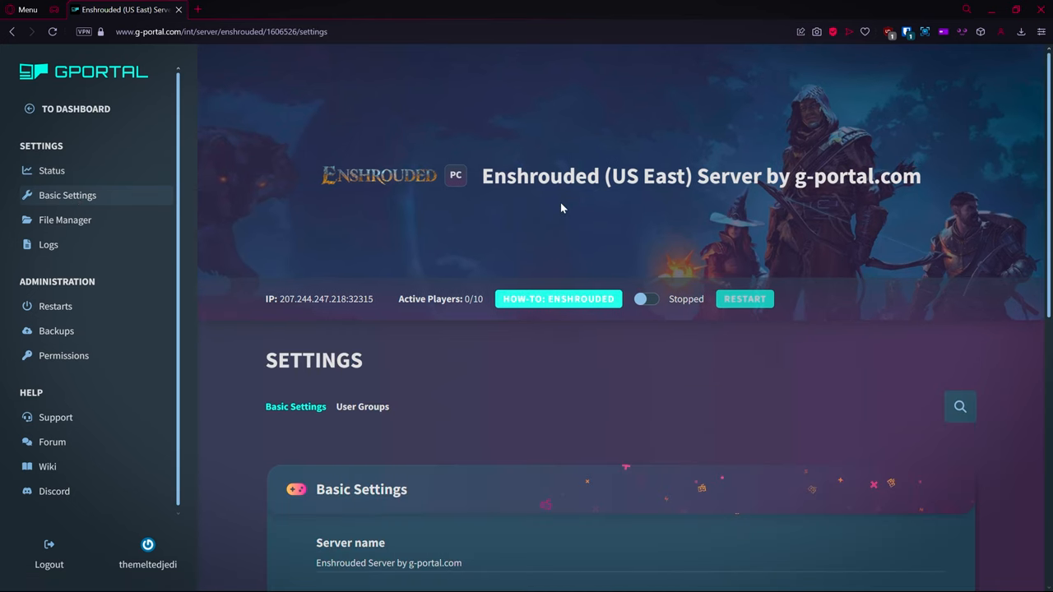
scroll("down", 3)
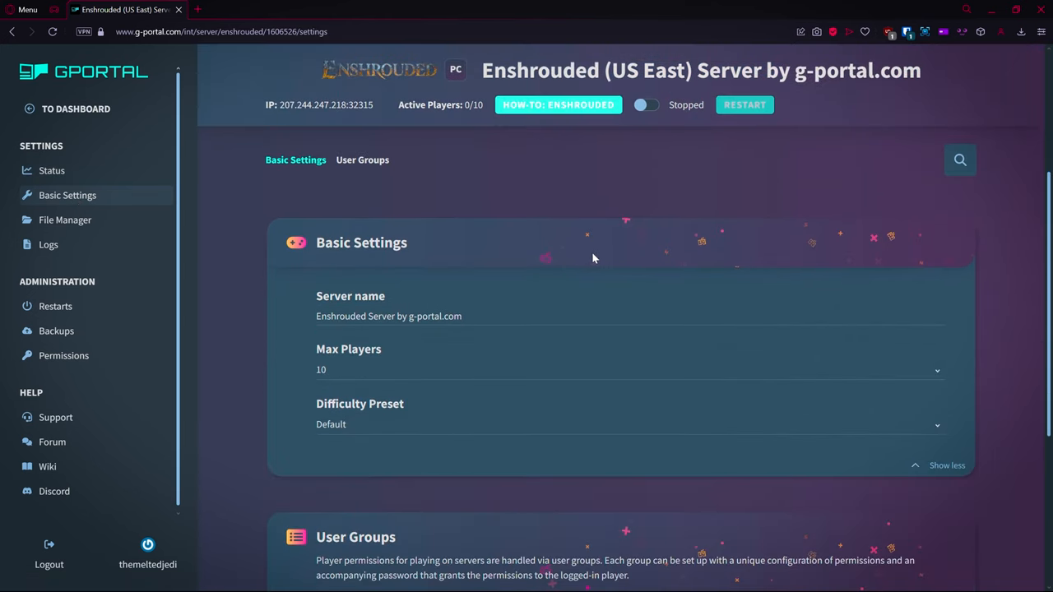
scroll("down", 3)
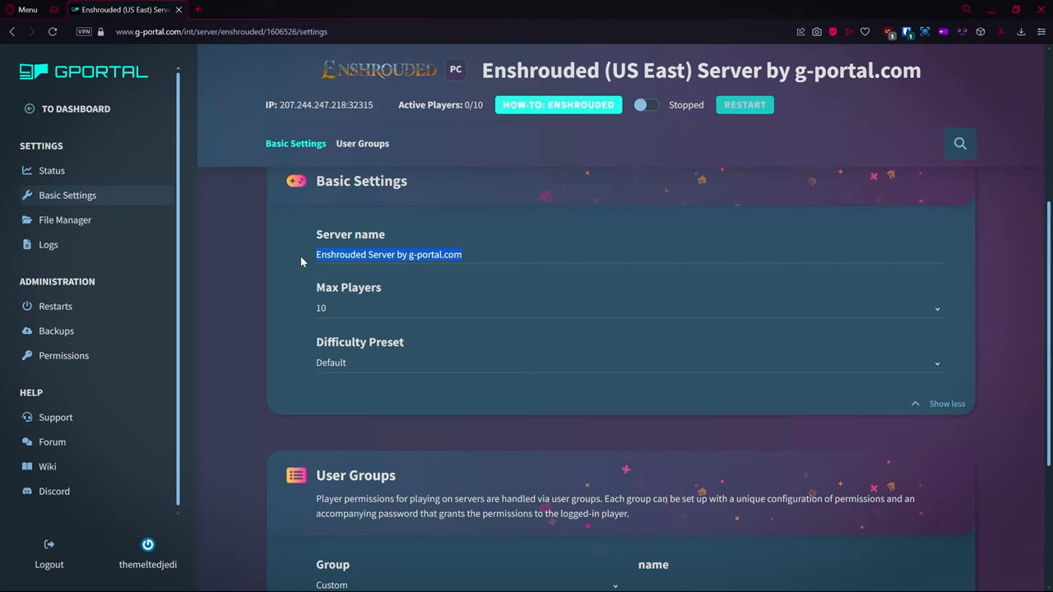
type("Jedi")
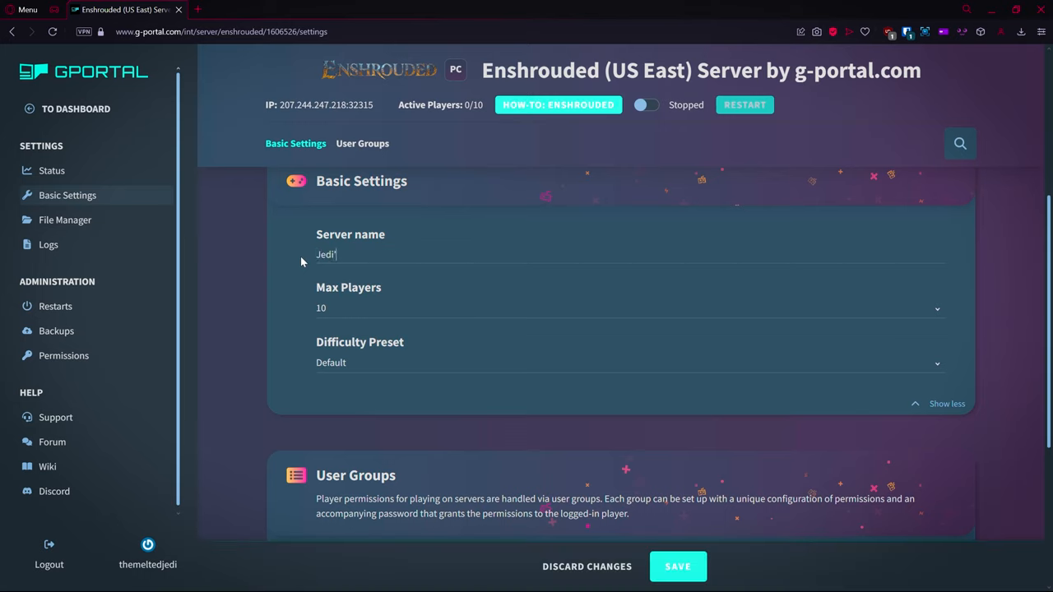
type("'s Masters")
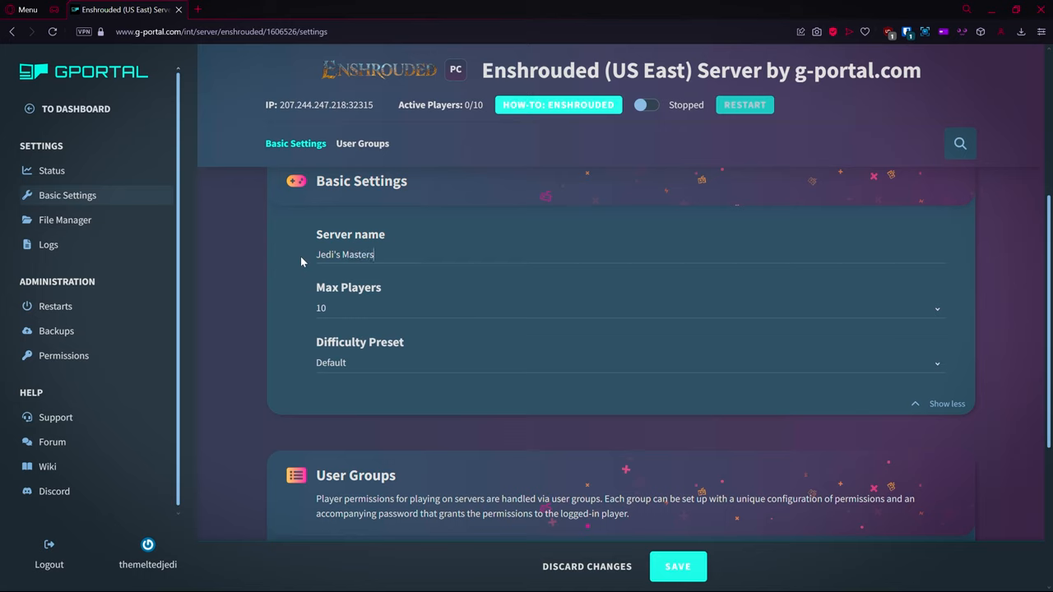
left_click(628, 308)
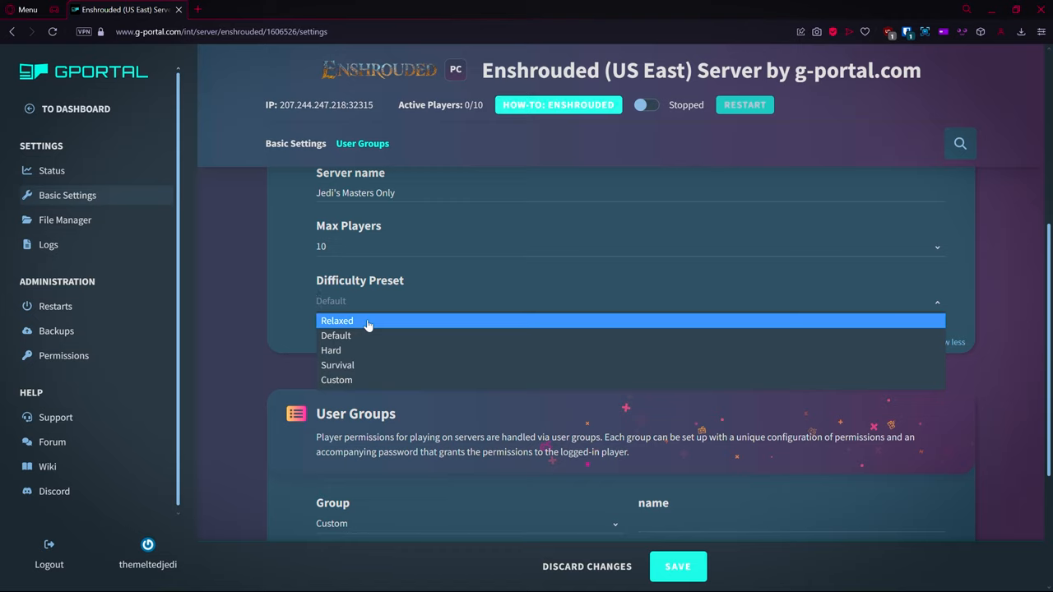
mouse_move(321, 329)
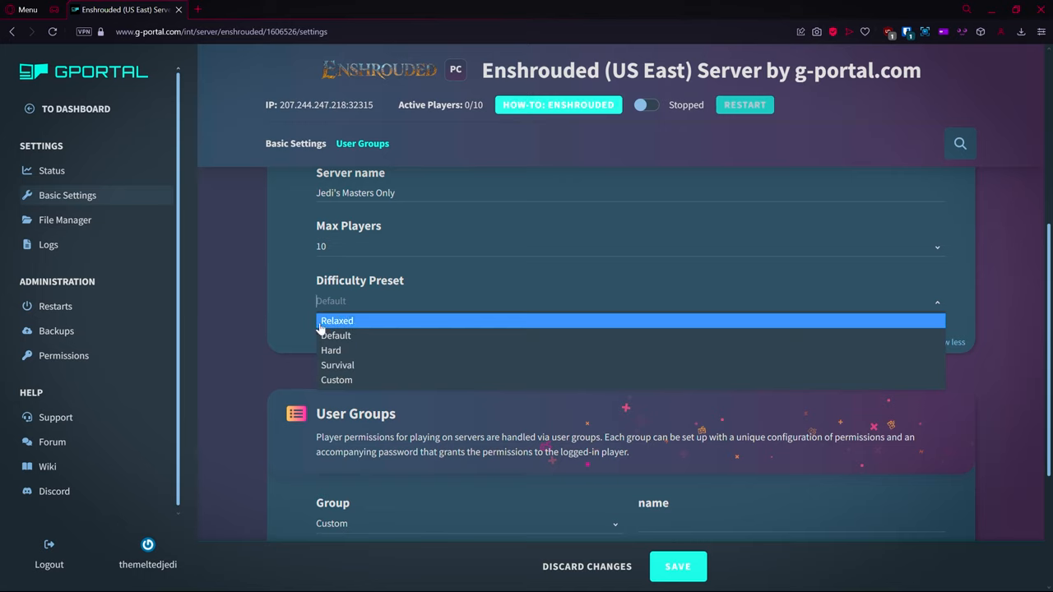
mouse_move(345, 321)
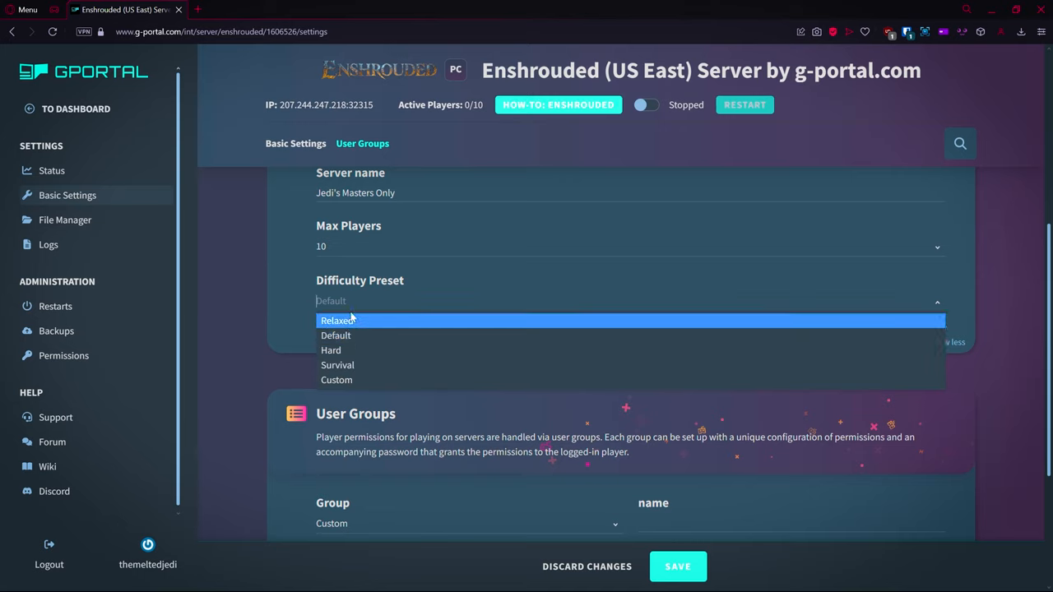
mouse_move(335, 336)
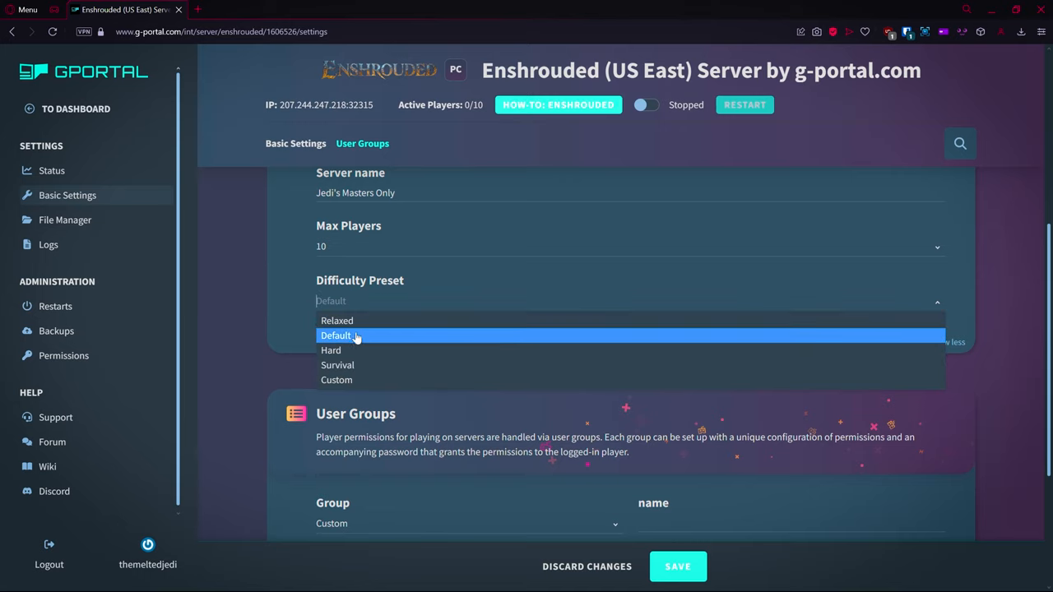
mouse_move(337, 319)
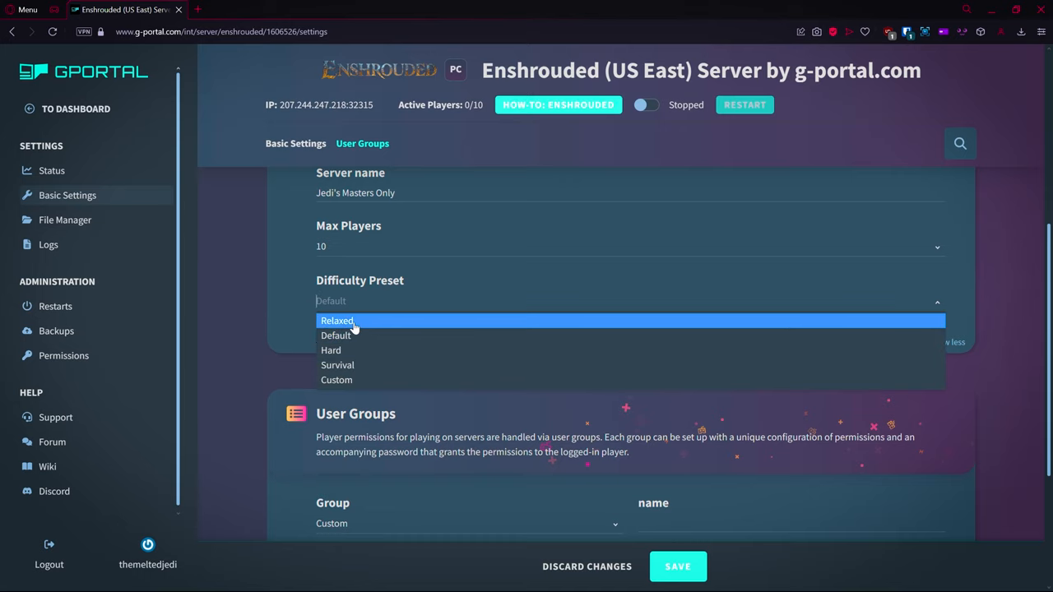
mouse_move(367, 365)
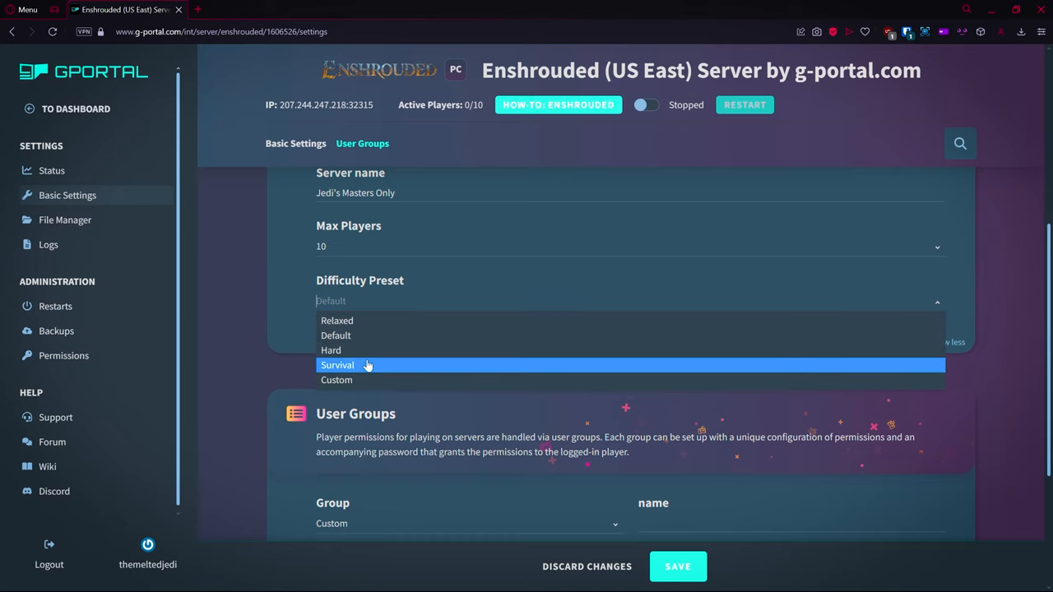
Step: Preview the Custom difficulty preset's settings, then return to the basic settings
left_click(335, 378)
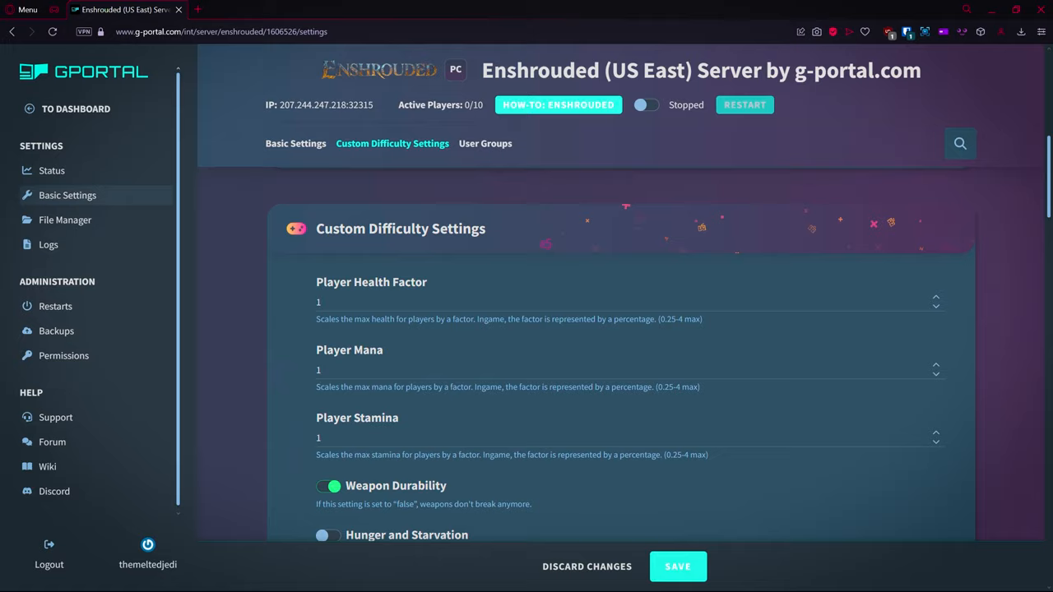
scroll("down", 3)
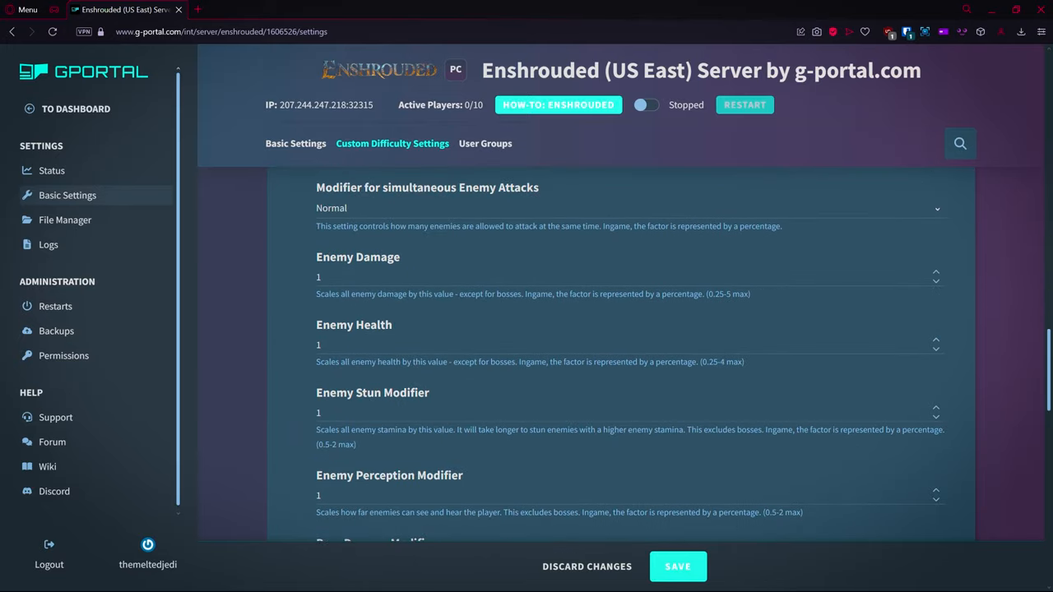
scroll("down", 3)
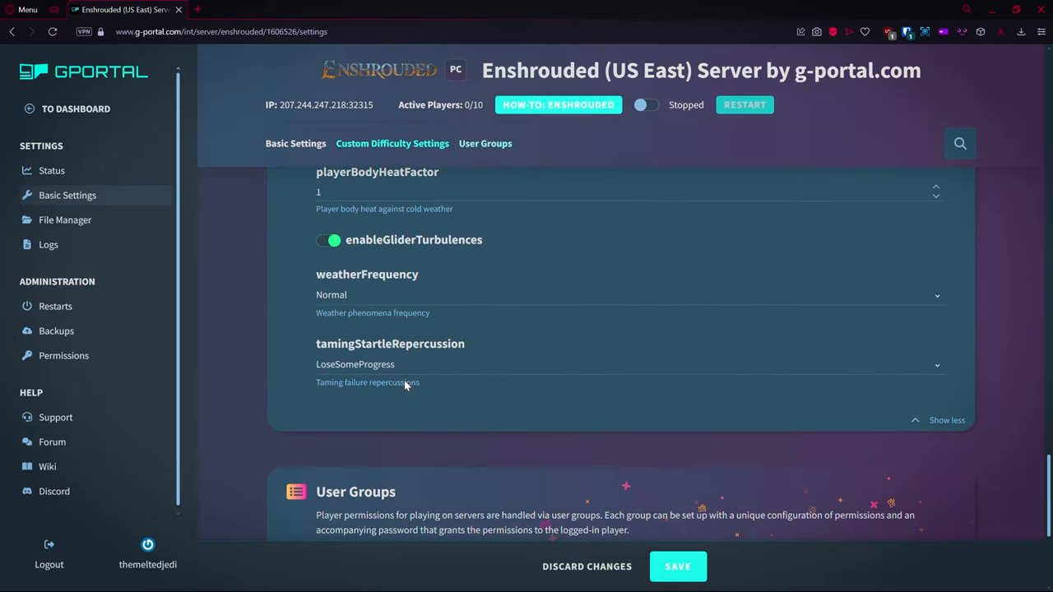
scroll("up", 3)
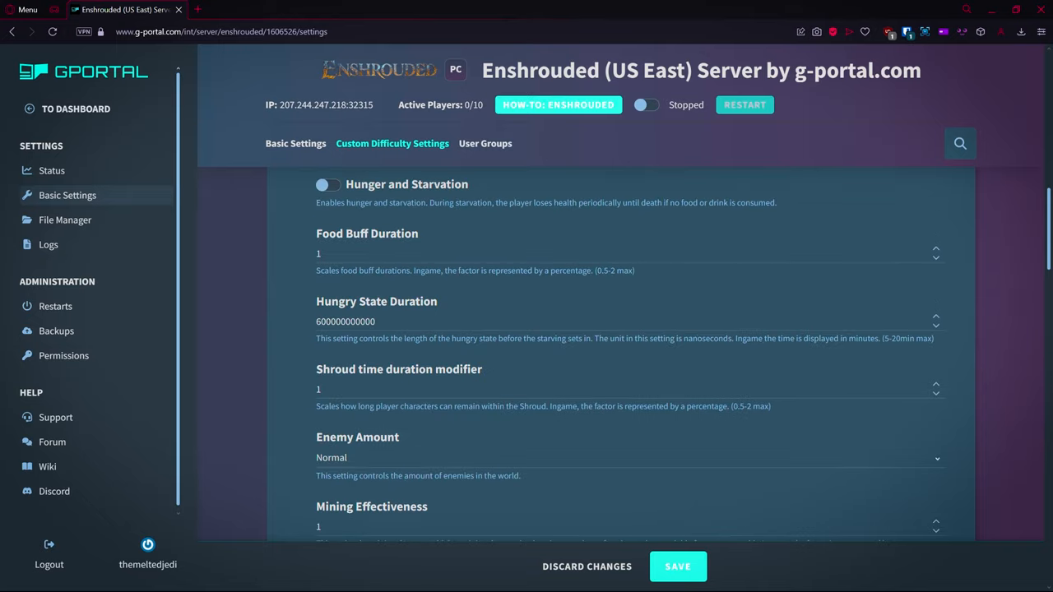
left_click(296, 143)
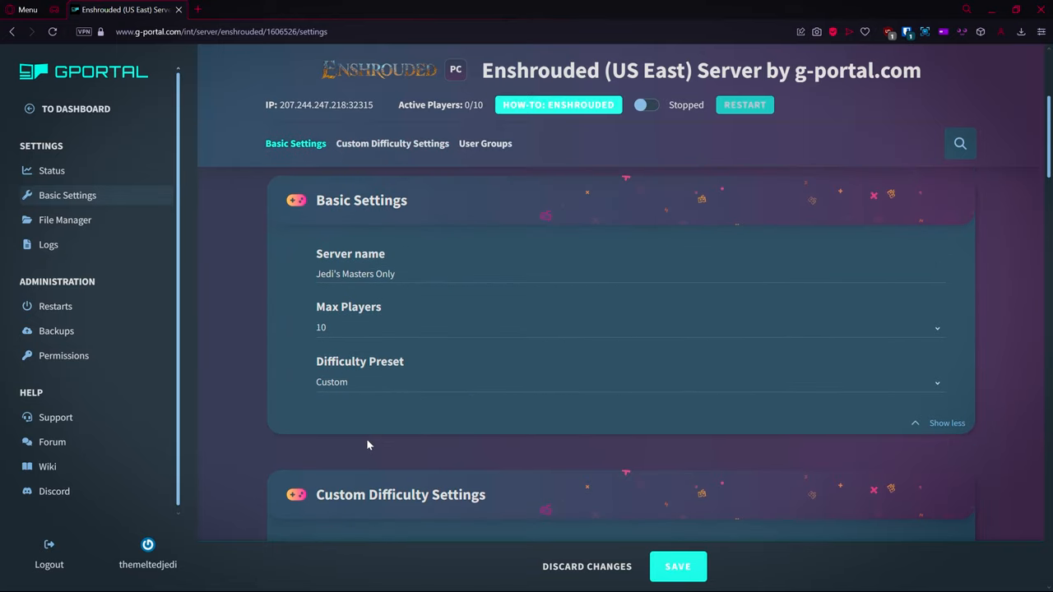
Step: Set the difficulty preset back to Default and move on to the File Manager
left_click(628, 381)
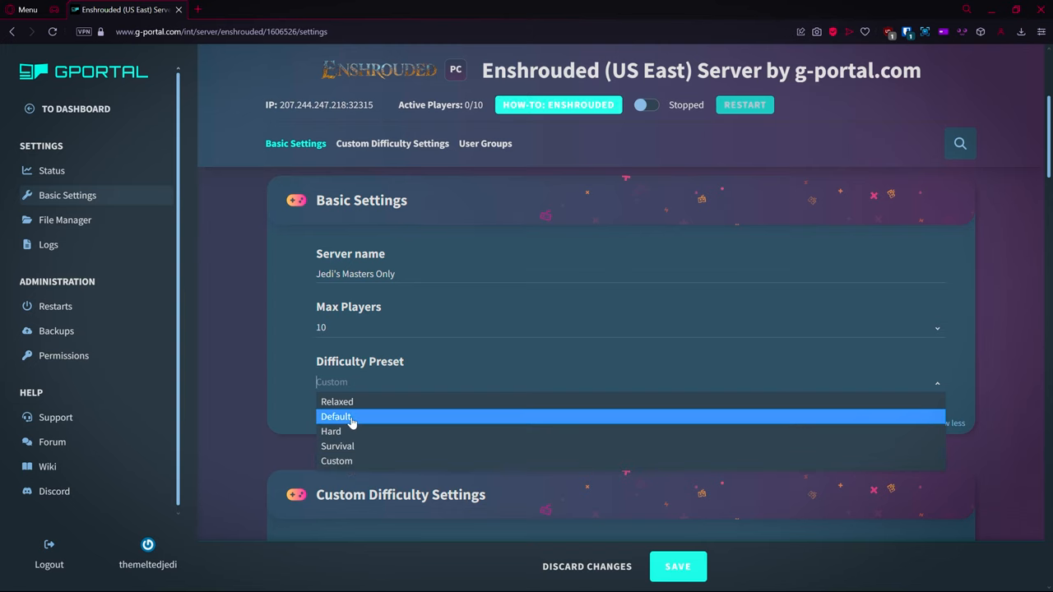
left_click(336, 416)
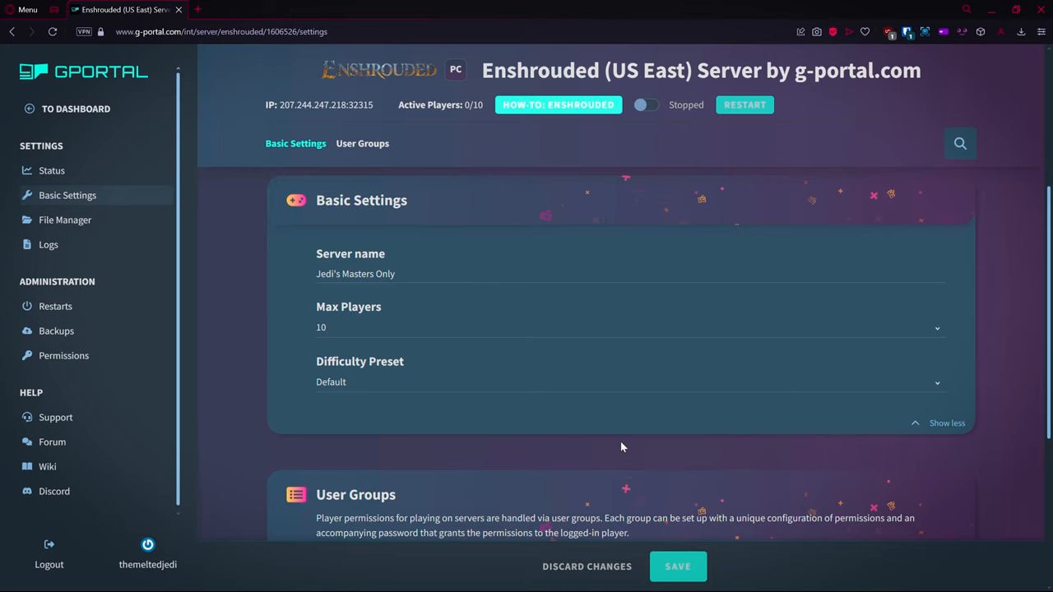
scroll("down", 3)
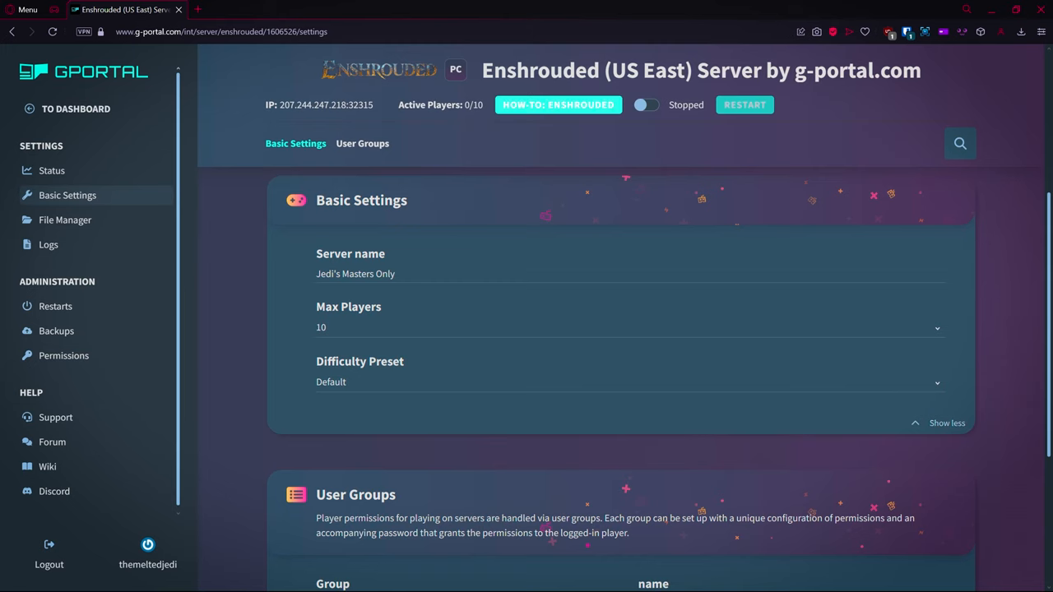
left_click(66, 221)
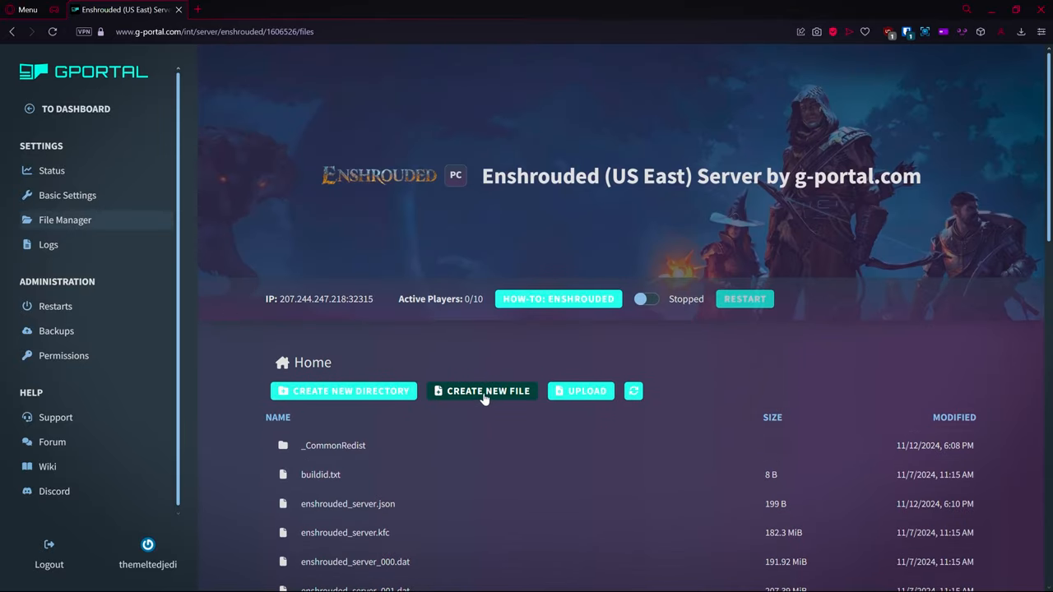
mouse_move(633, 392)
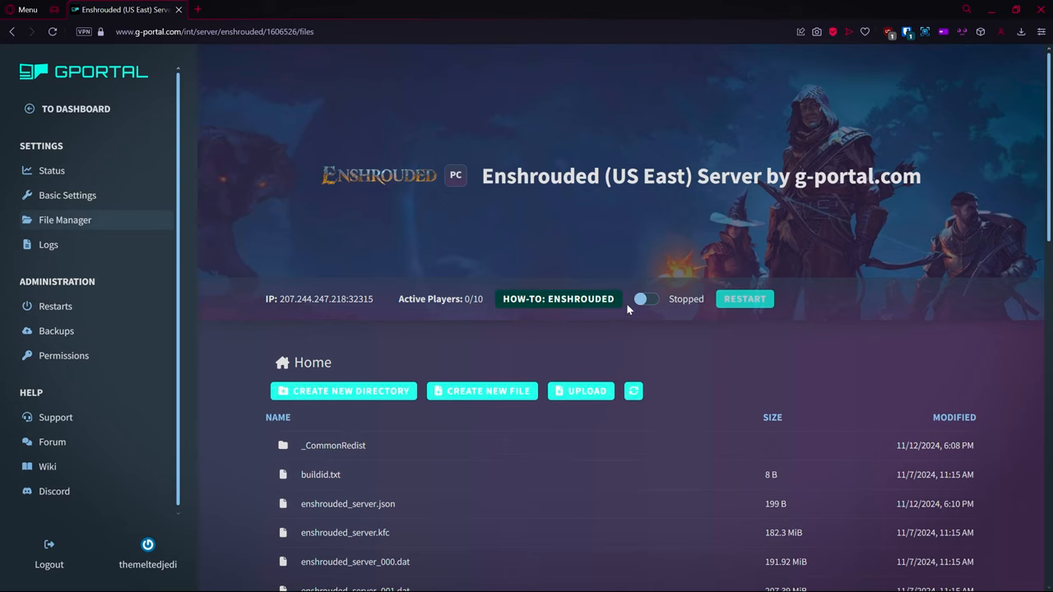
Step: Go through the server Logs to the Restart Schedules page under Administration
left_click(48, 244)
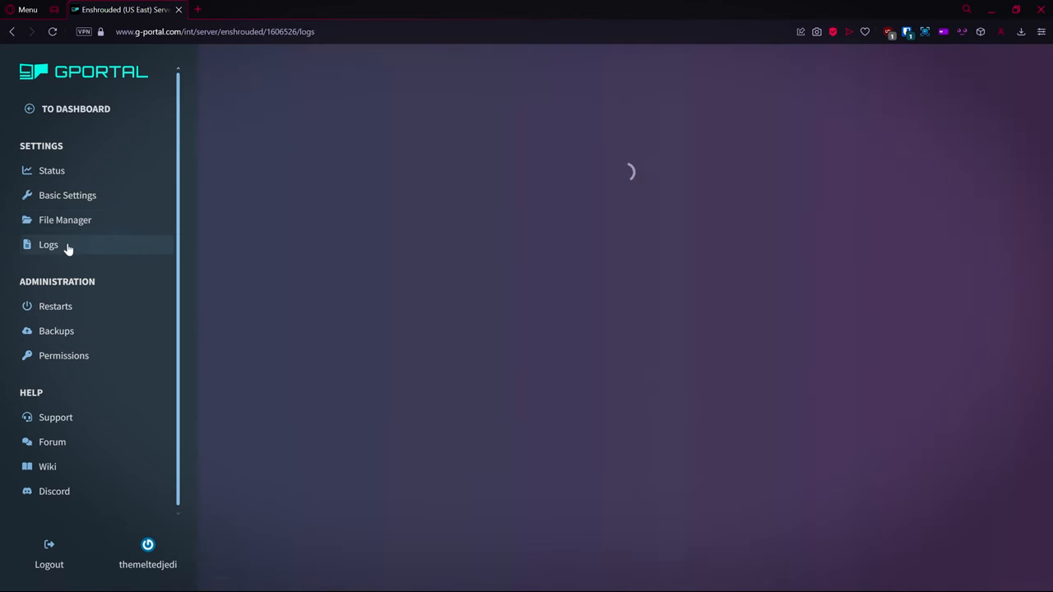
left_click(49, 244)
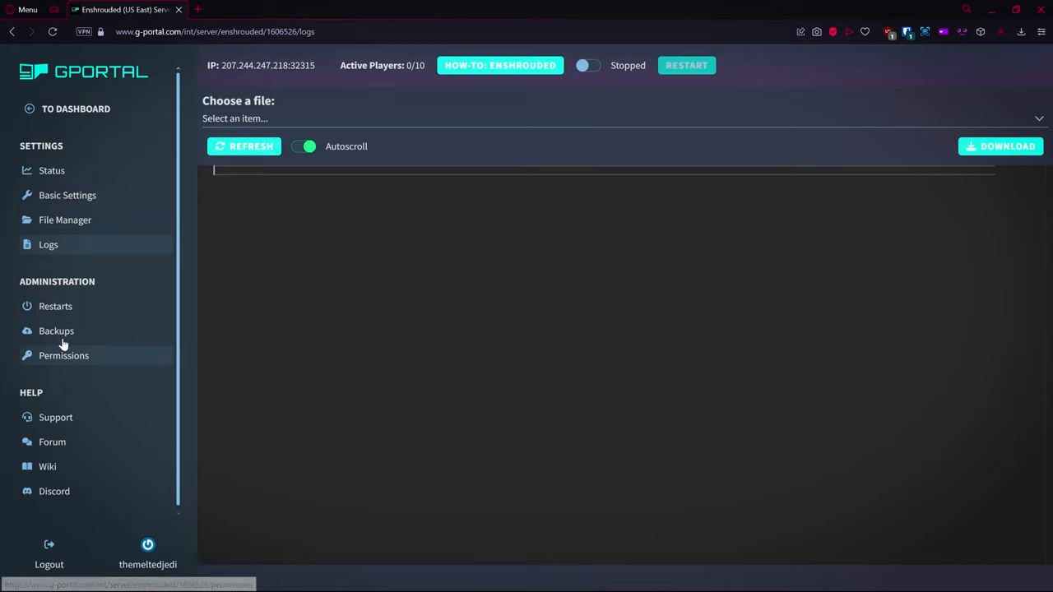
mouse_move(56, 306)
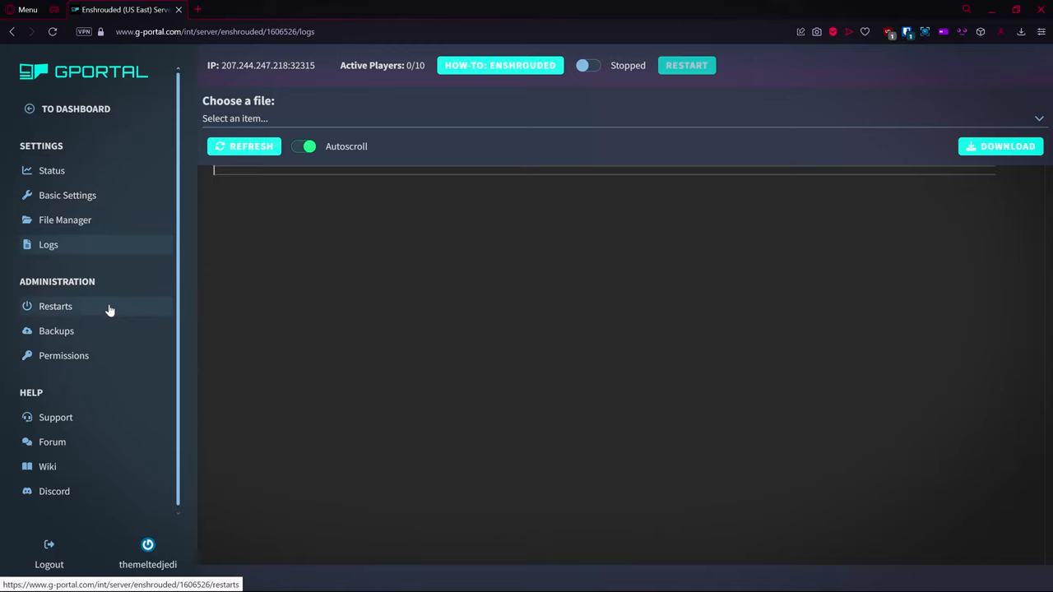
left_click(56, 306)
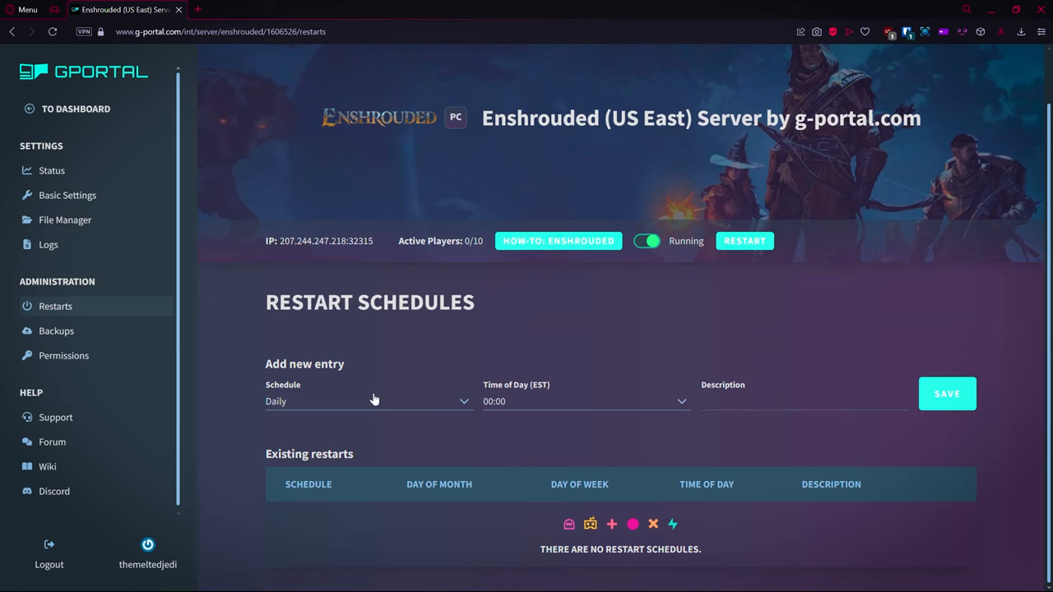
Step: Keep the restart schedule on Daily and set its time to 03:00
left_click(368, 401)
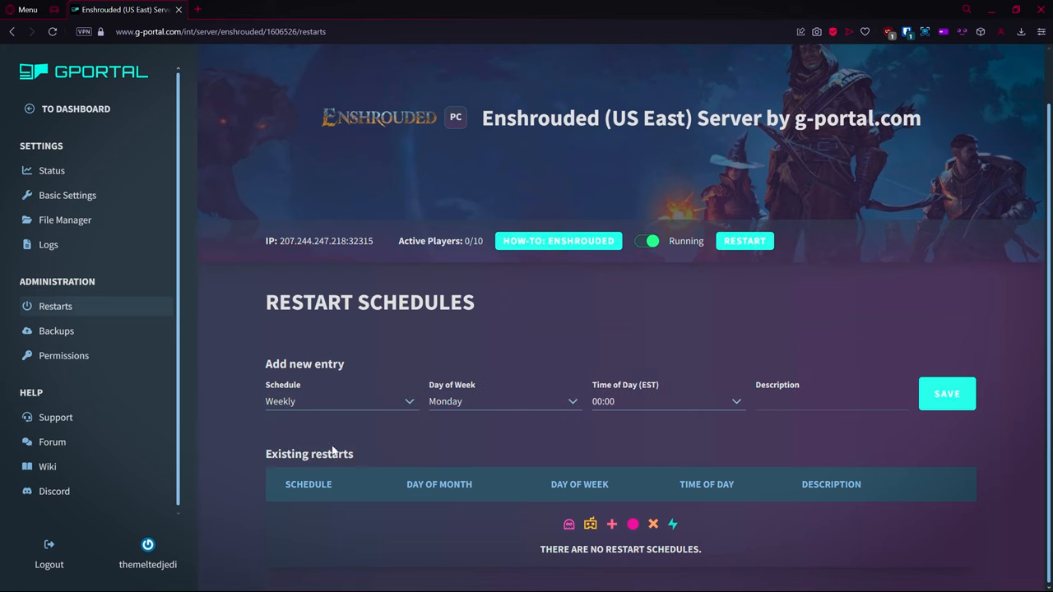
left_click(341, 401)
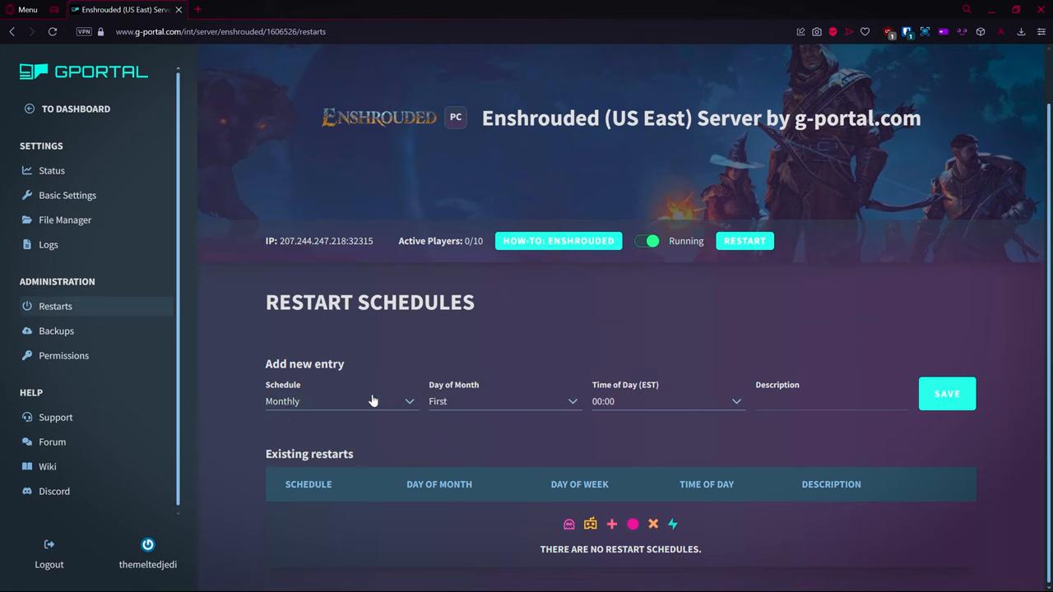
left_click(370, 401)
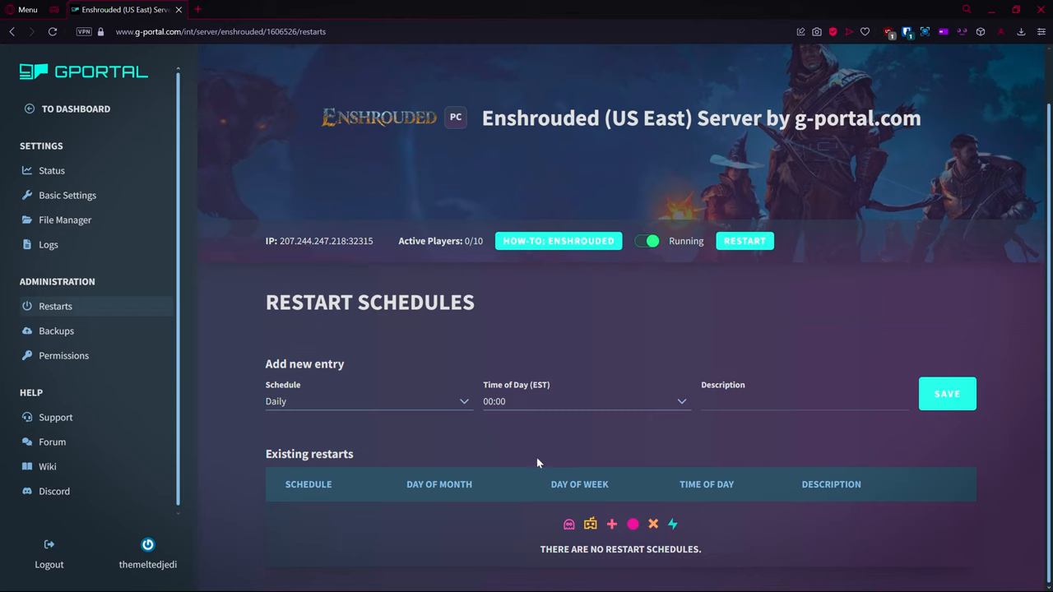
double_click(516, 385)
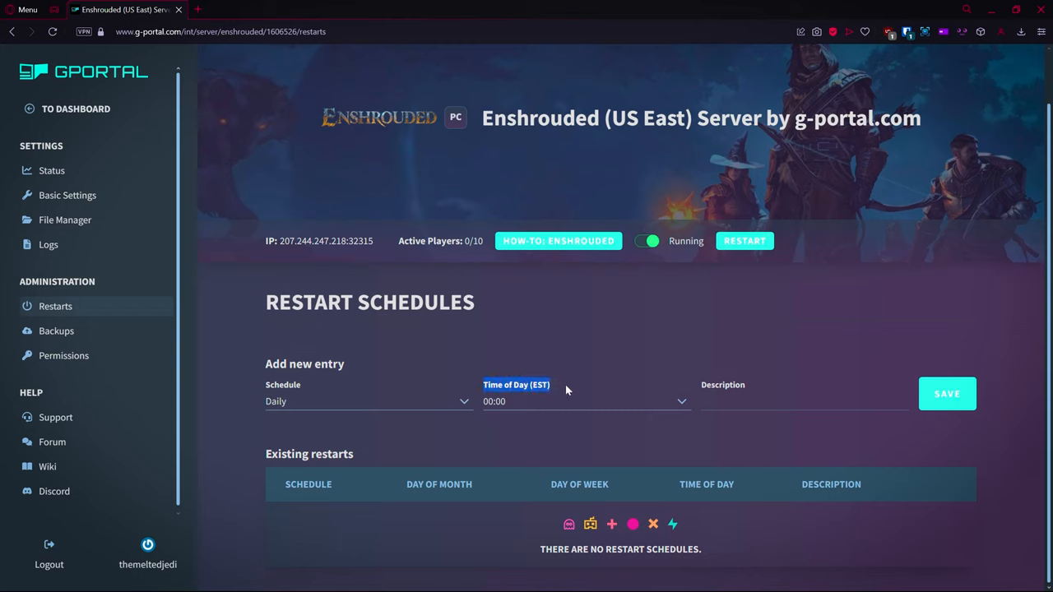
double_click(517, 384)
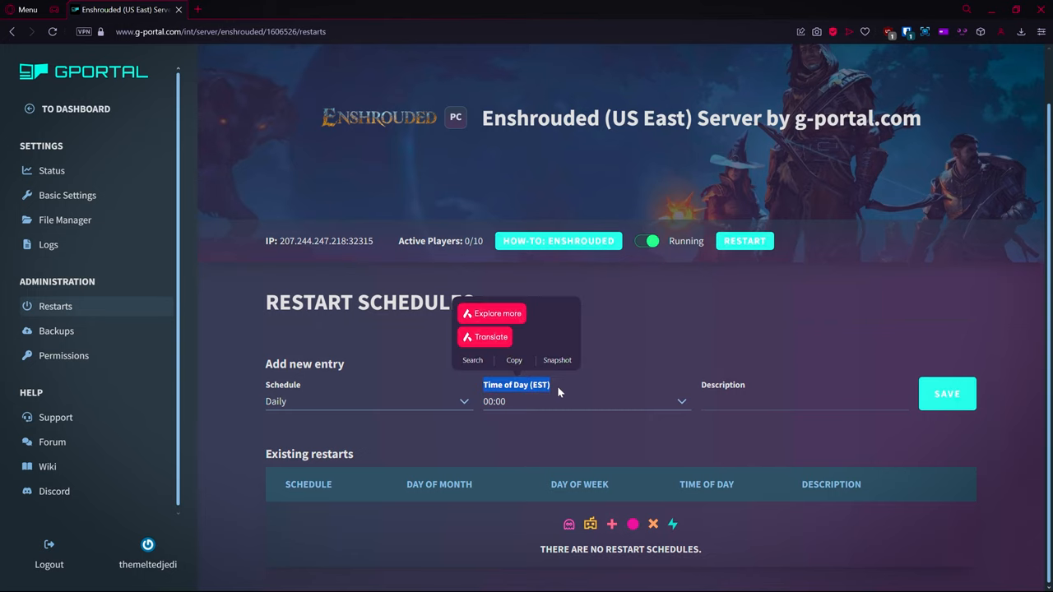
left_click(584, 402)
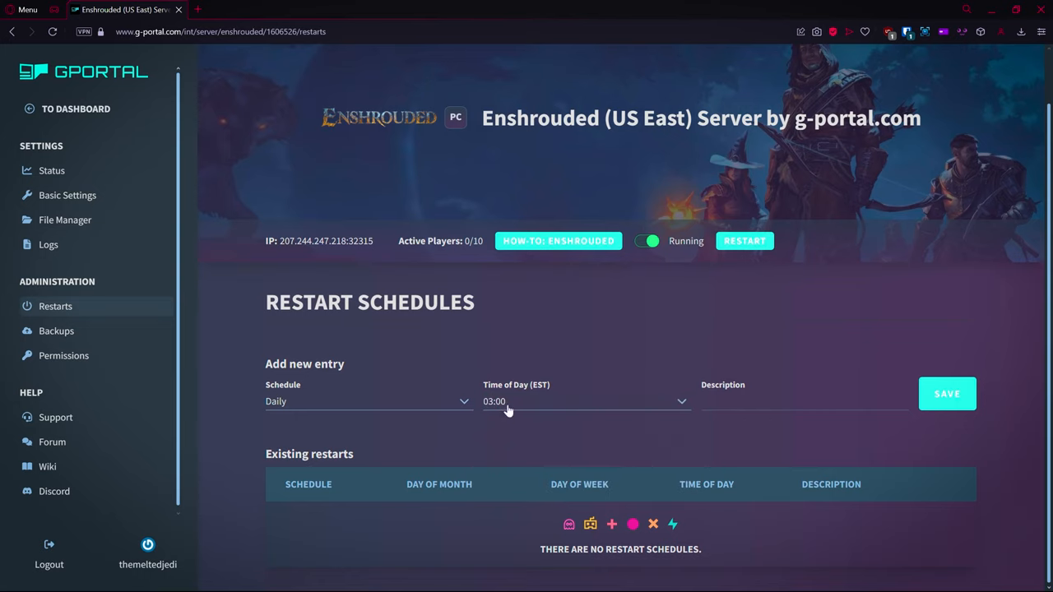
Step: Describe the restart as 'daily 3am restart' and save the schedule
left_click(803, 401)
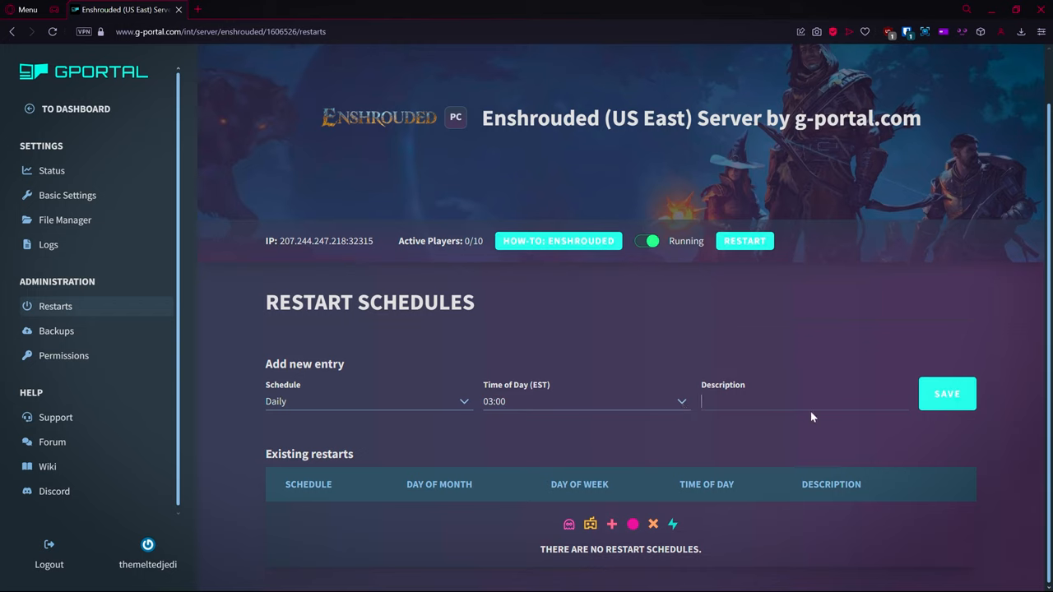
type("daily 3am restart")
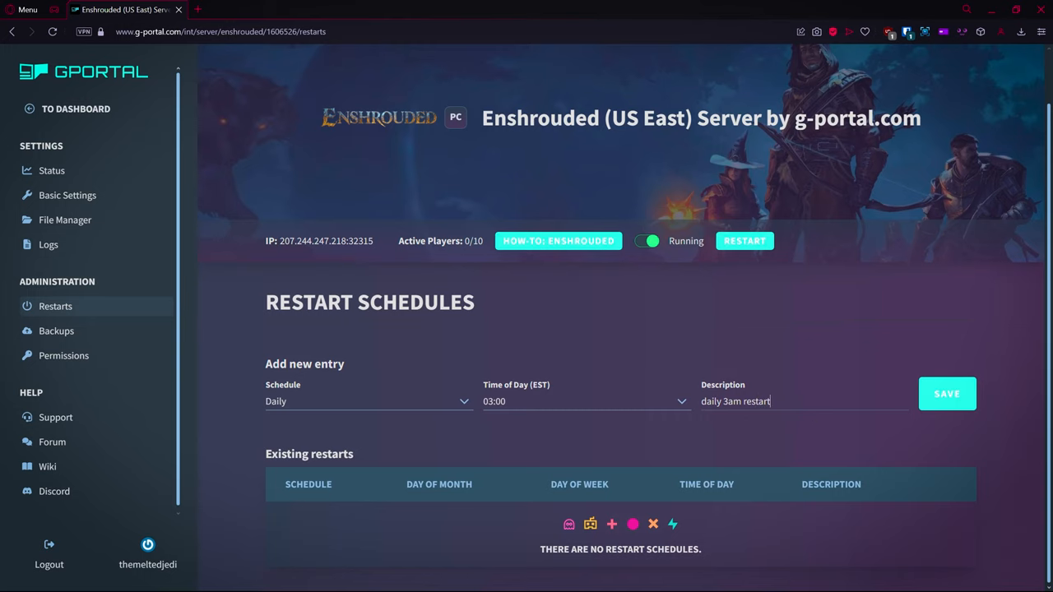
left_click(948, 394)
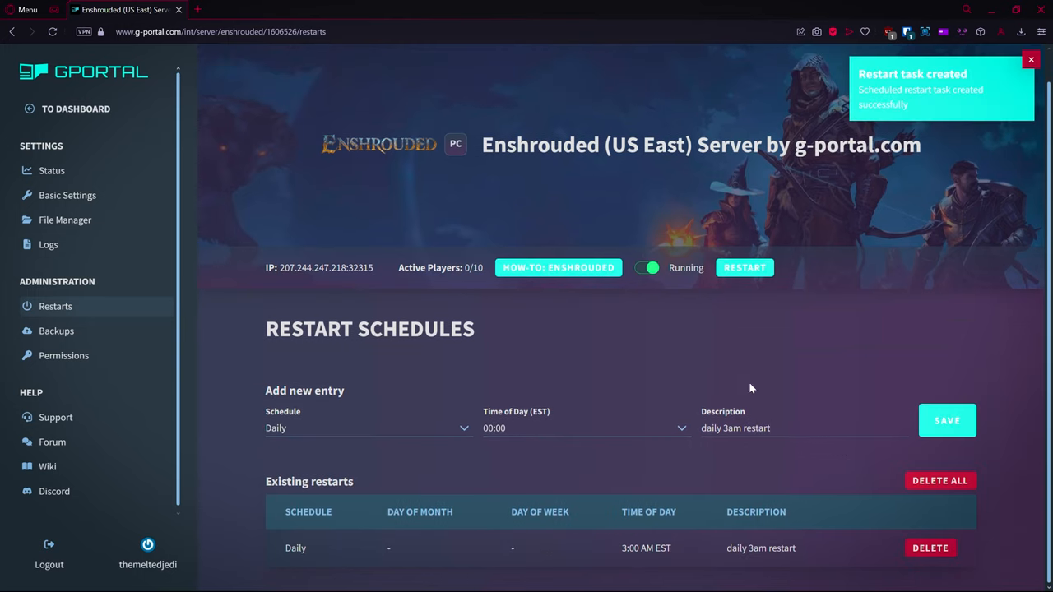
mouse_move(597, 389)
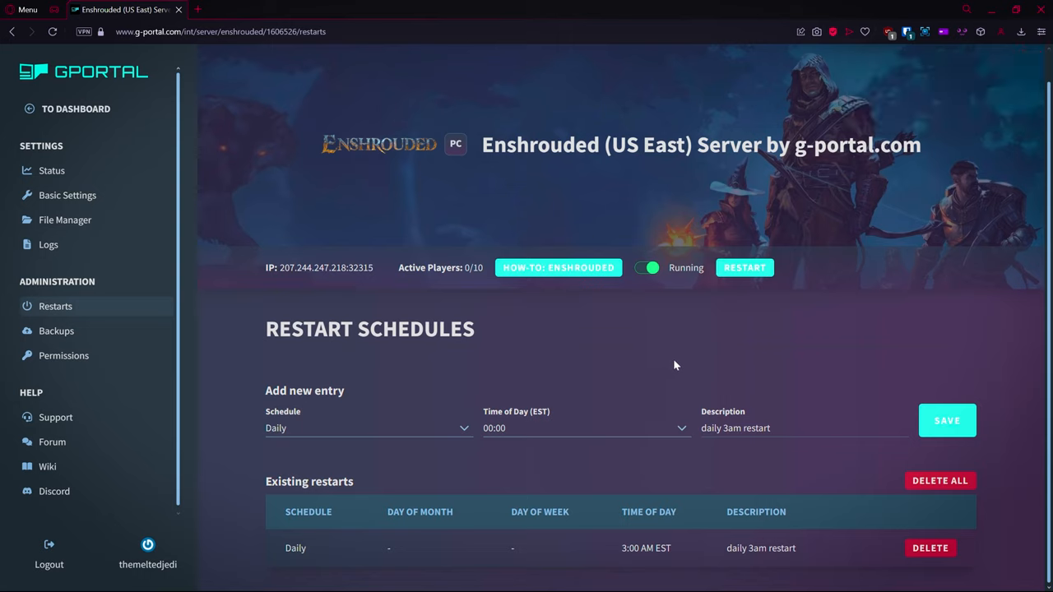
mouse_move(674, 369)
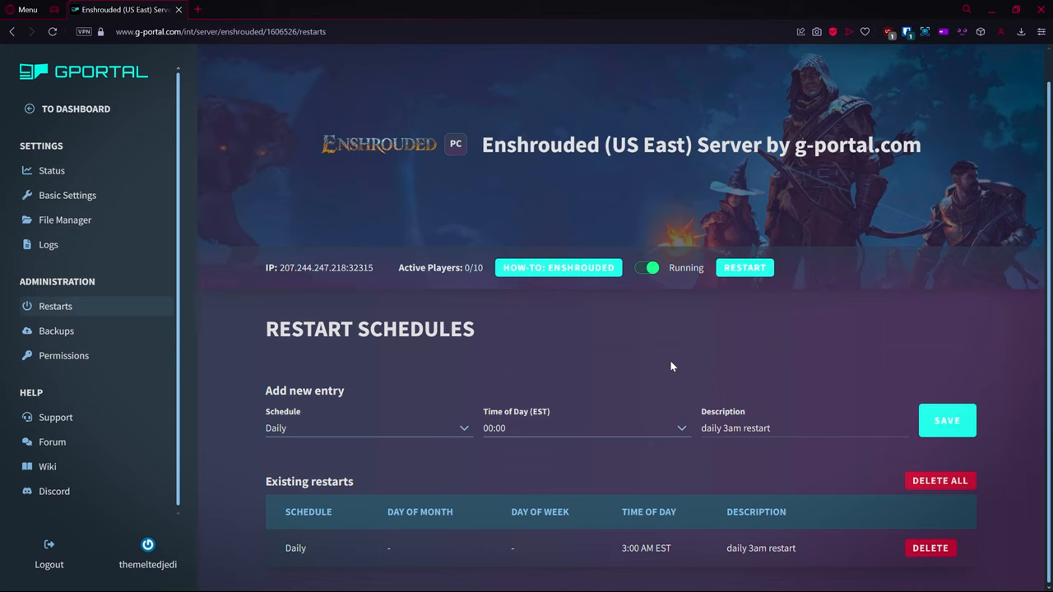
mouse_move(670, 368)
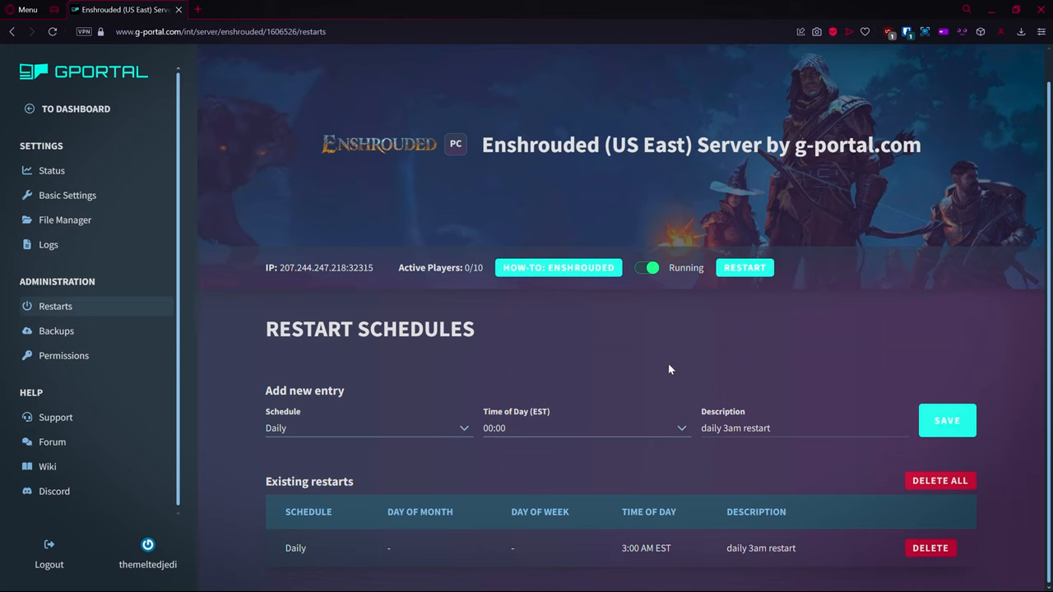
mouse_move(668, 375)
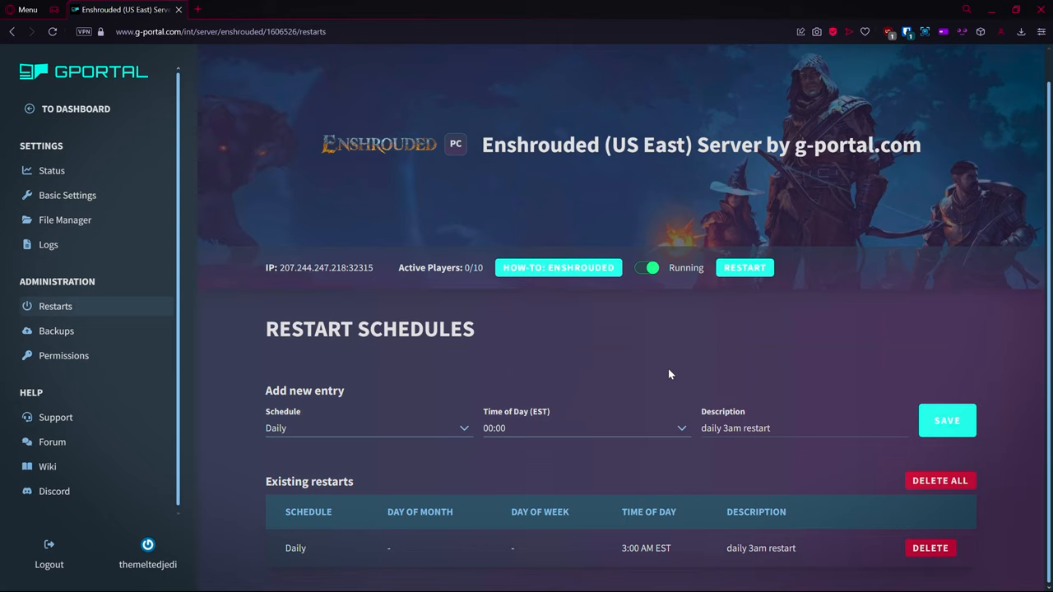
mouse_move(769, 467)
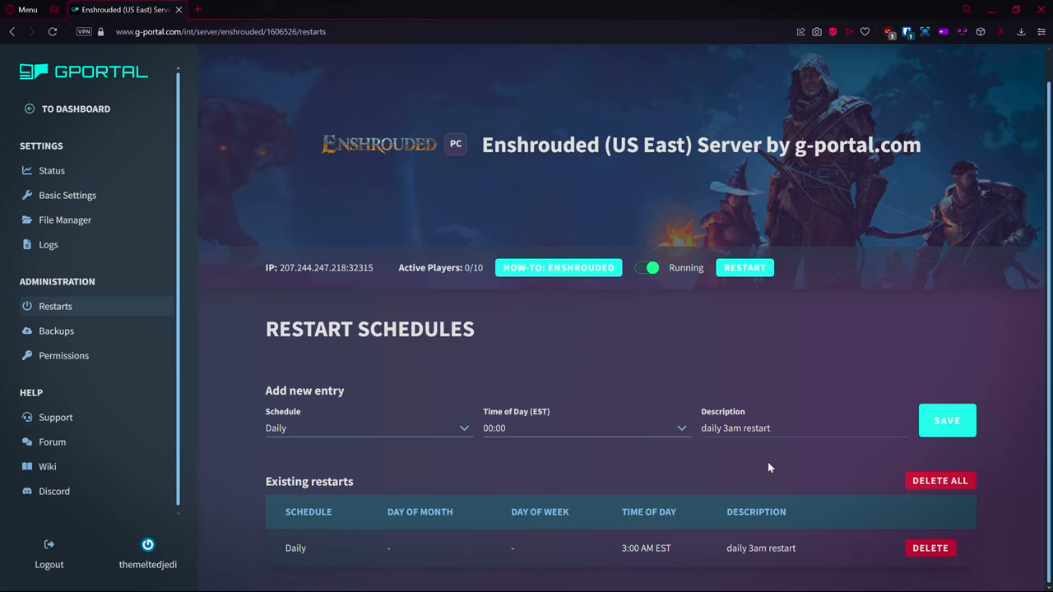
mouse_move(357, 372)
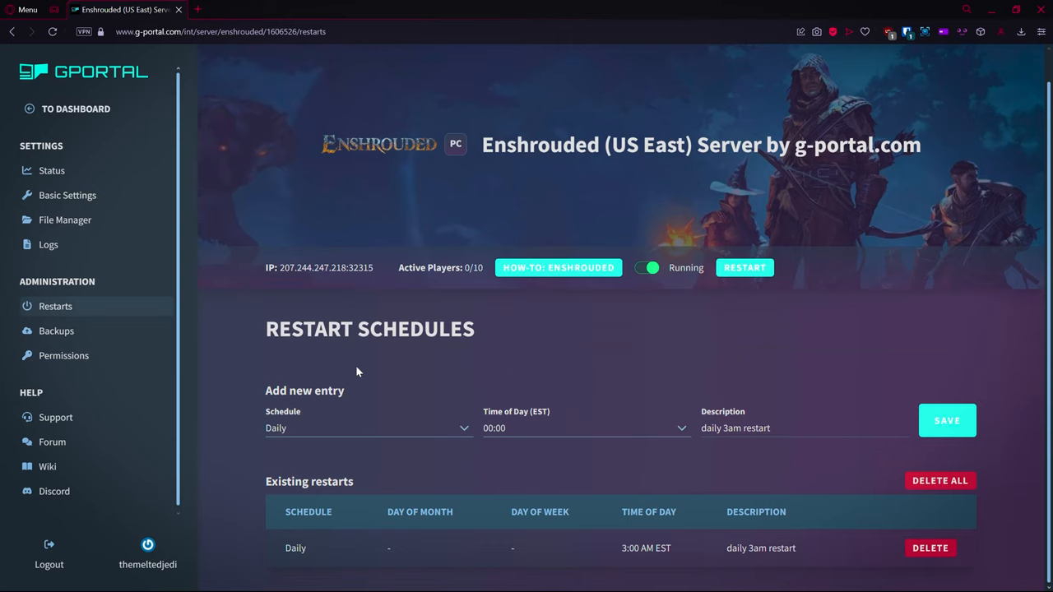
Step: Enable Automatic Backups on the Backups page, then move on to Permissions
left_click(56, 330)
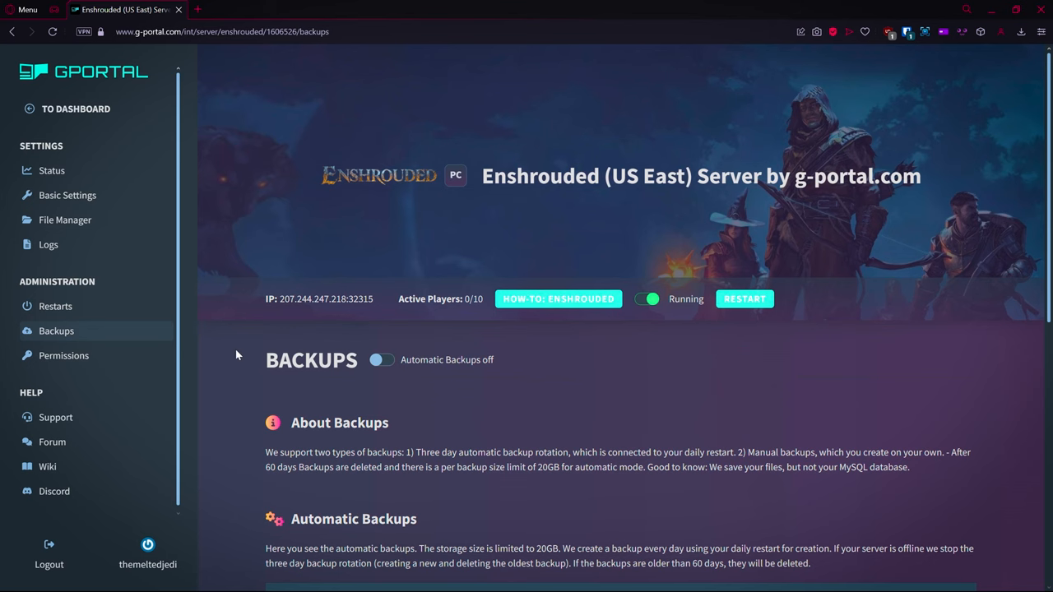
scroll("down", 3)
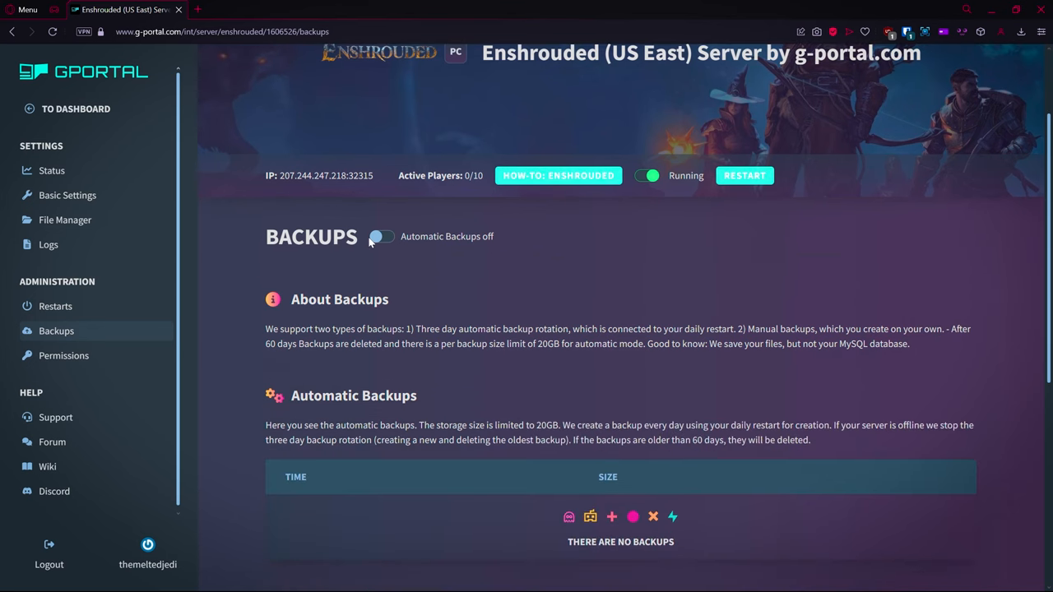
mouse_move(378, 243)
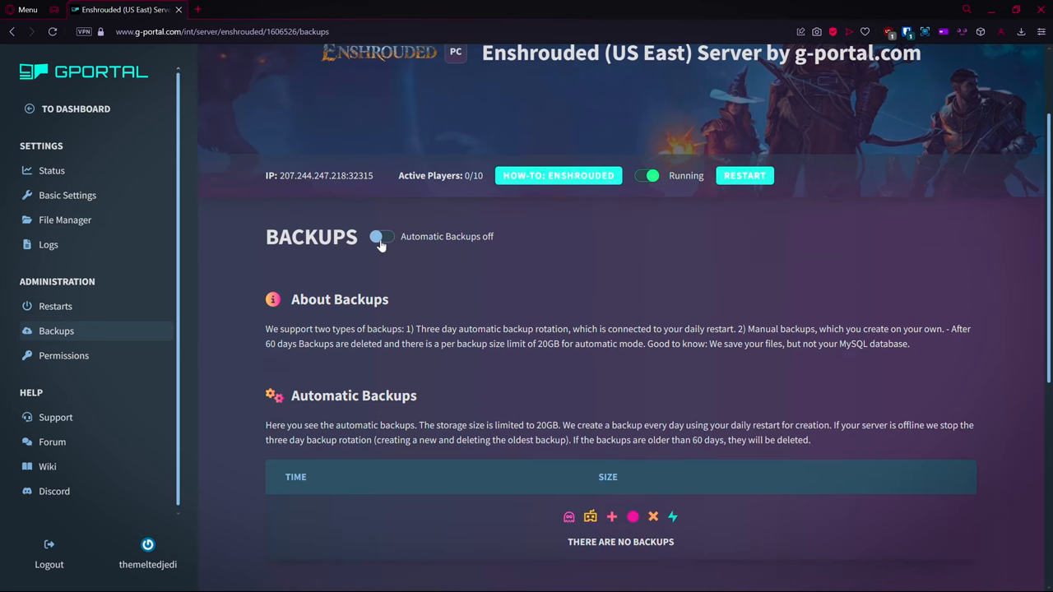
mouse_move(563, 419)
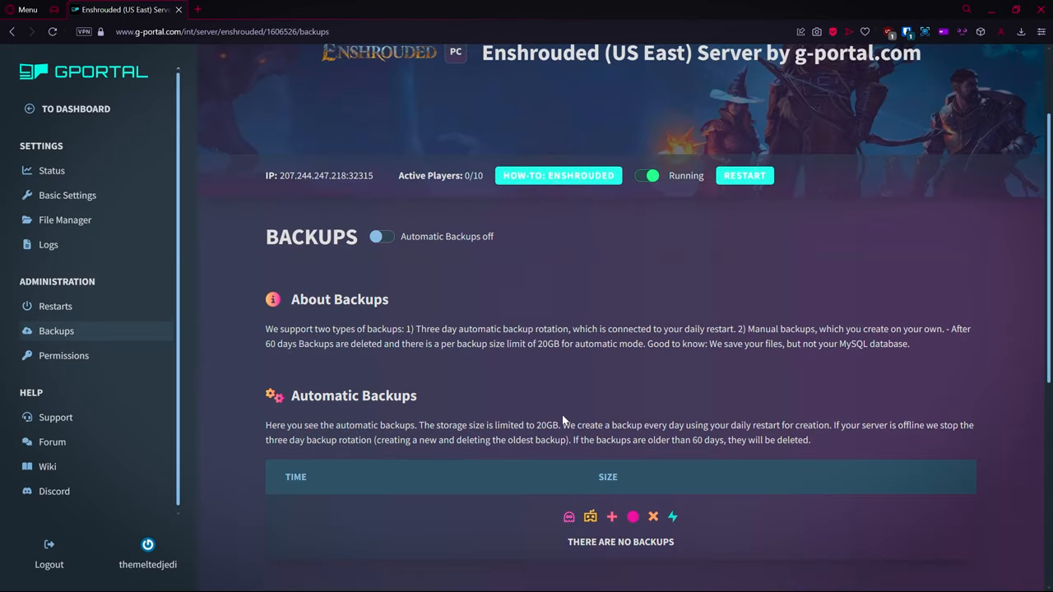
left_click(381, 237)
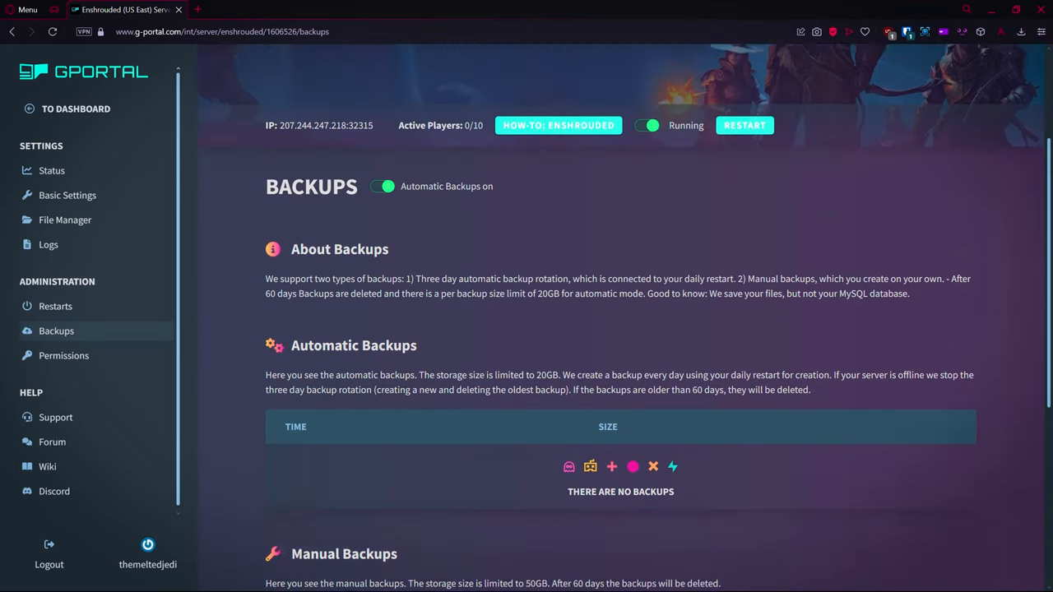
scroll("down", 3)
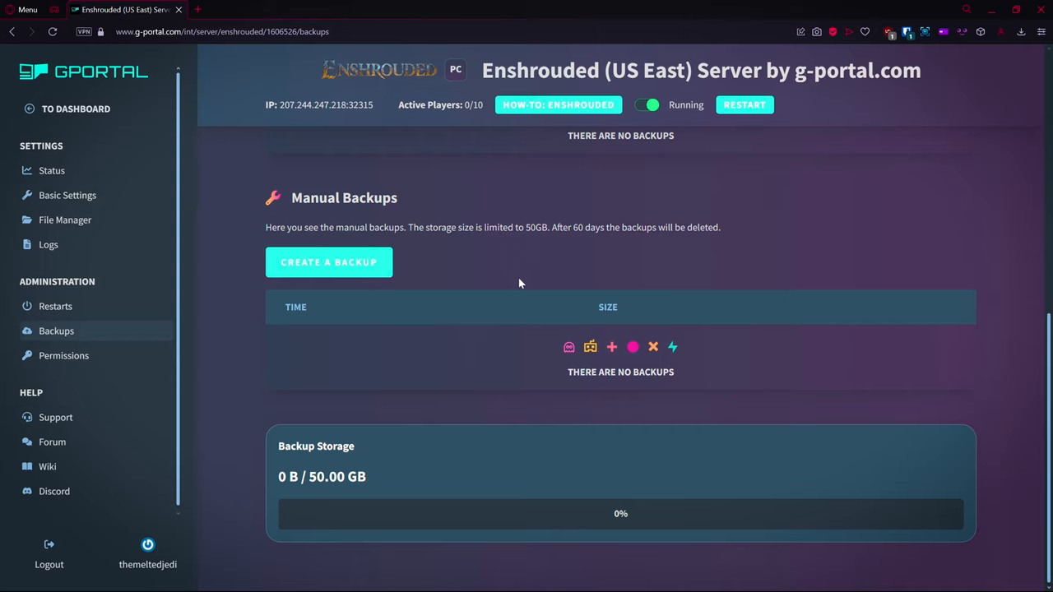
mouse_move(373, 311)
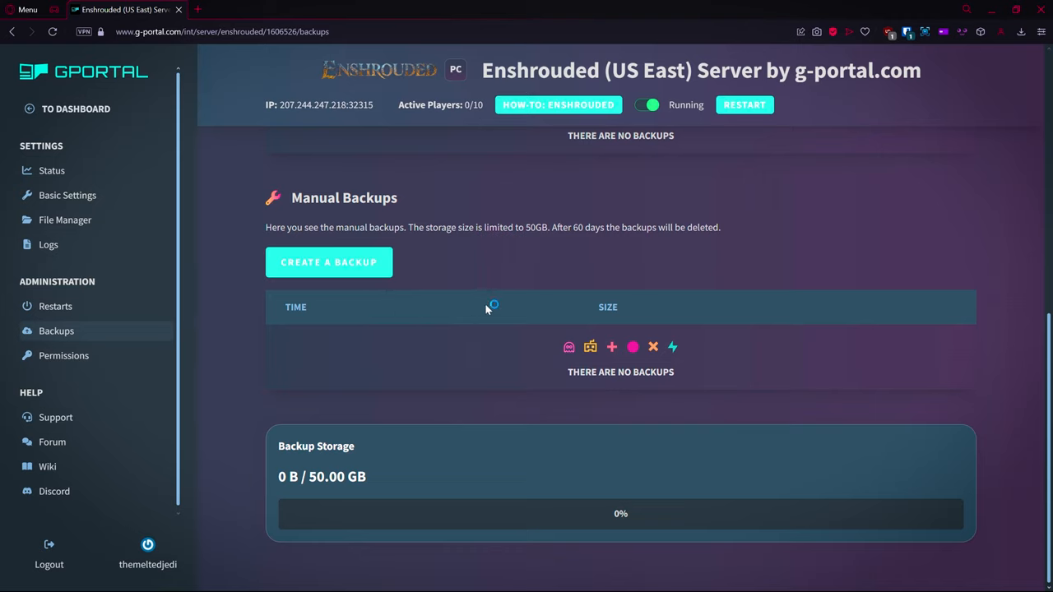
mouse_move(484, 313)
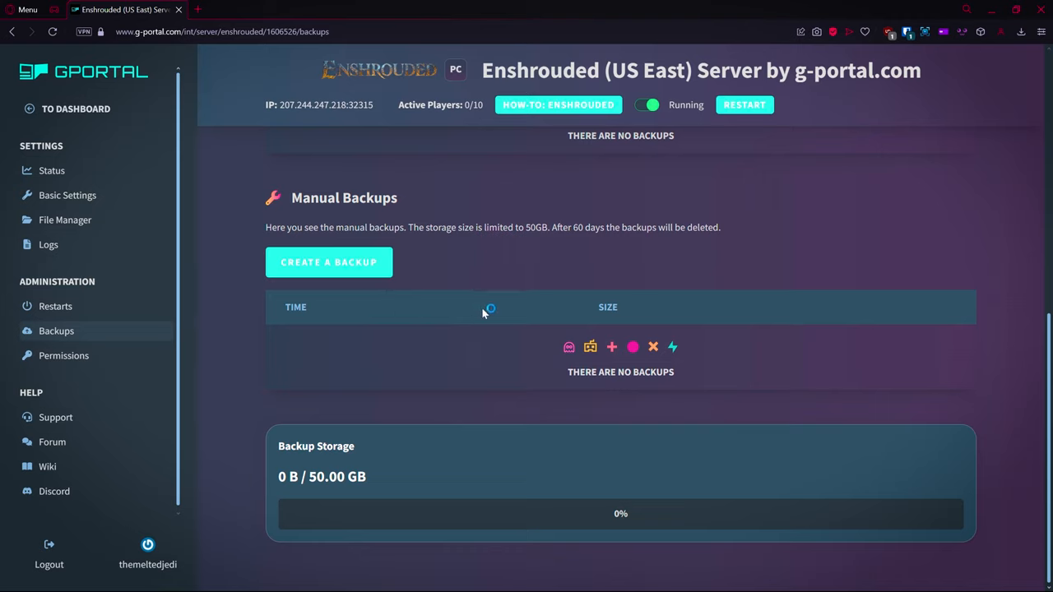
mouse_move(480, 319)
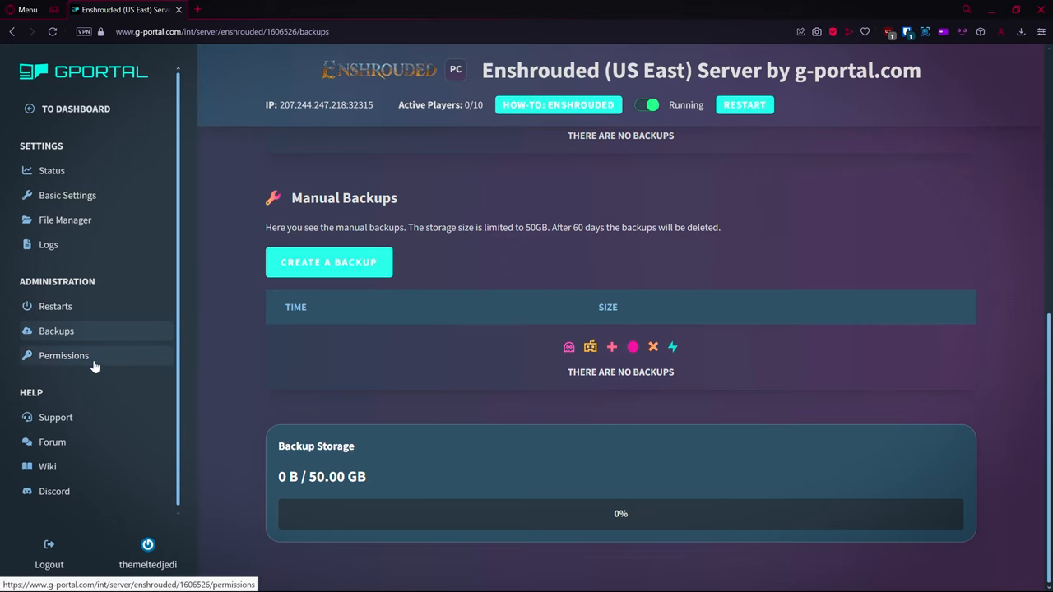
left_click(63, 355)
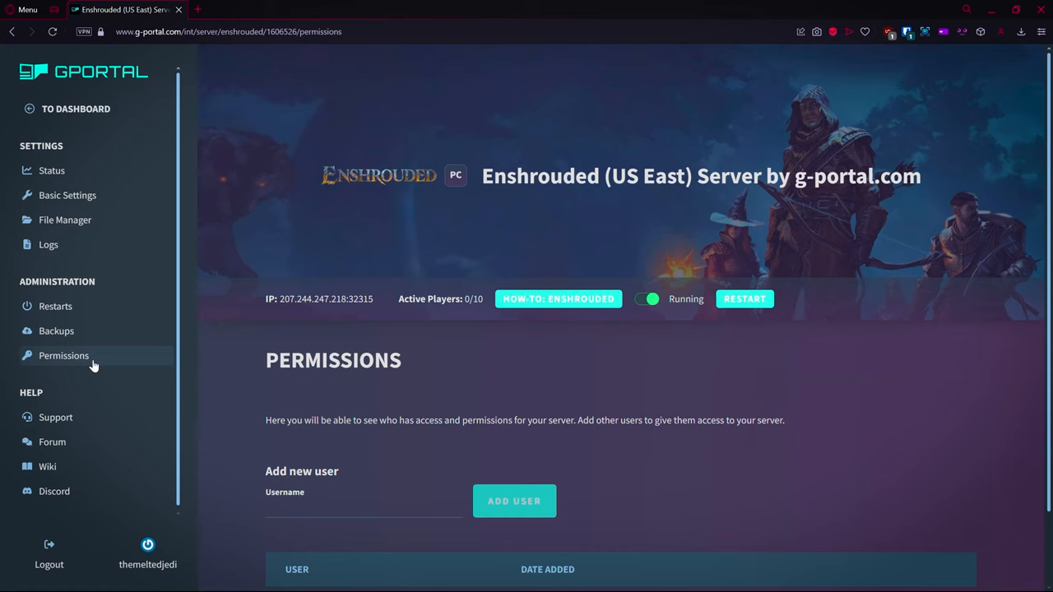
Step: Enter 'mynameisjeff' as the username for a new user without adding it yet
scroll("down", 3)
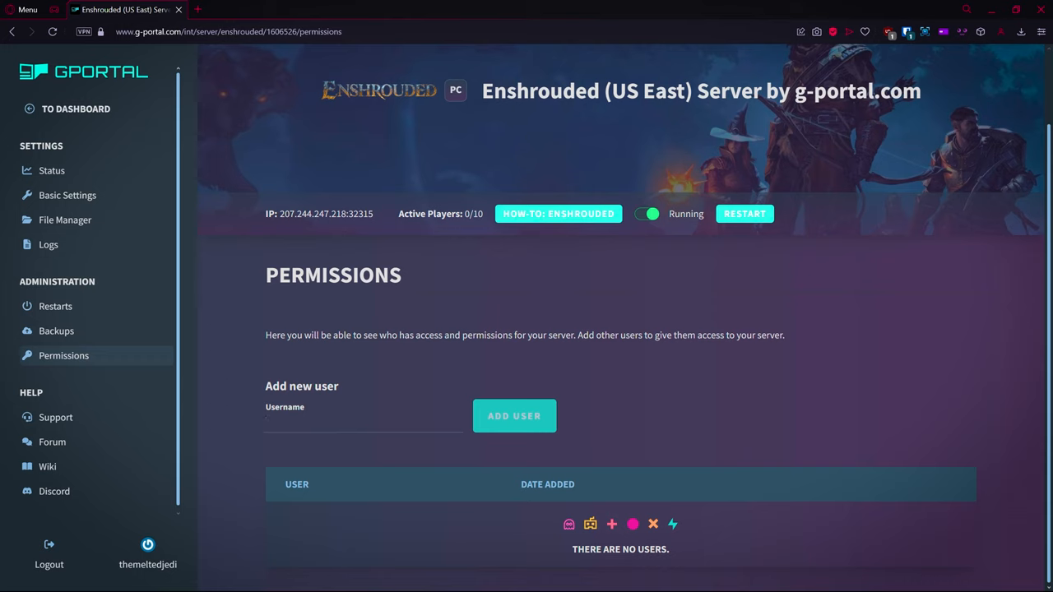
mouse_move(296, 460)
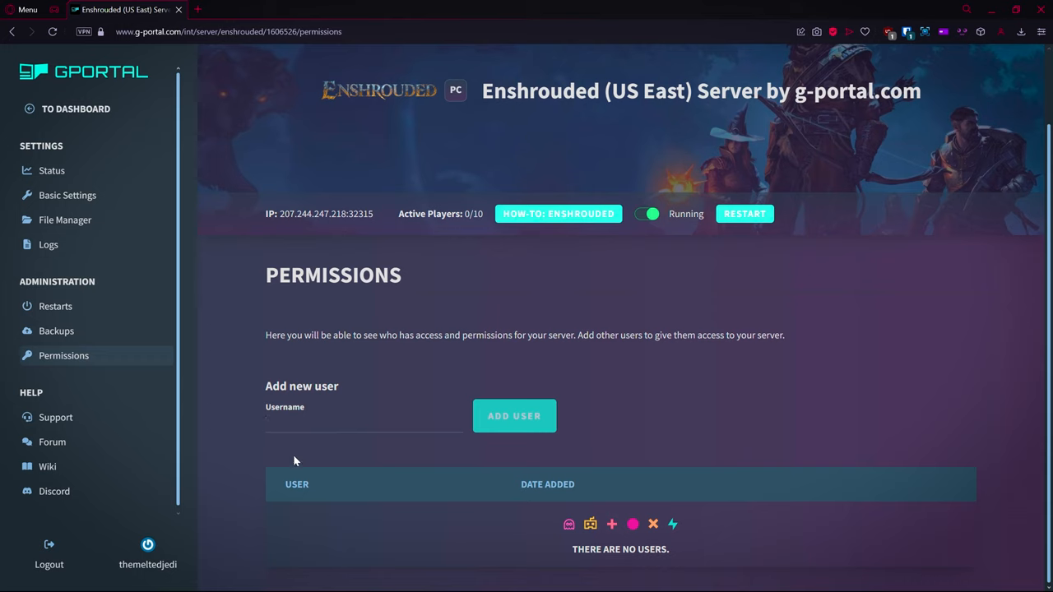
mouse_move(312, 454)
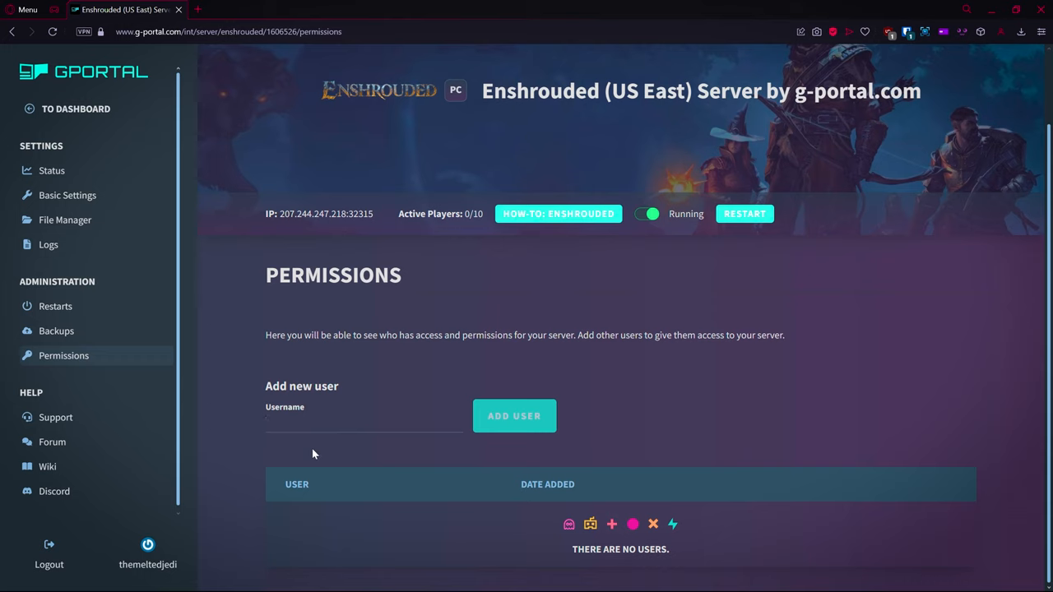
left_click(362, 421)
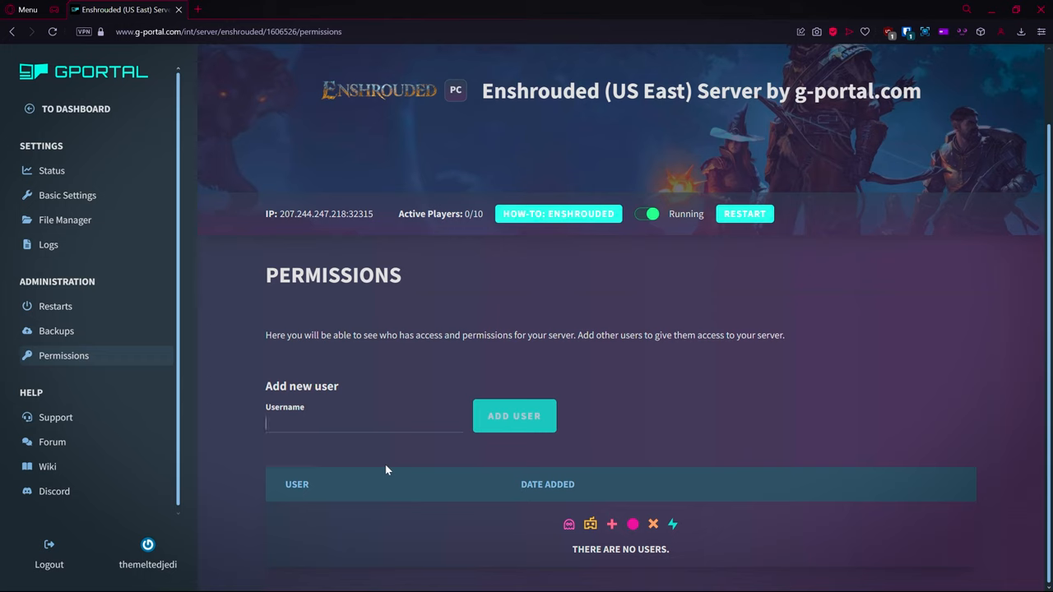
type("mynameis")
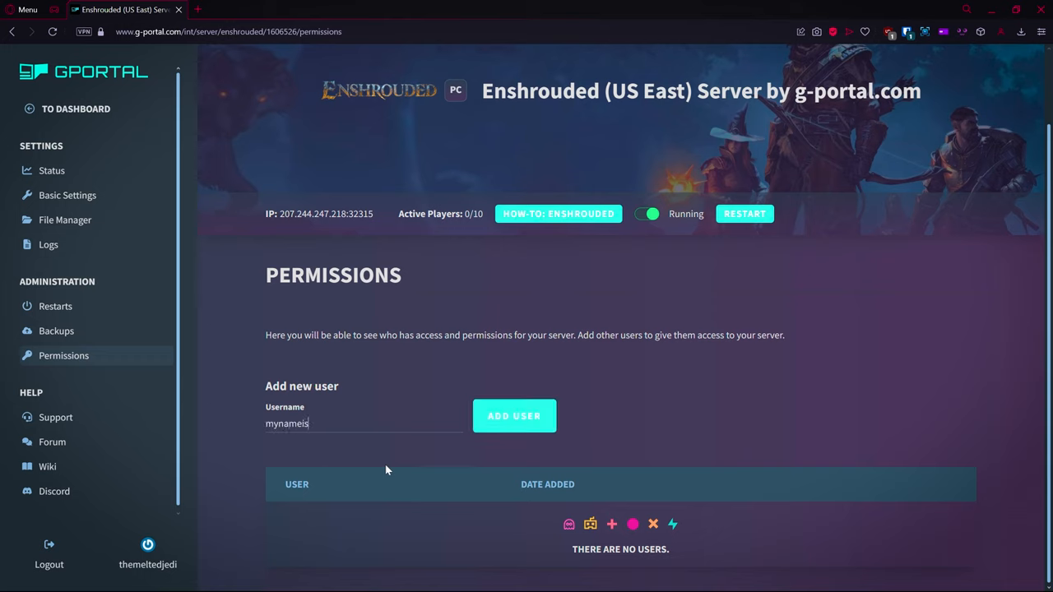
type("jeff")
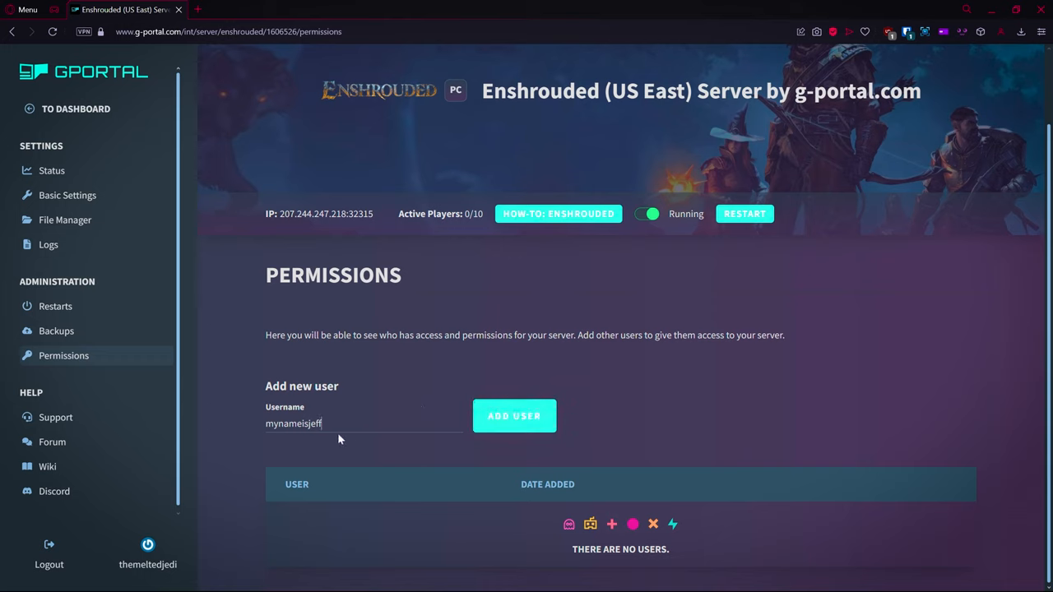
mouse_move(89, 177)
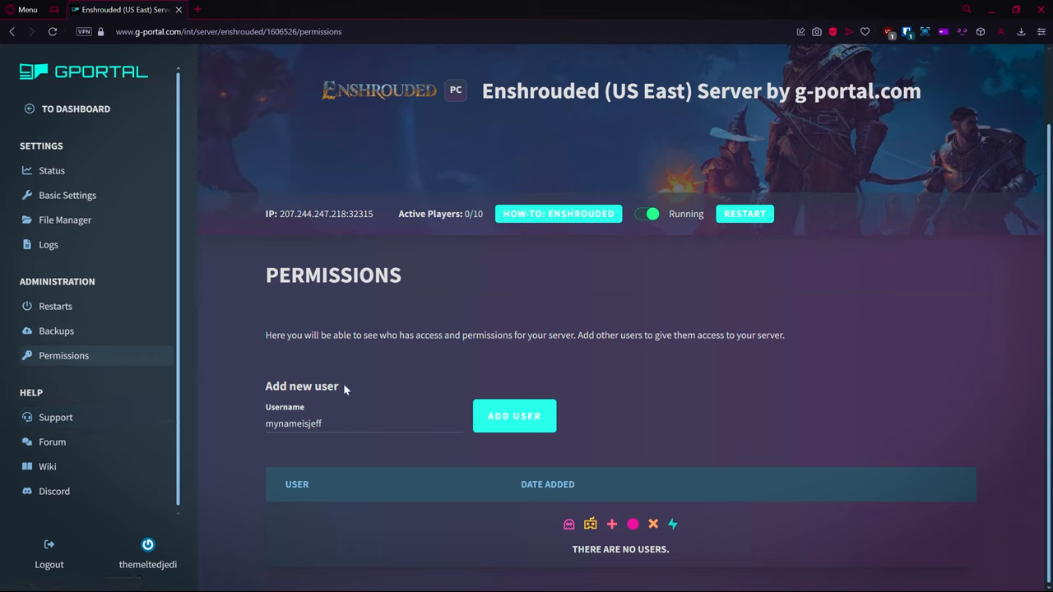
mouse_move(140, 280)
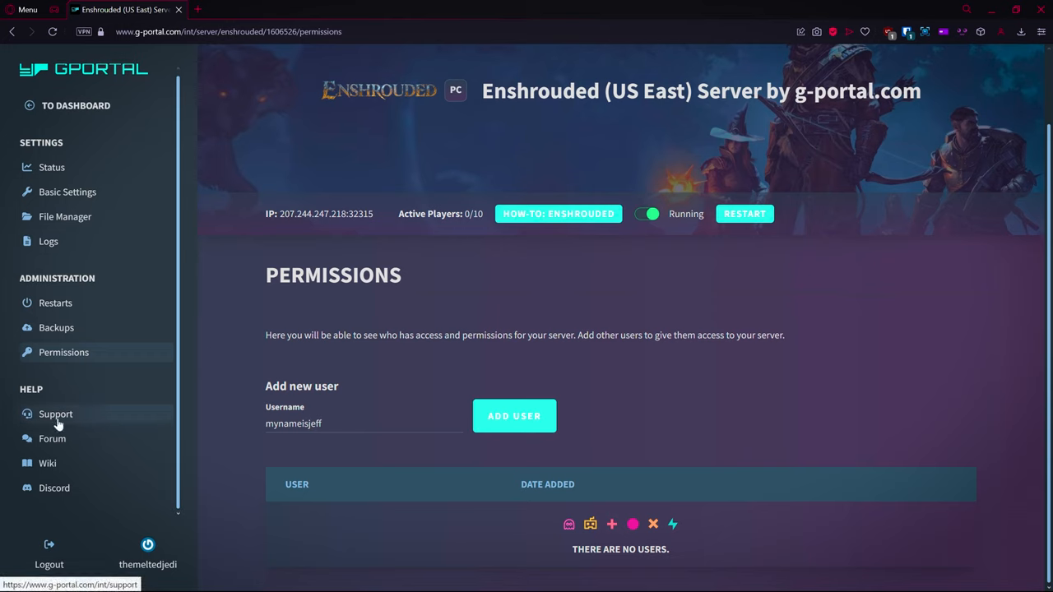
mouse_move(52, 437)
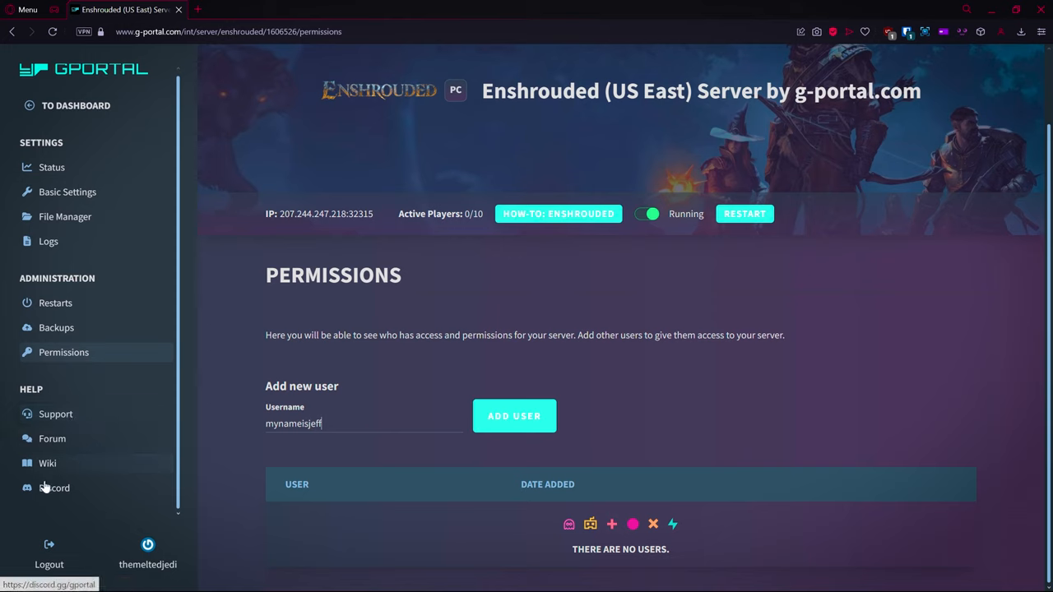
mouse_move(46, 464)
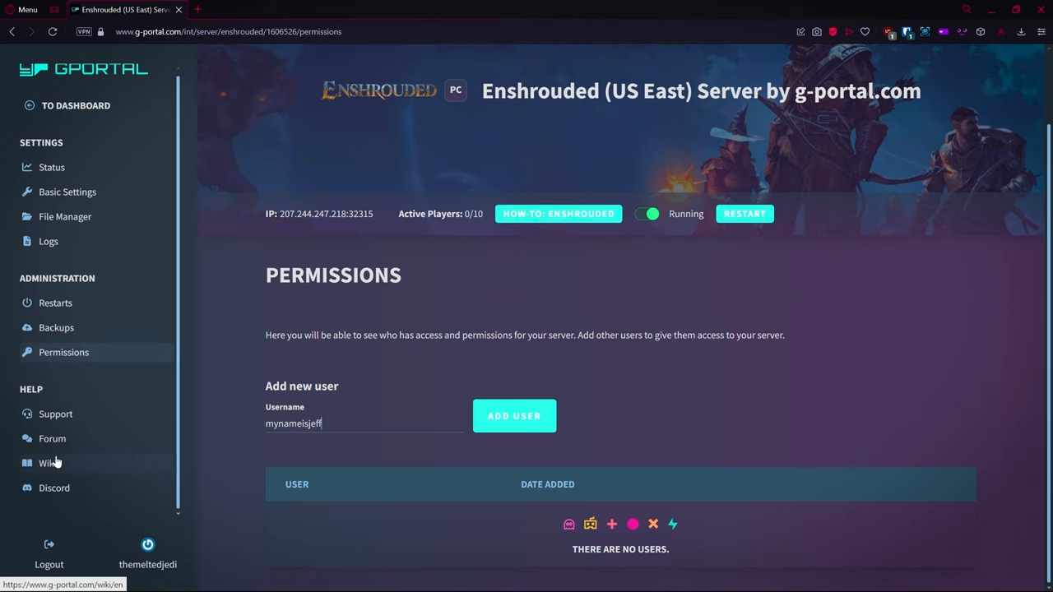
mouse_move(56, 414)
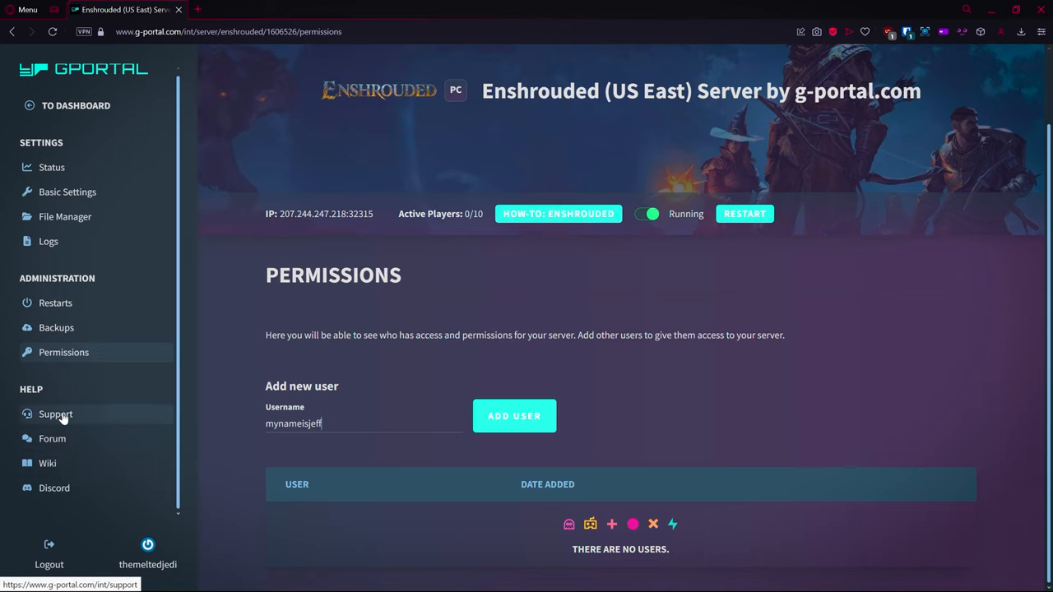
mouse_move(99, 177)
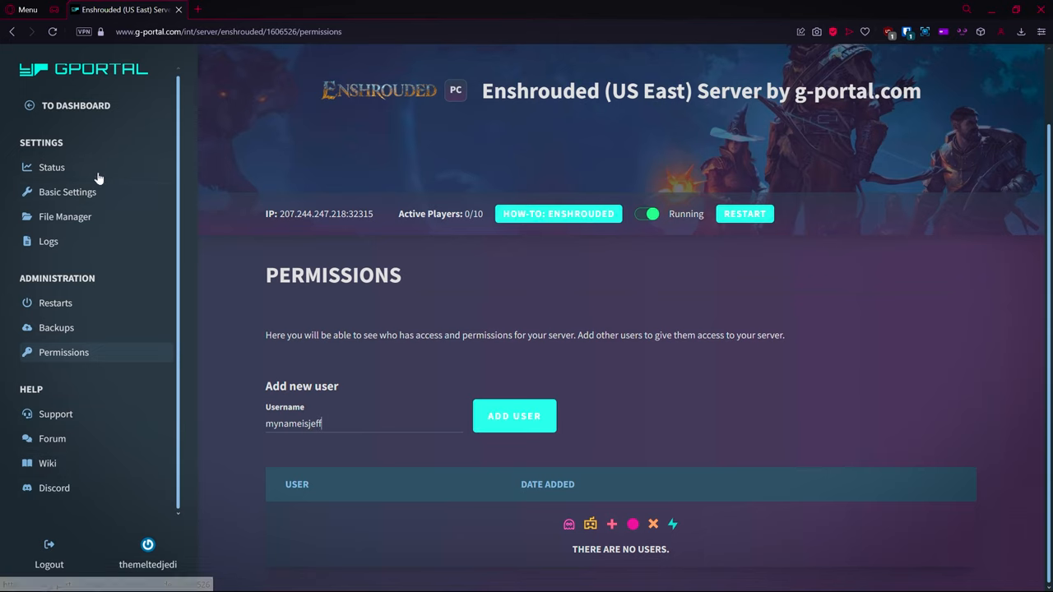
left_click(51, 168)
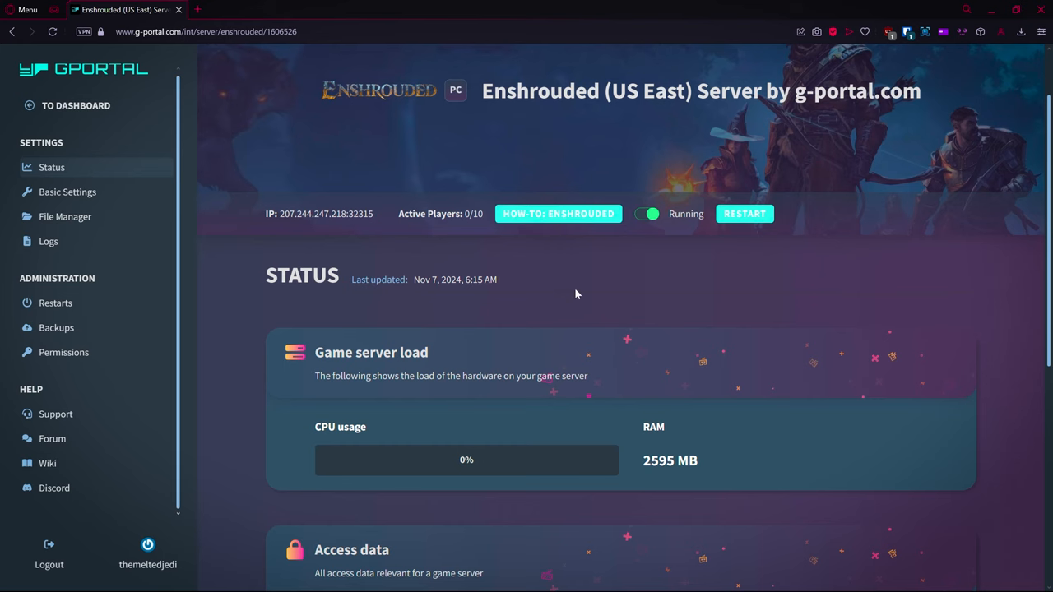
left_click(68, 190)
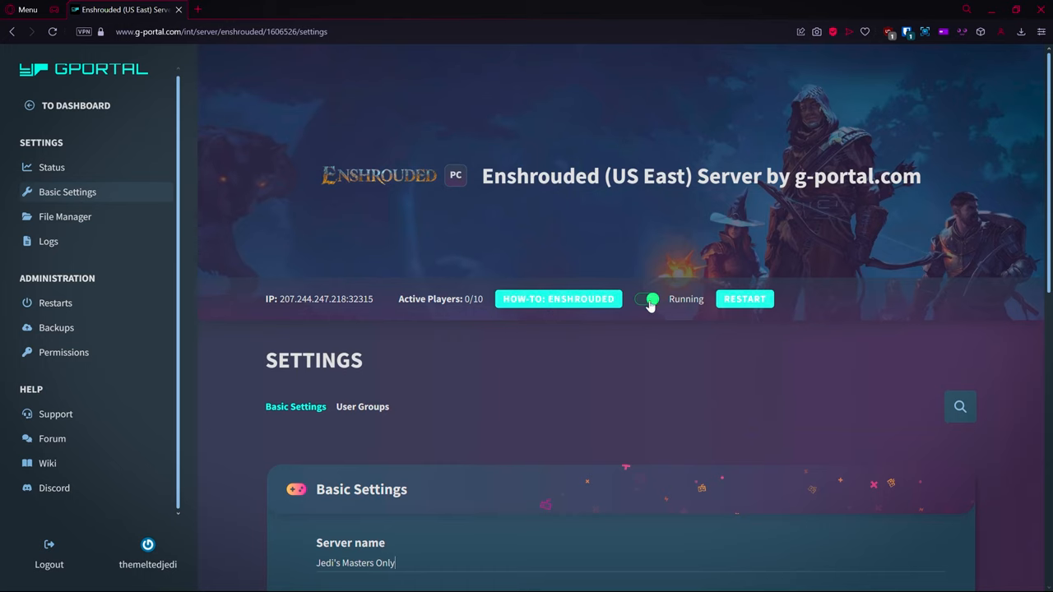
left_click(647, 299)
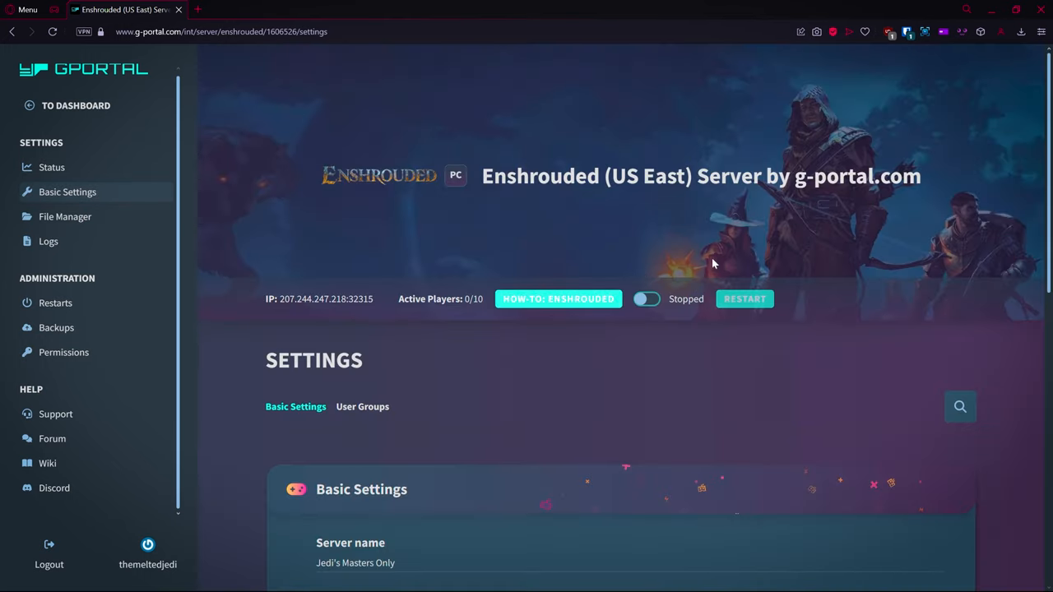
scroll("down", 3)
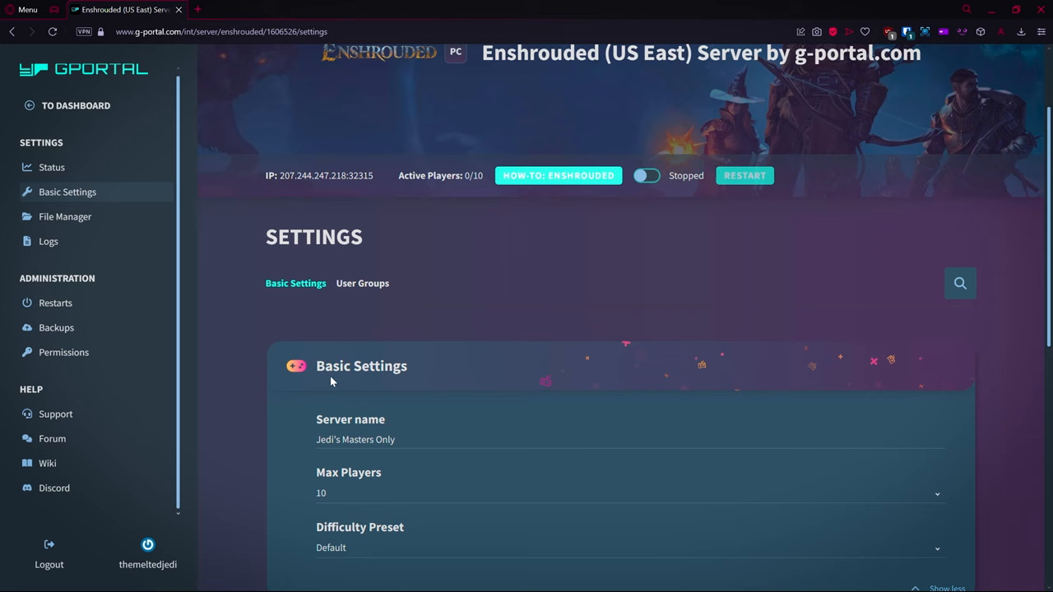
scroll("down", 3)
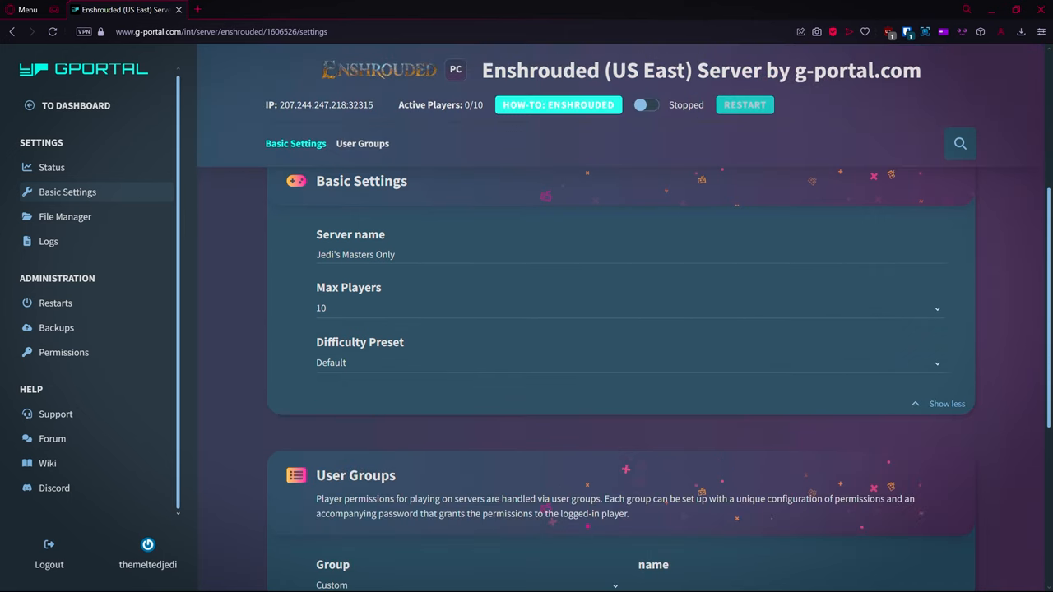
left_click(362, 143)
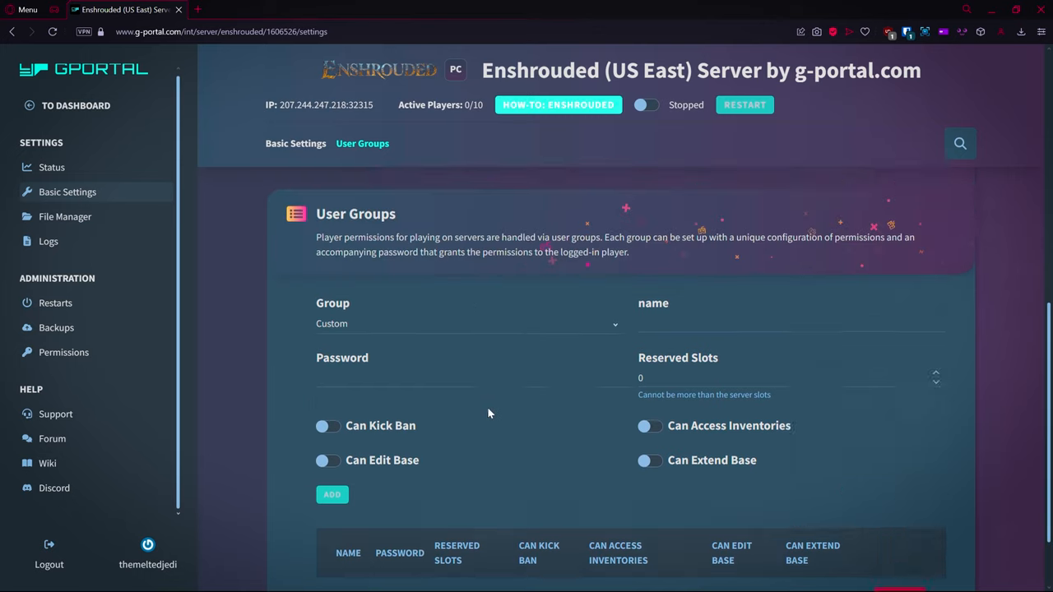
scroll("down", 3)
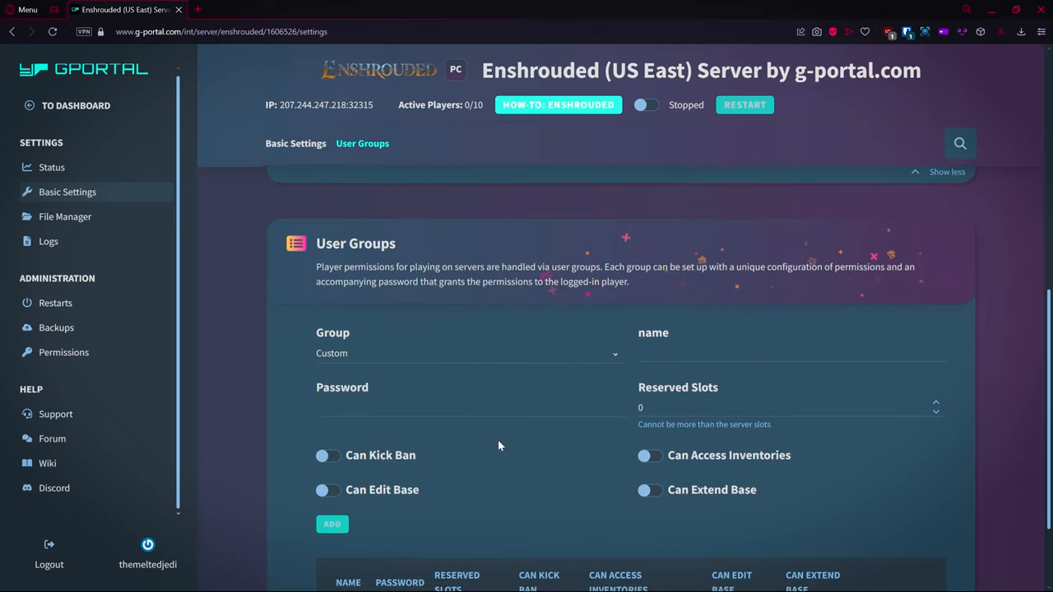
scroll("up", 3)
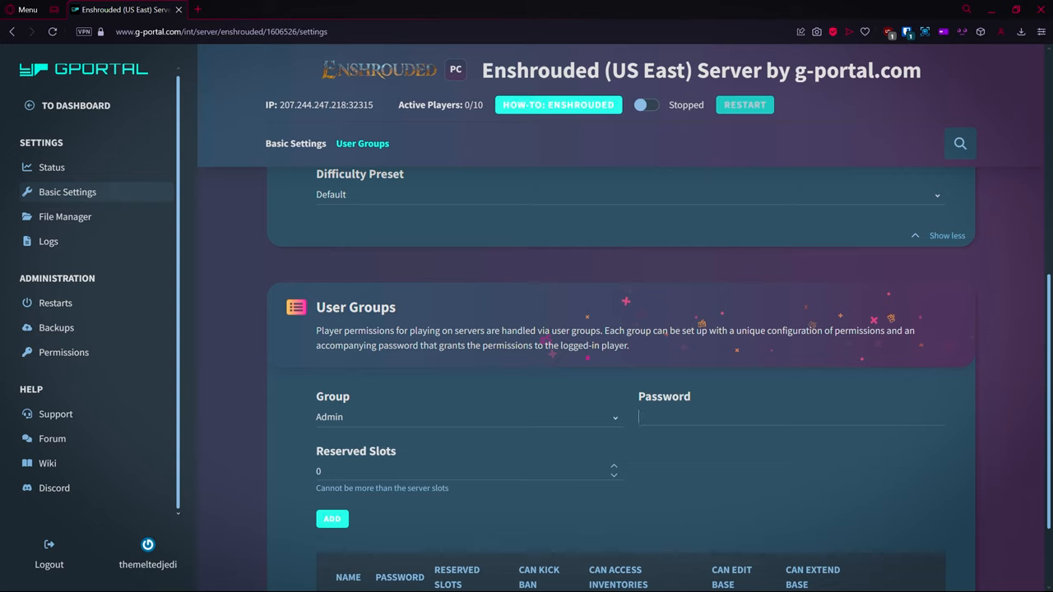
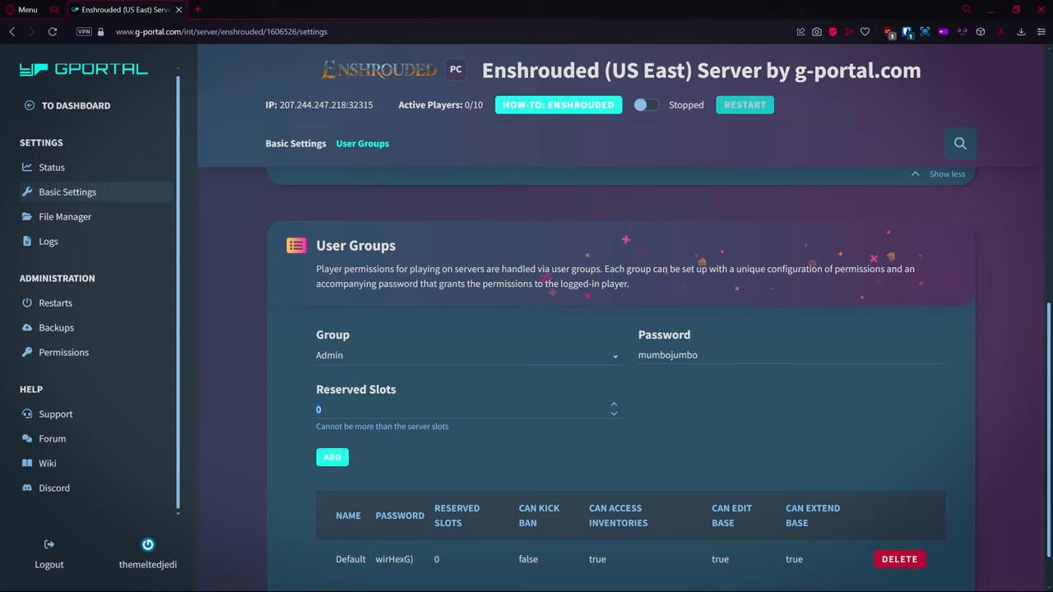
left_click(614, 405)
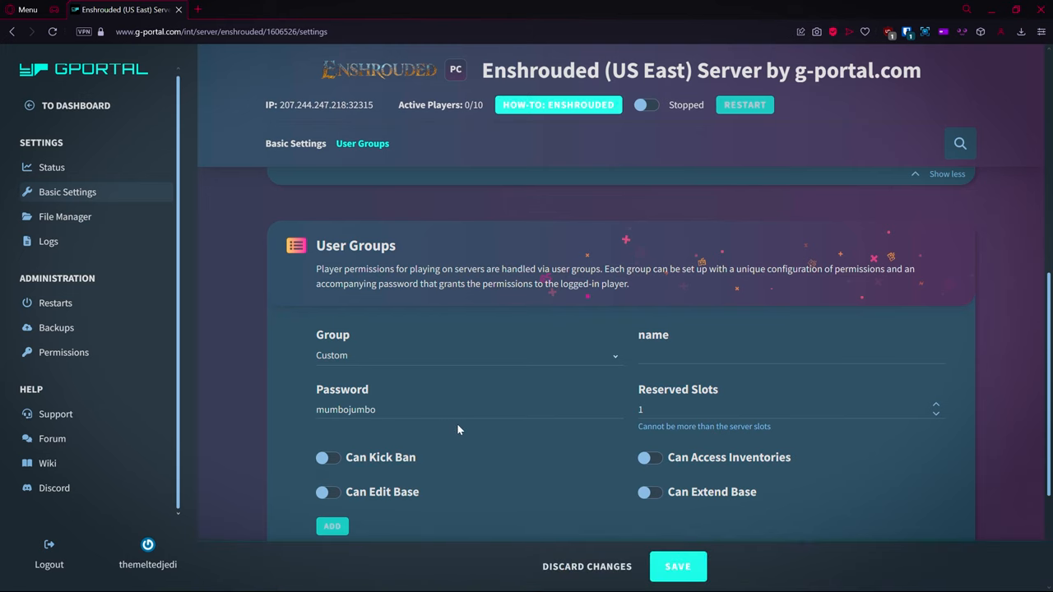
Step: Choose the Friend preset from the group type list
scroll("down", 3)
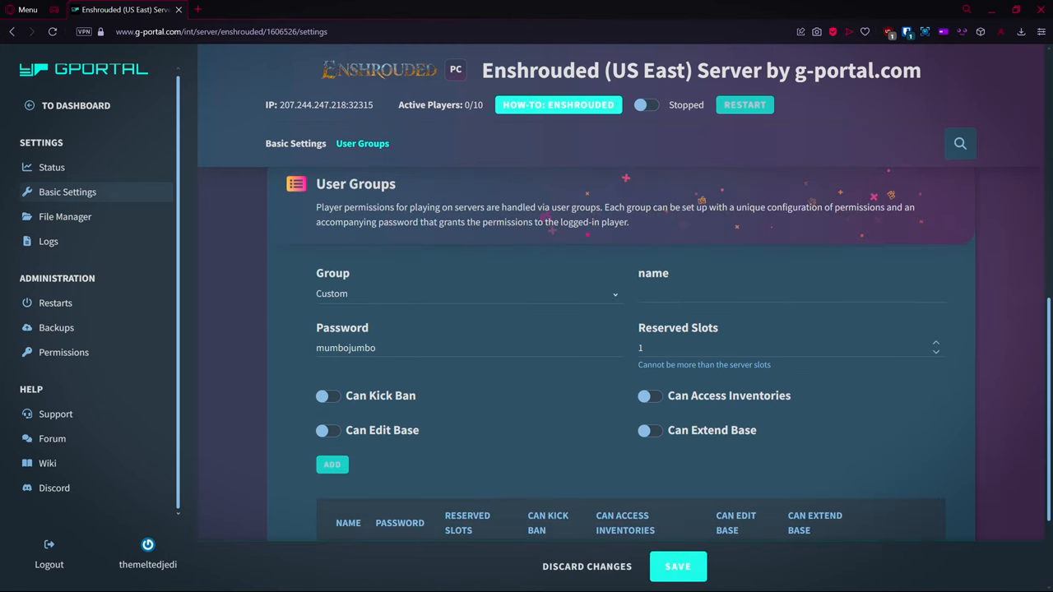
left_click(467, 292)
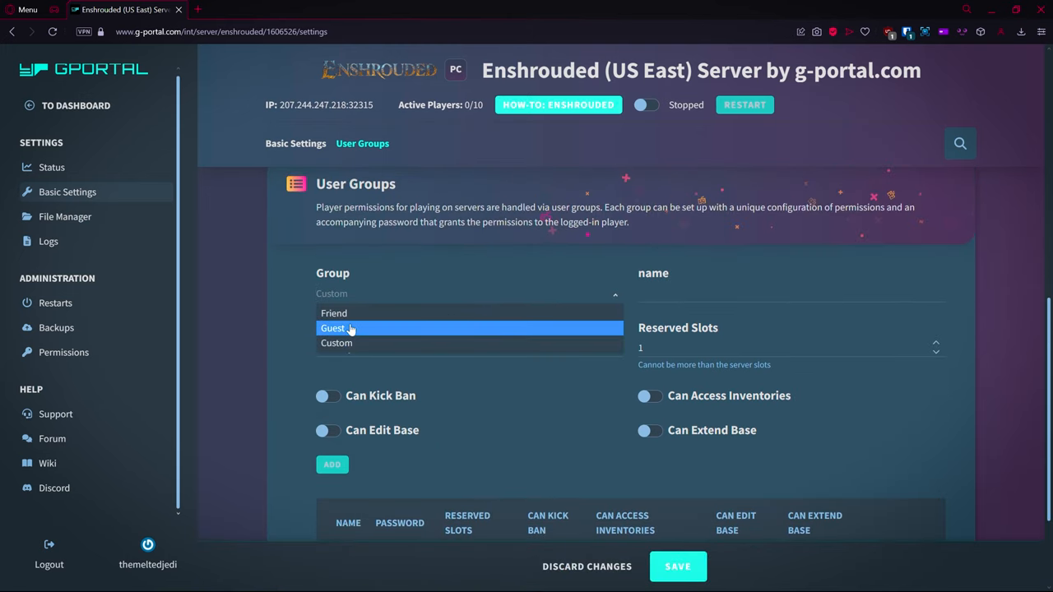
left_click(334, 313)
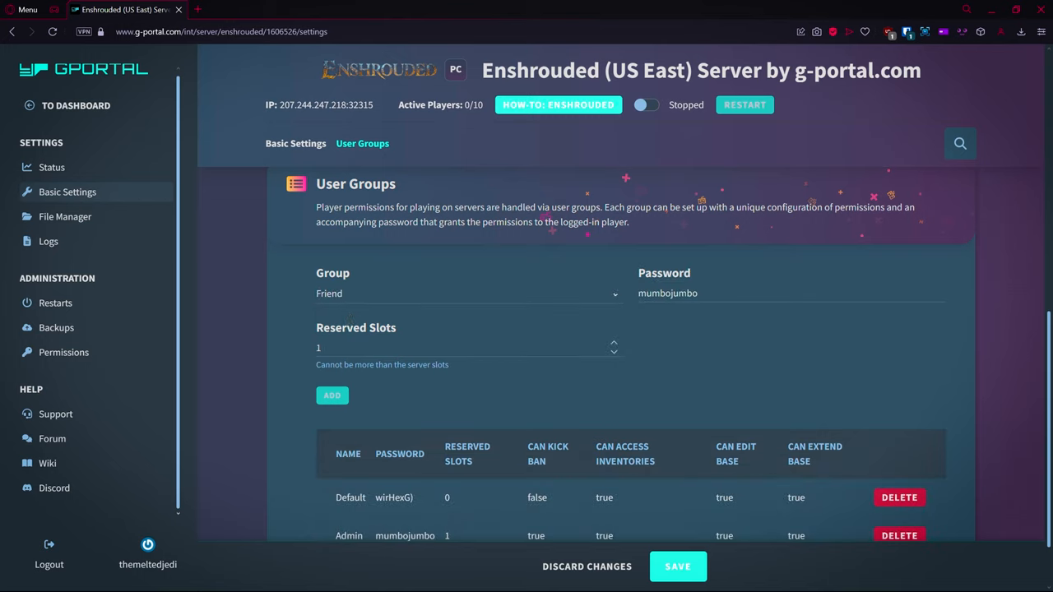
left_click(467, 292)
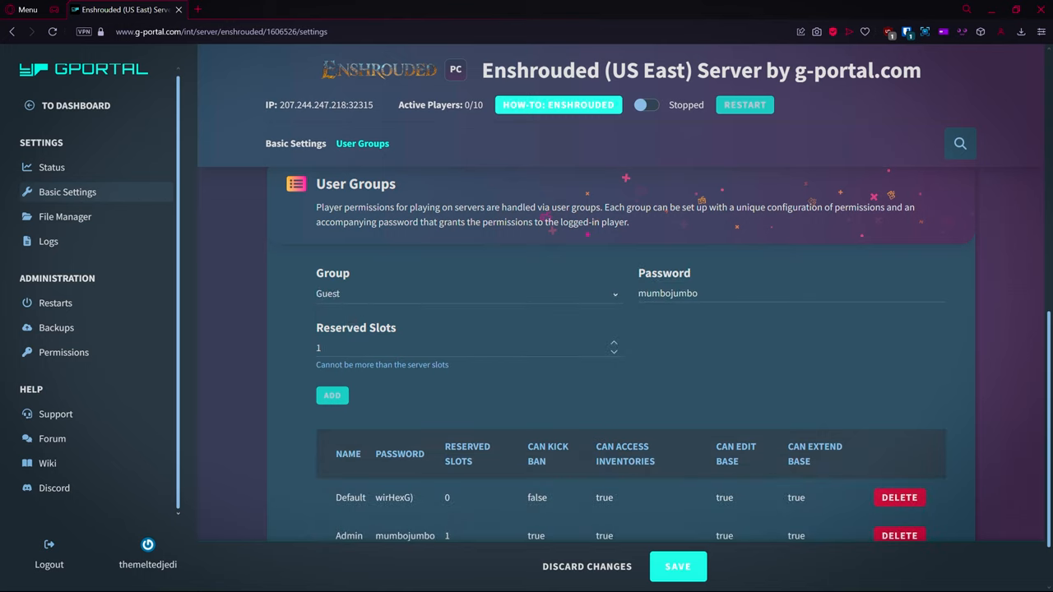
left_click(467, 293)
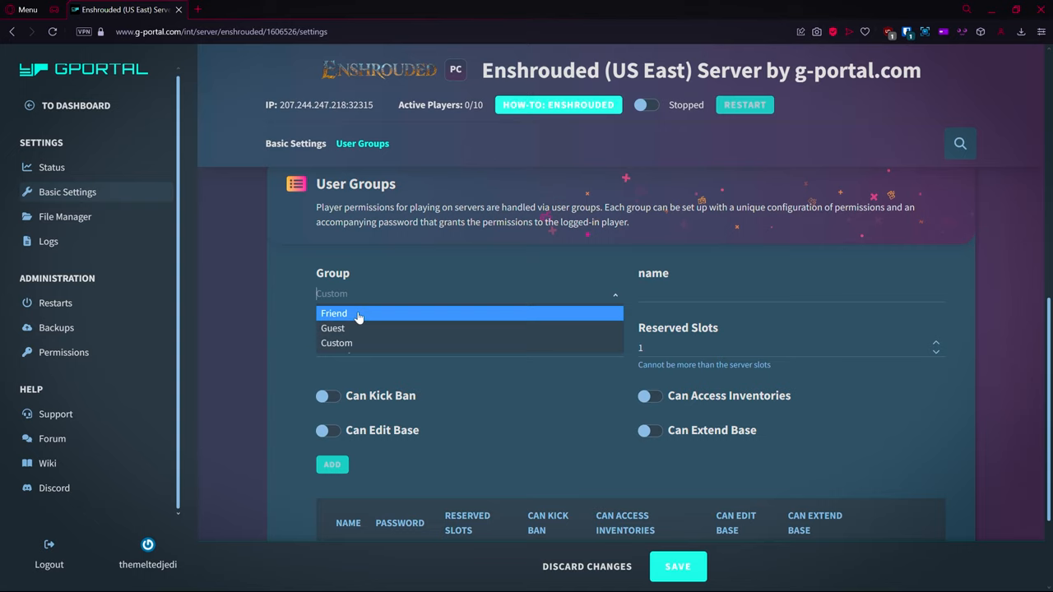
left_click(334, 313)
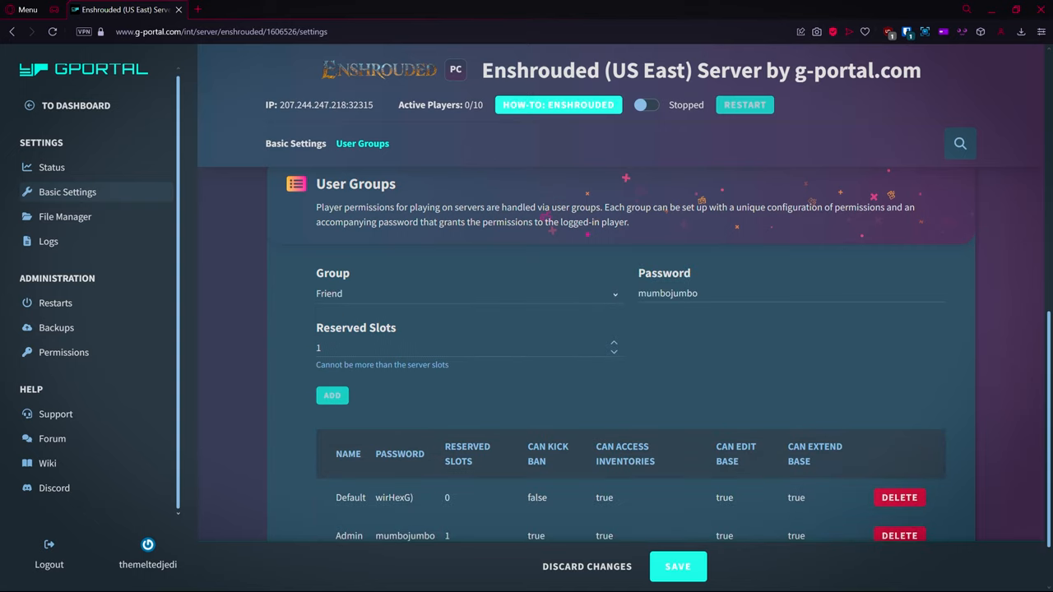
scroll("down", 3)
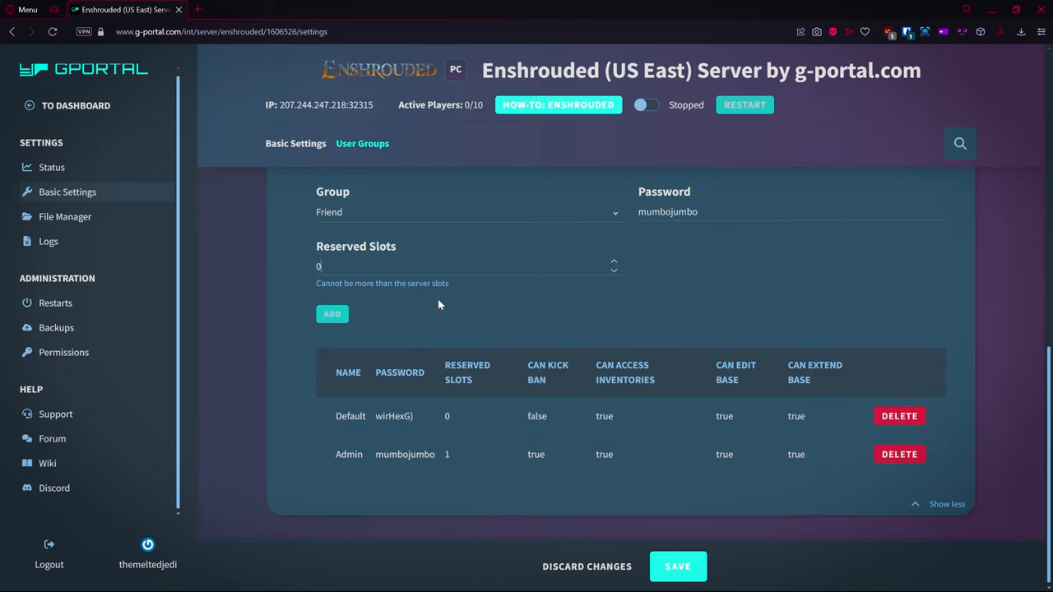
double_click(667, 210)
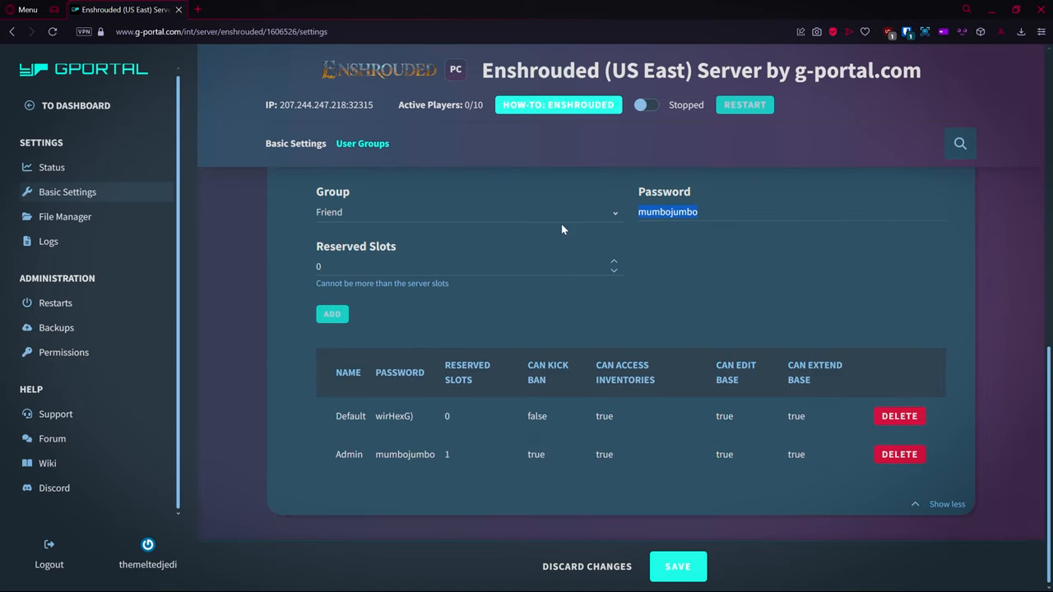
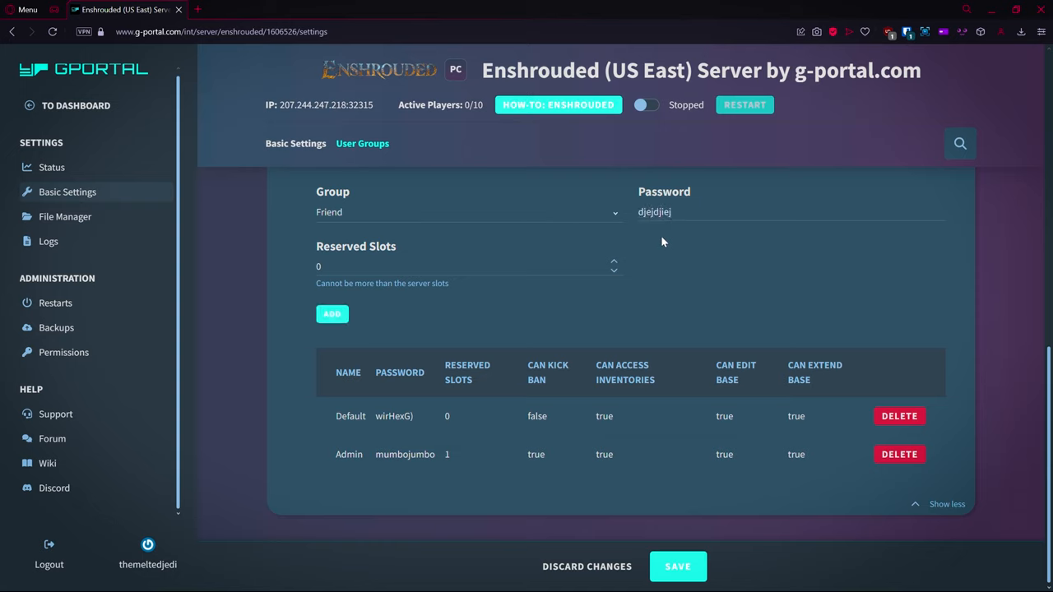
mouse_move(658, 250)
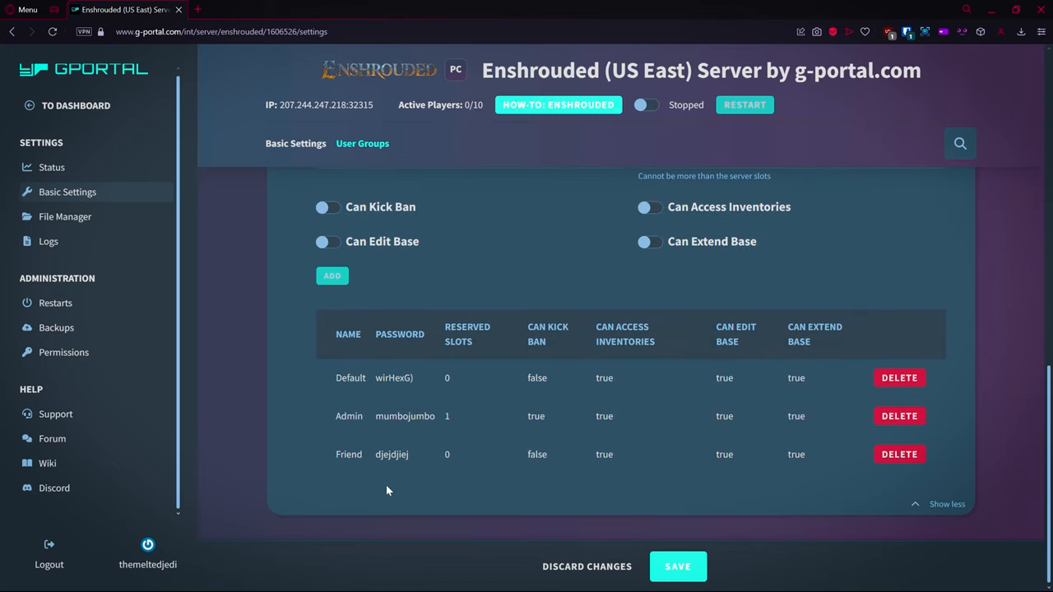
mouse_move(398, 464)
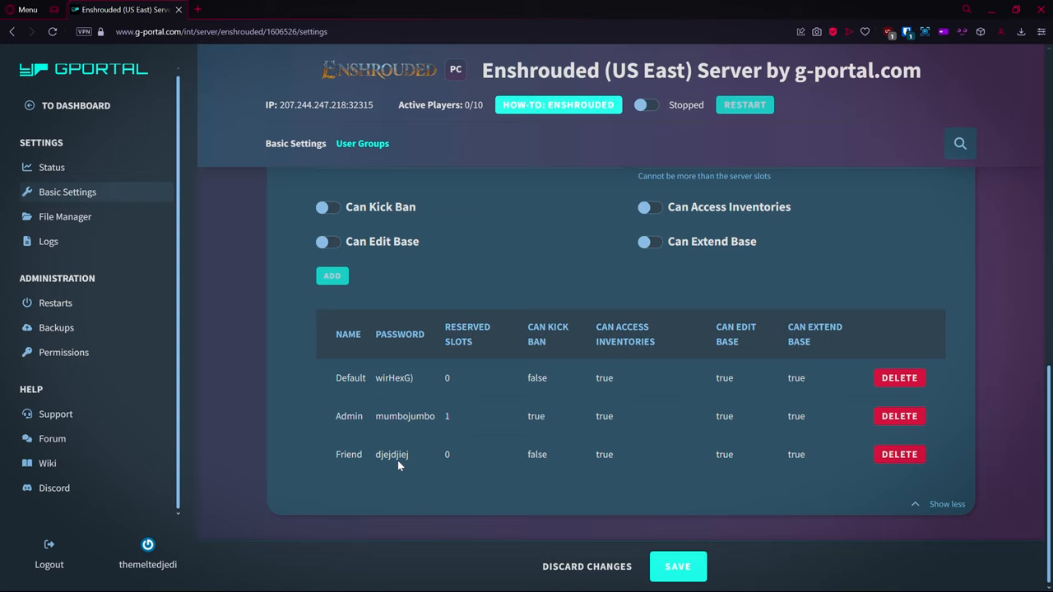
mouse_move(543, 321)
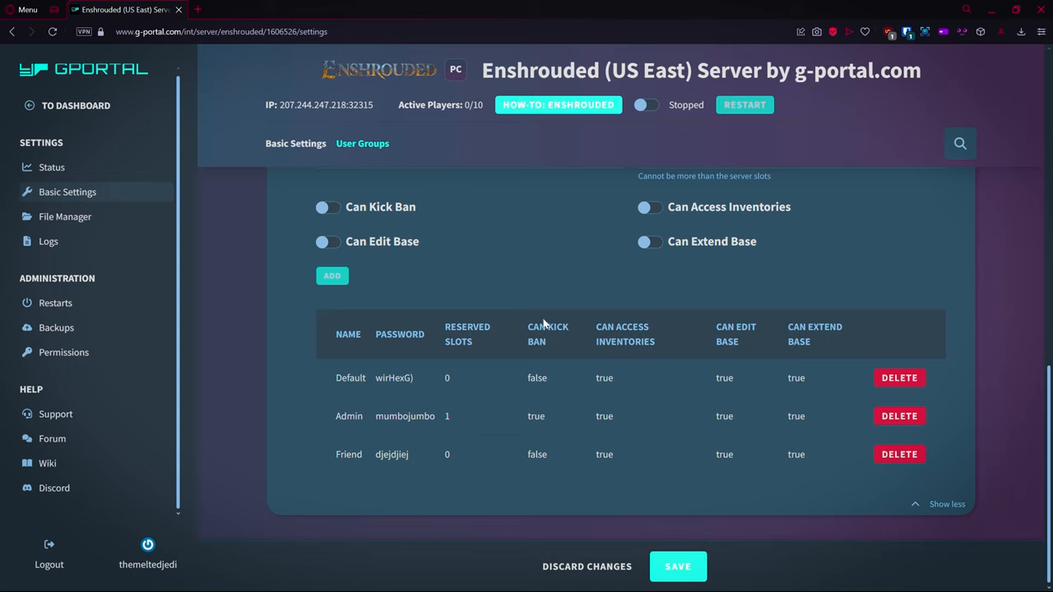
mouse_move(614, 461)
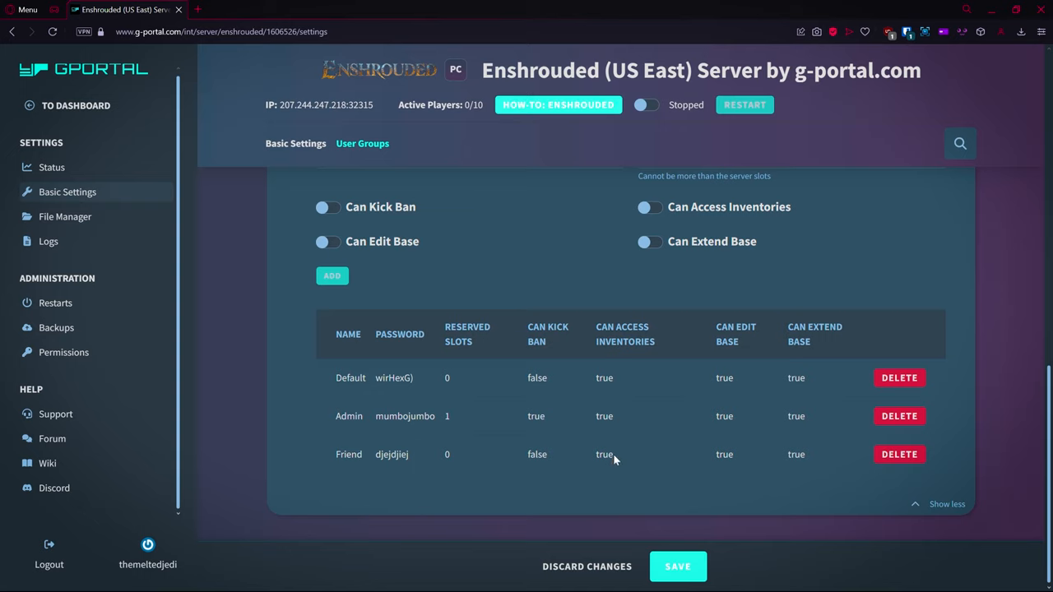
mouse_move(743, 369)
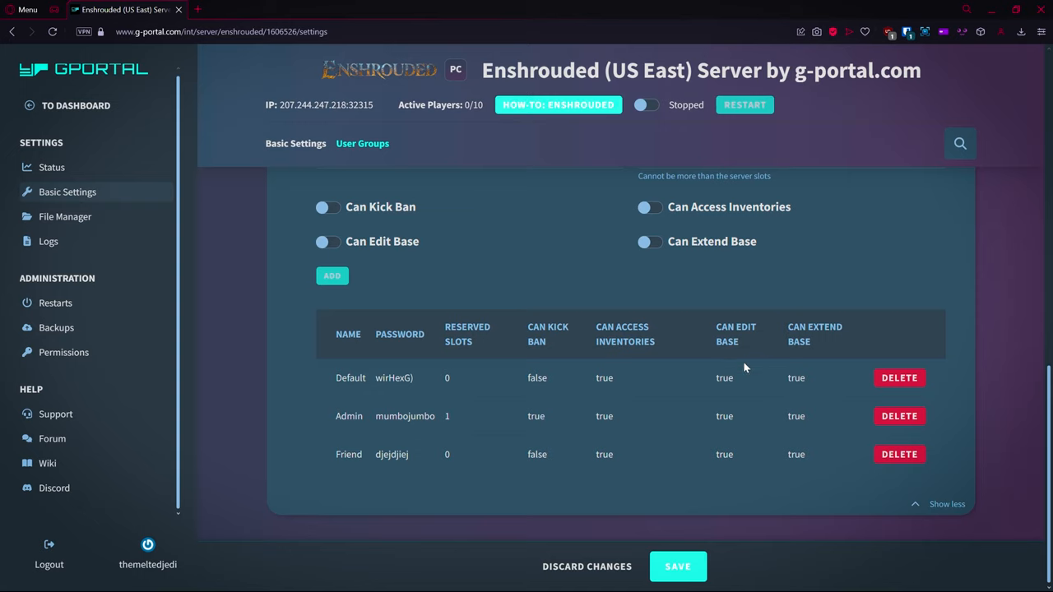
mouse_move(827, 348)
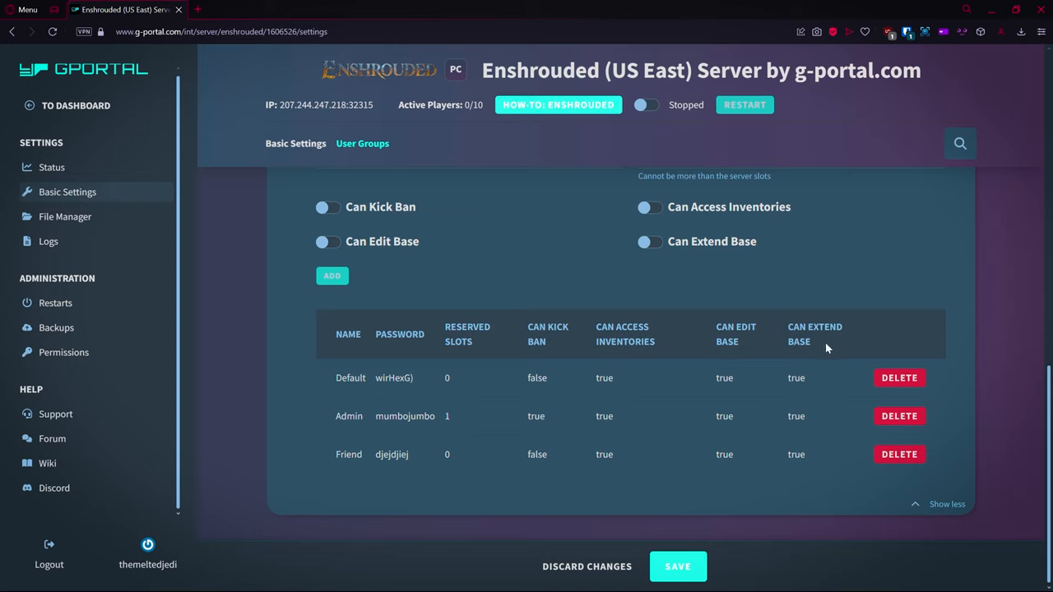
mouse_move(804, 480)
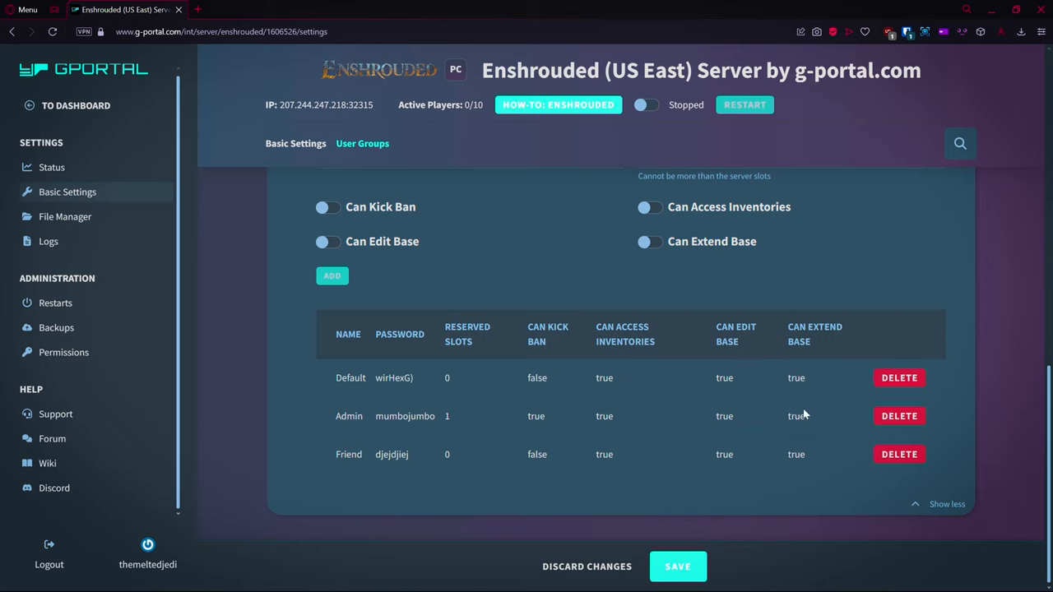
mouse_move(342, 391)
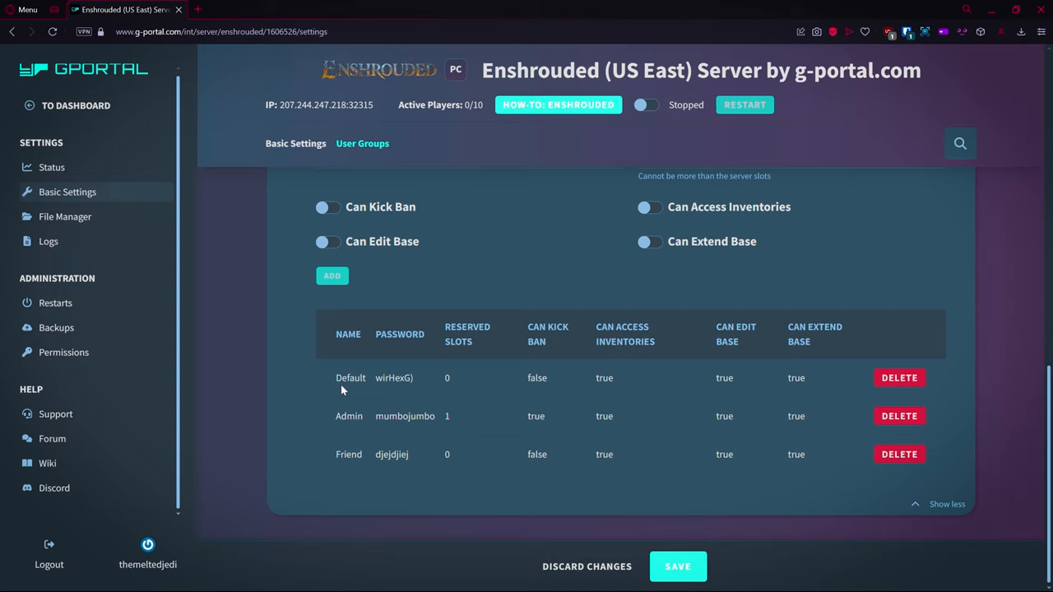
mouse_move(898, 376)
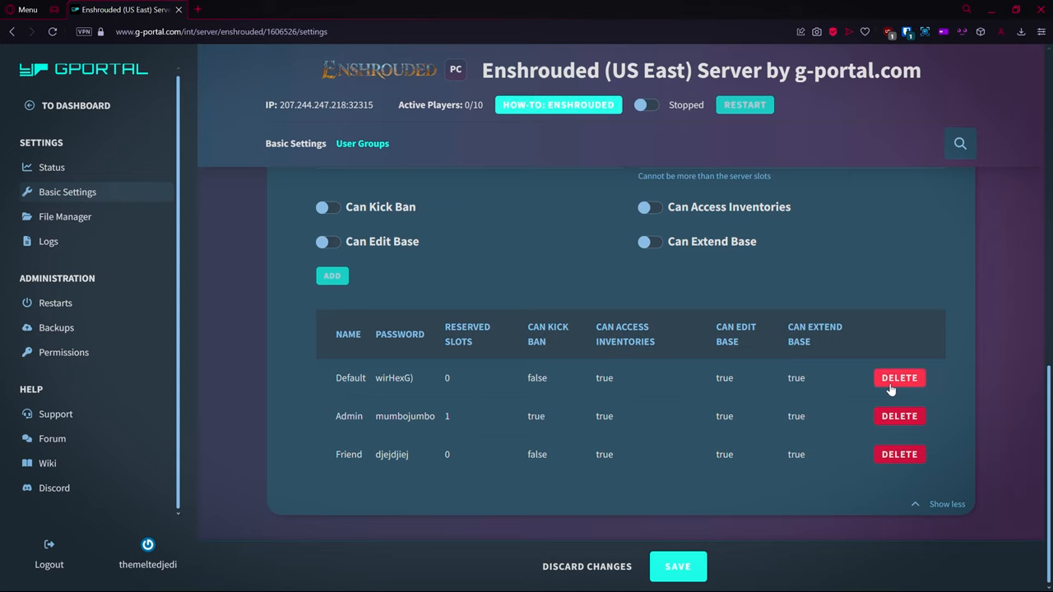
left_click(898, 377)
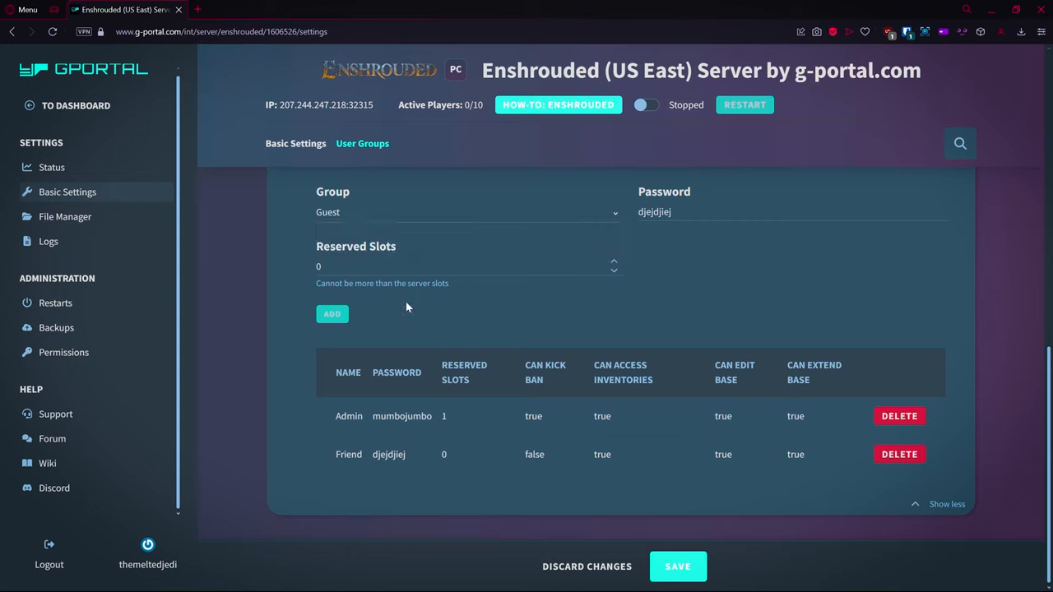
mouse_move(681, 270)
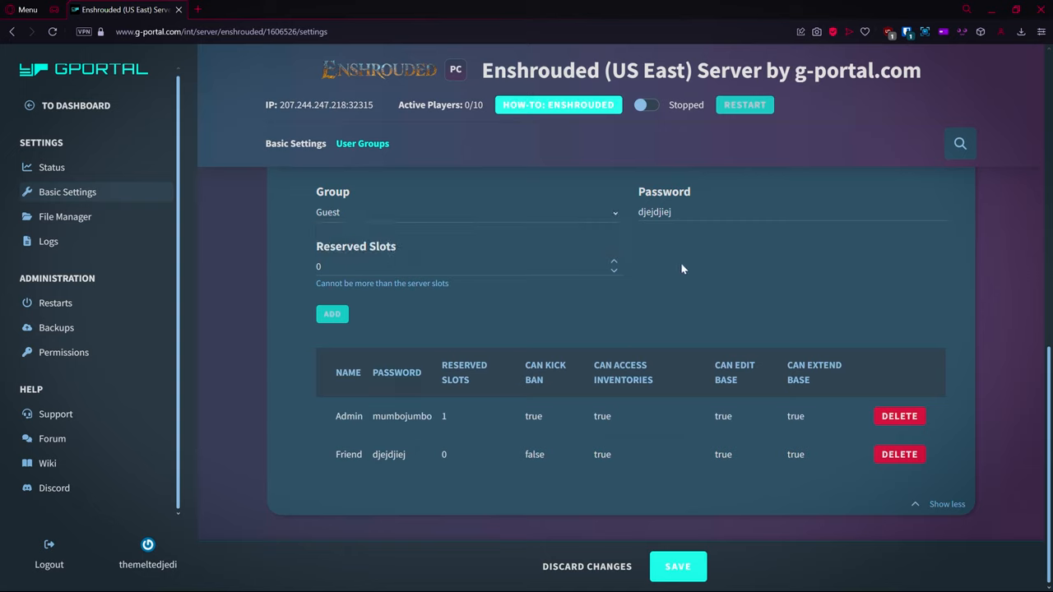
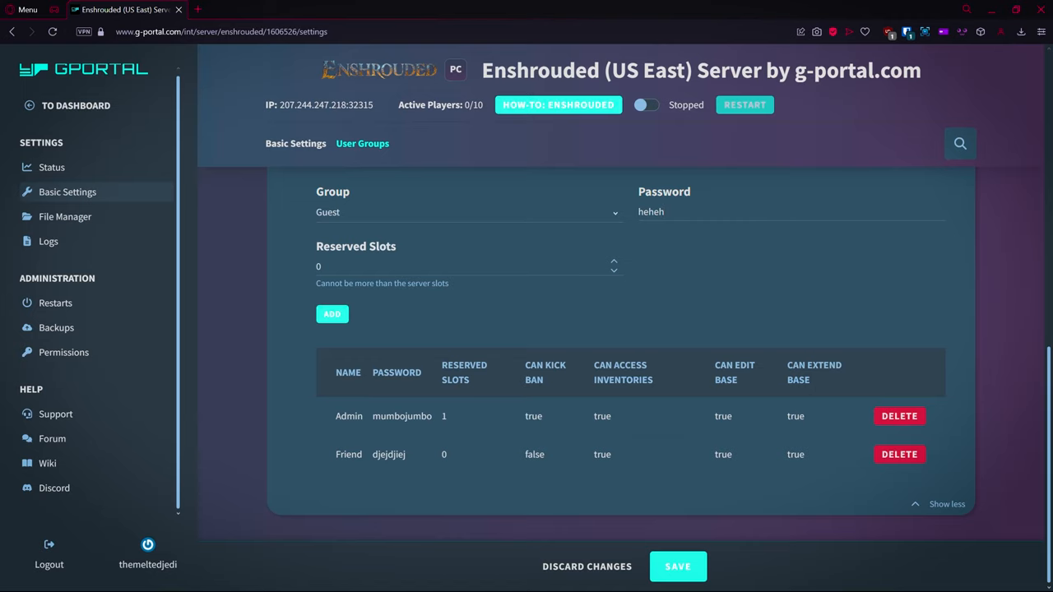
mouse_move(490, 356)
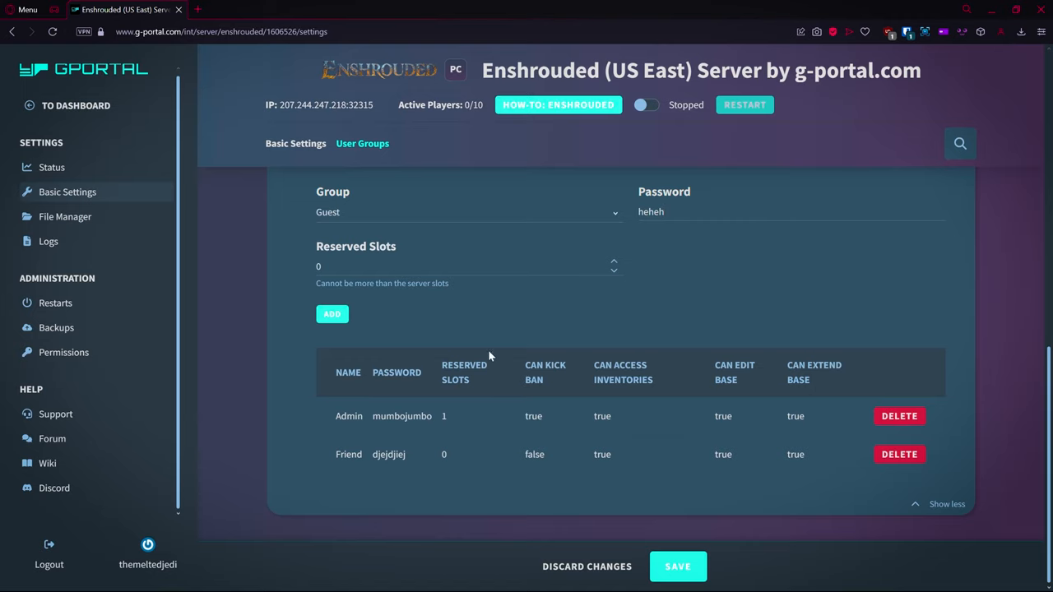
left_click(467, 211)
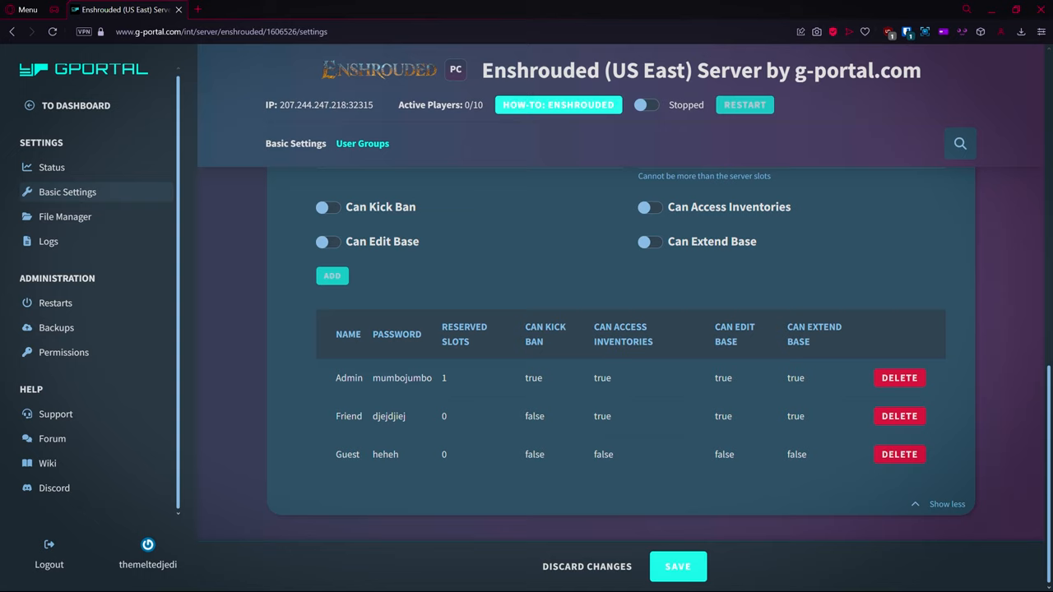
mouse_move(749, 348)
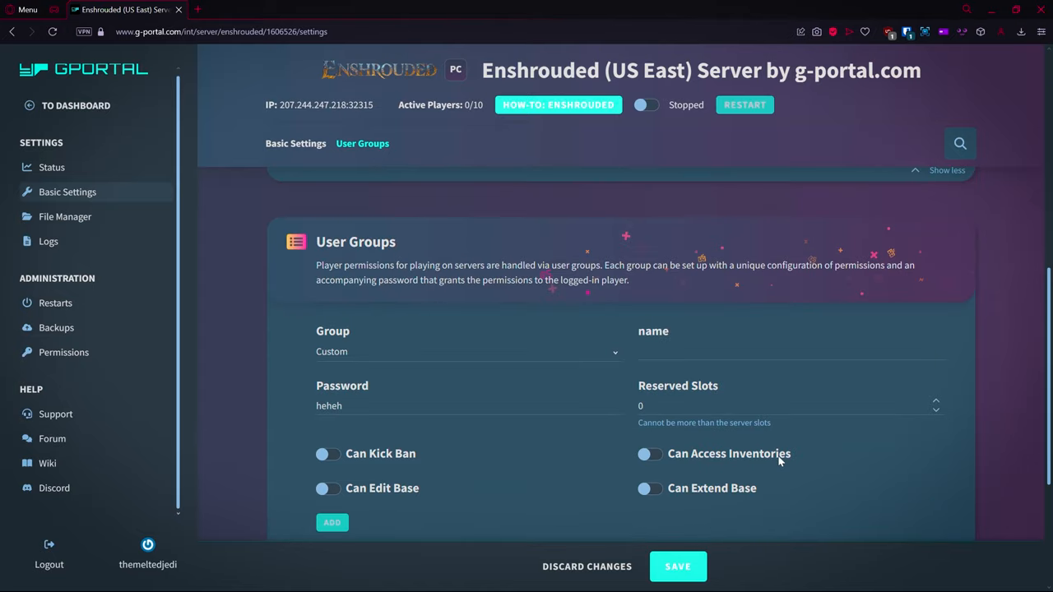
left_click(467, 352)
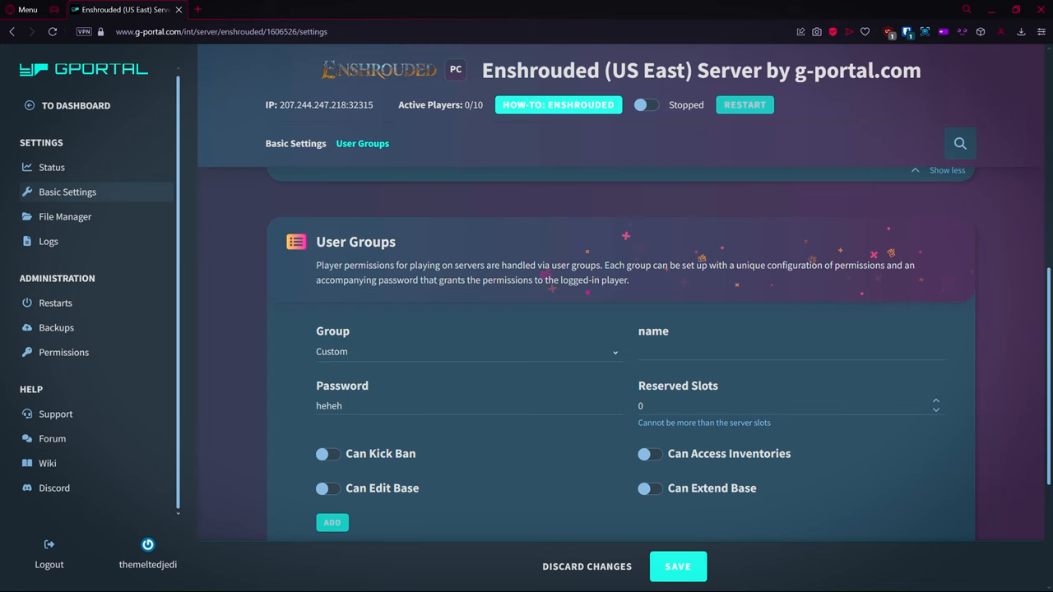
scroll("down", 3)
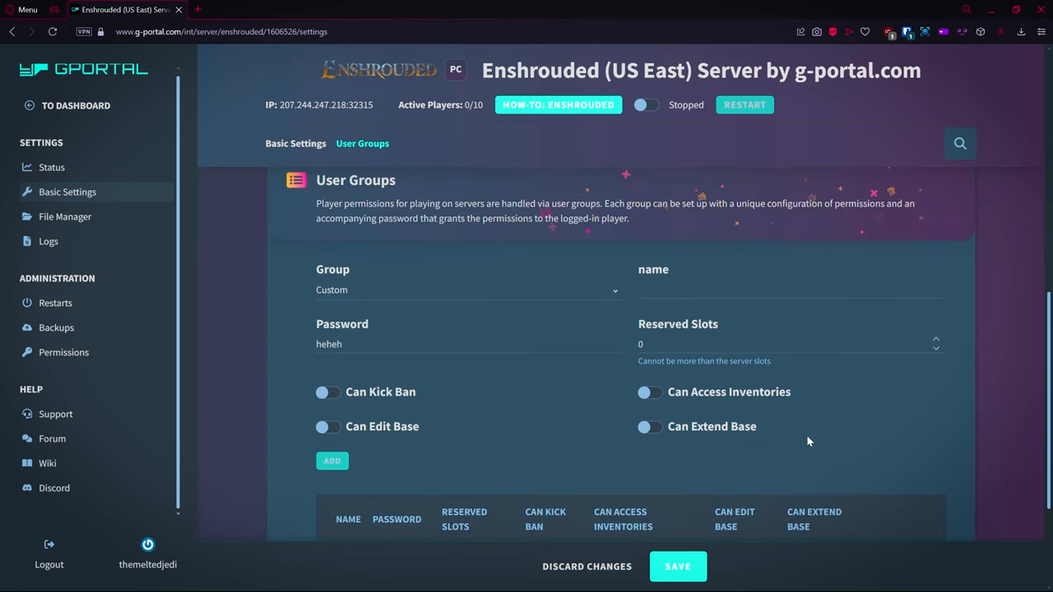
left_click(467, 290)
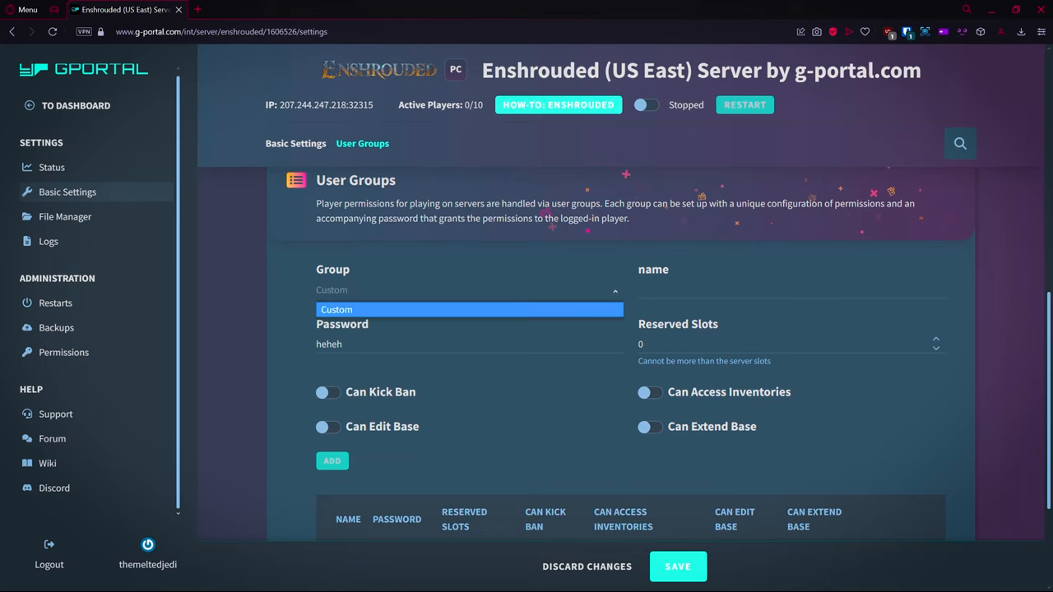
scroll("down", 3)
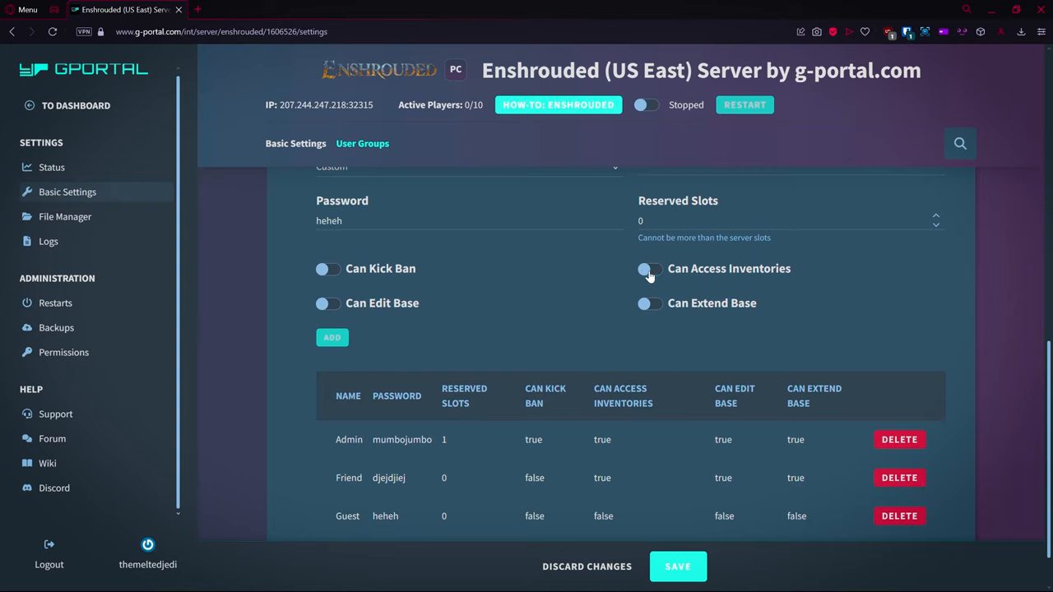
left_click(650, 269)
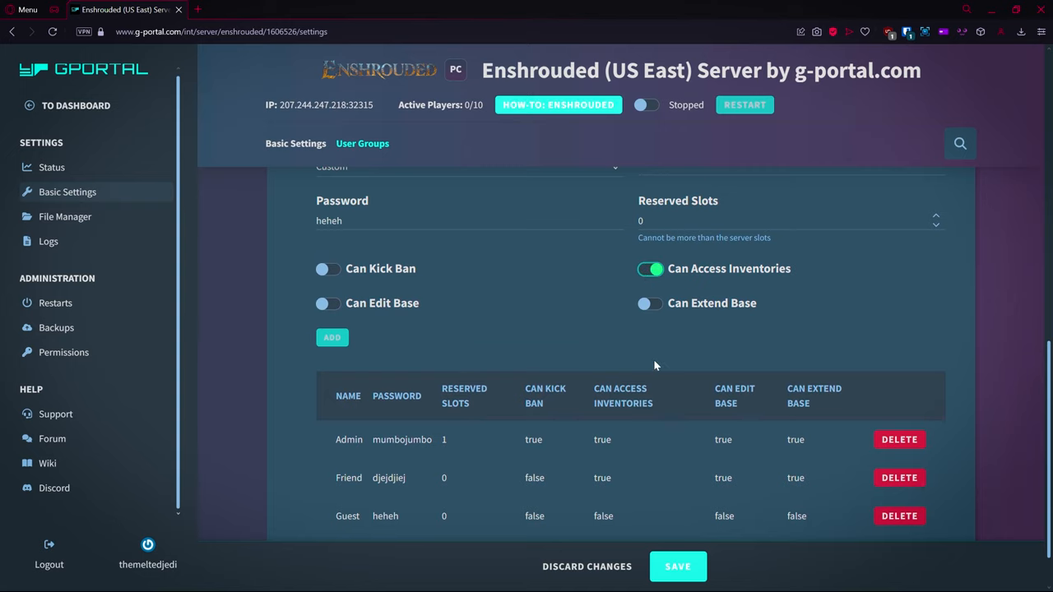
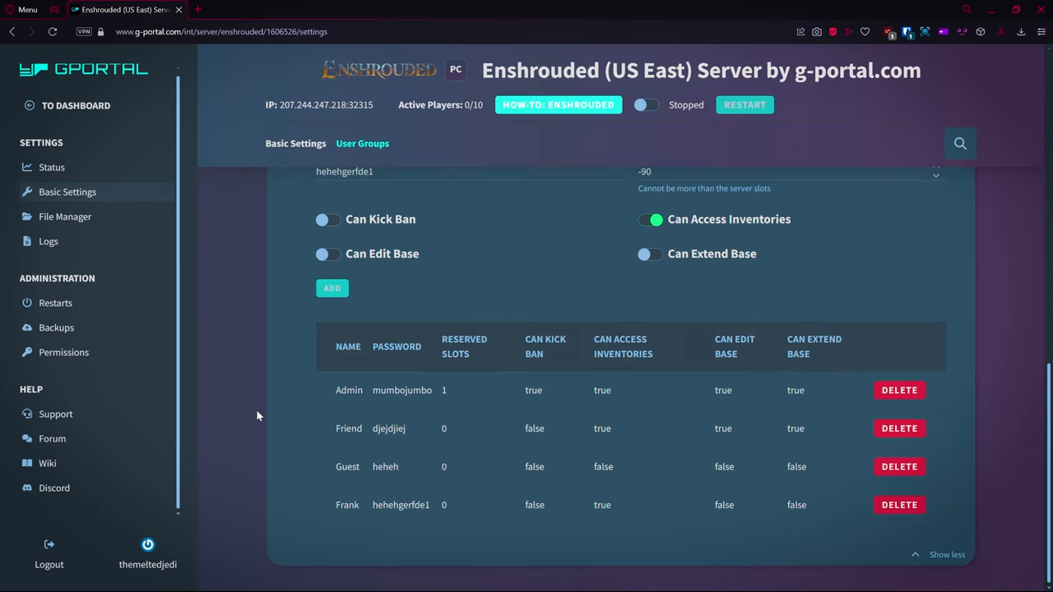
mouse_move(495, 447)
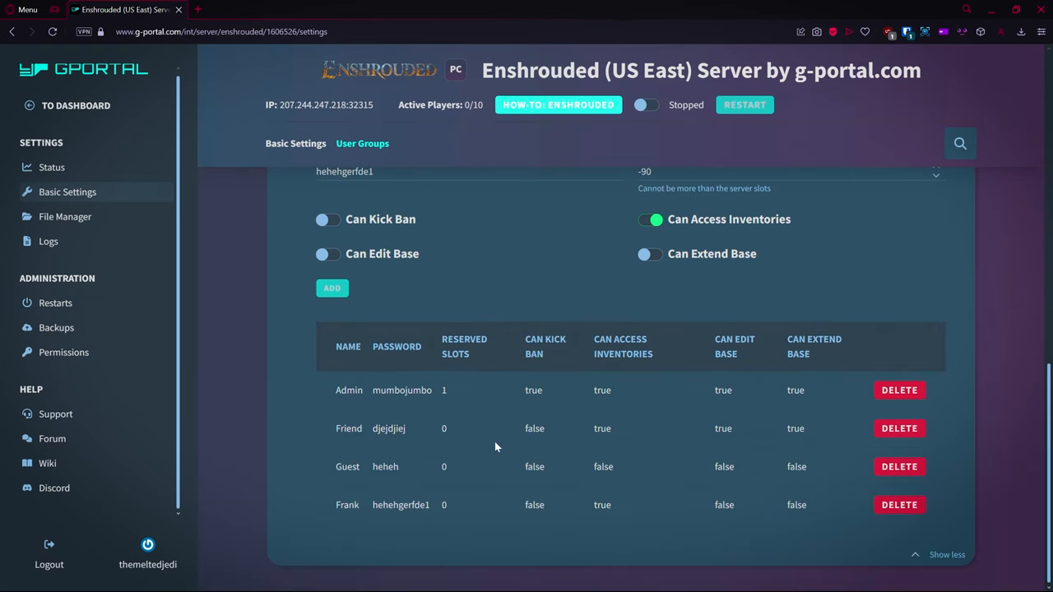
Step: Return to Basic Settings and switch to the Enshrouded game window
left_click(296, 143)
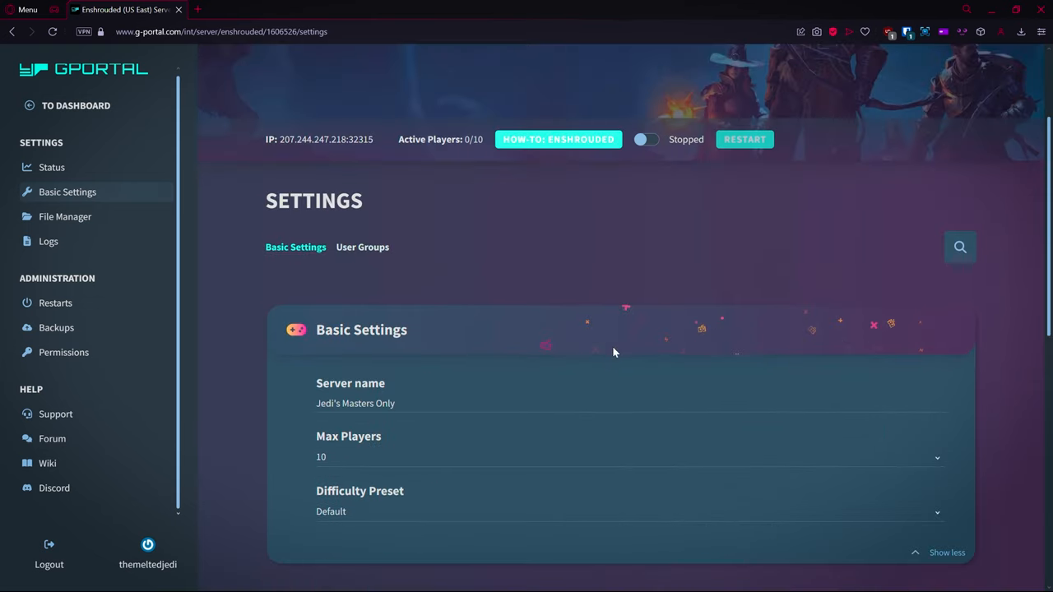
left_click(647, 138)
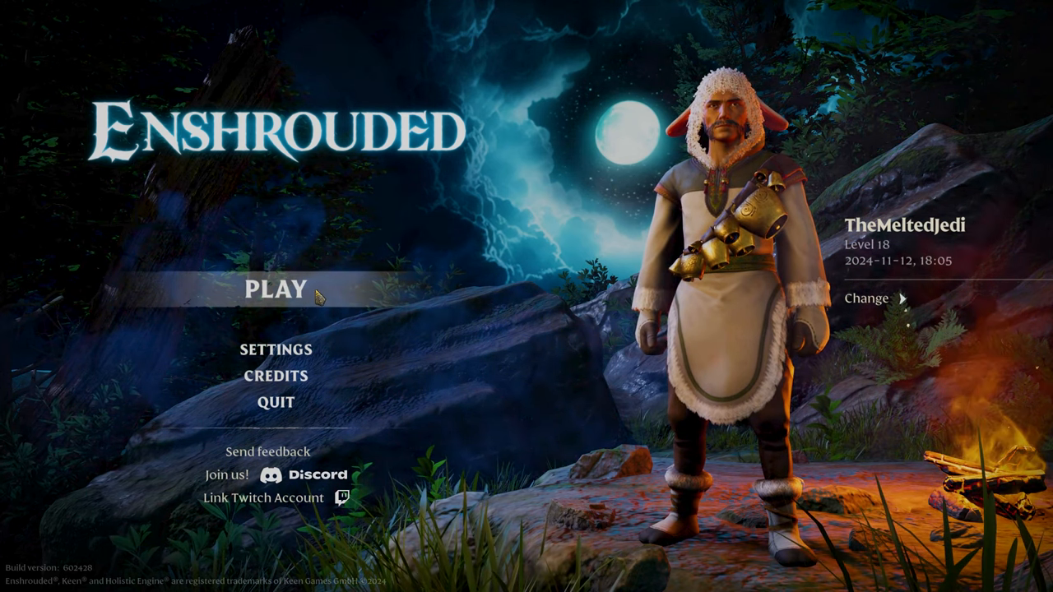
Step: Filter the online server list by the name 'Jedi Master'
left_click(277, 290)
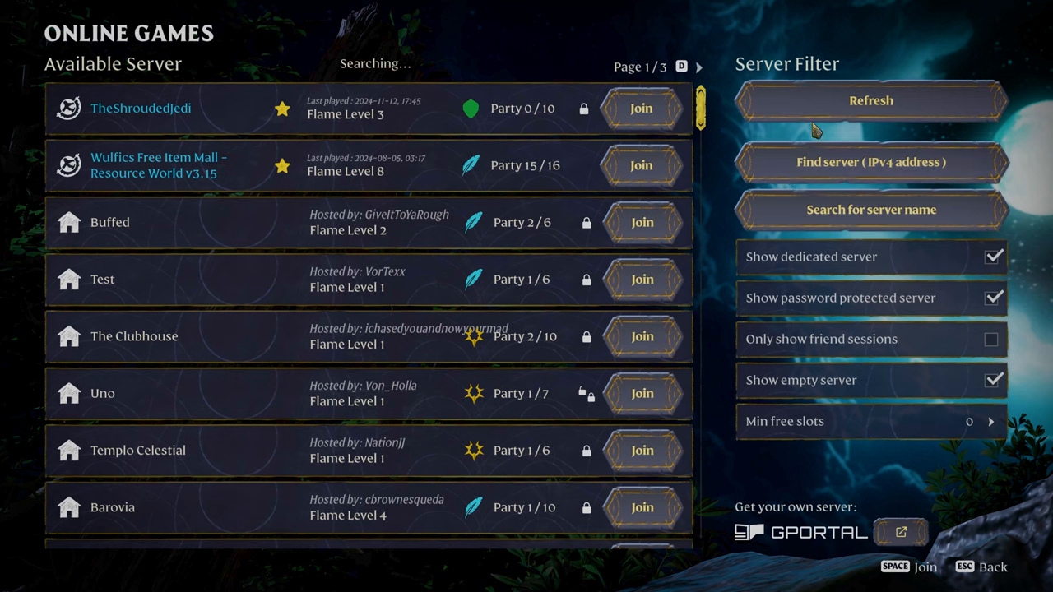
left_click(870, 208)
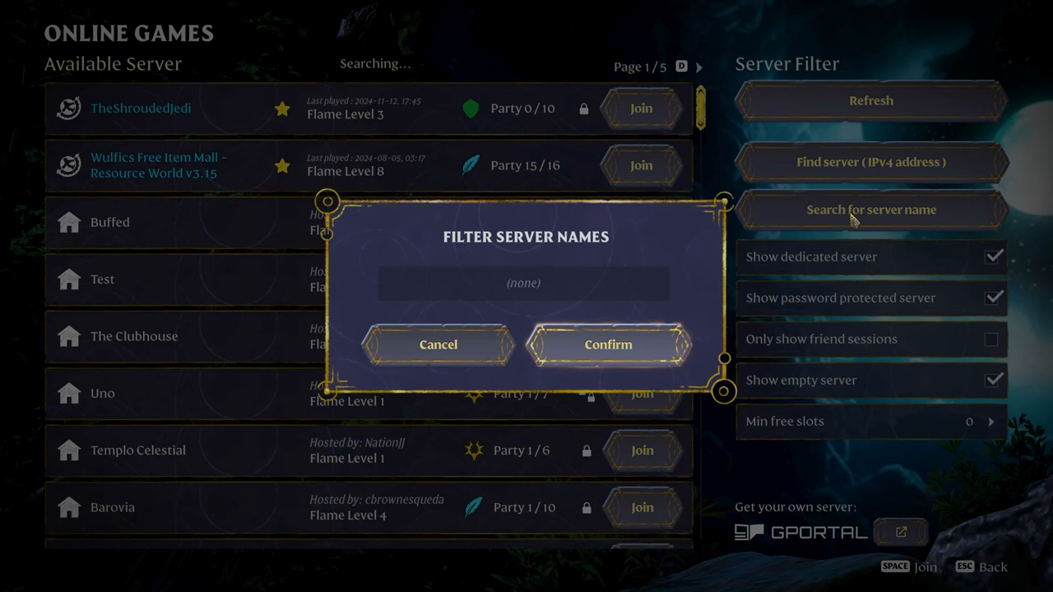
left_click(523, 283)
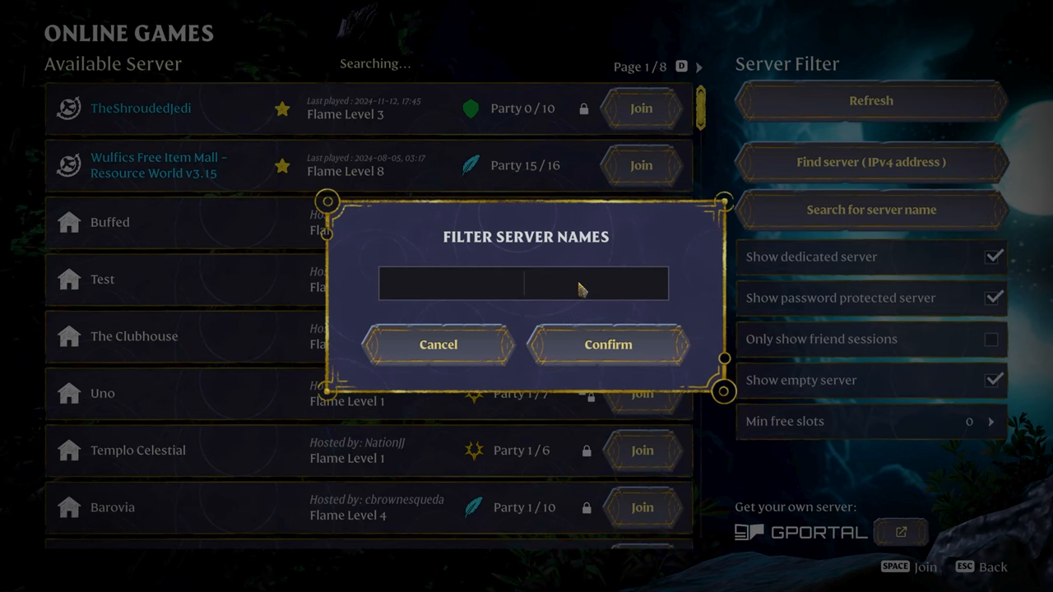
type("Jedi Master")
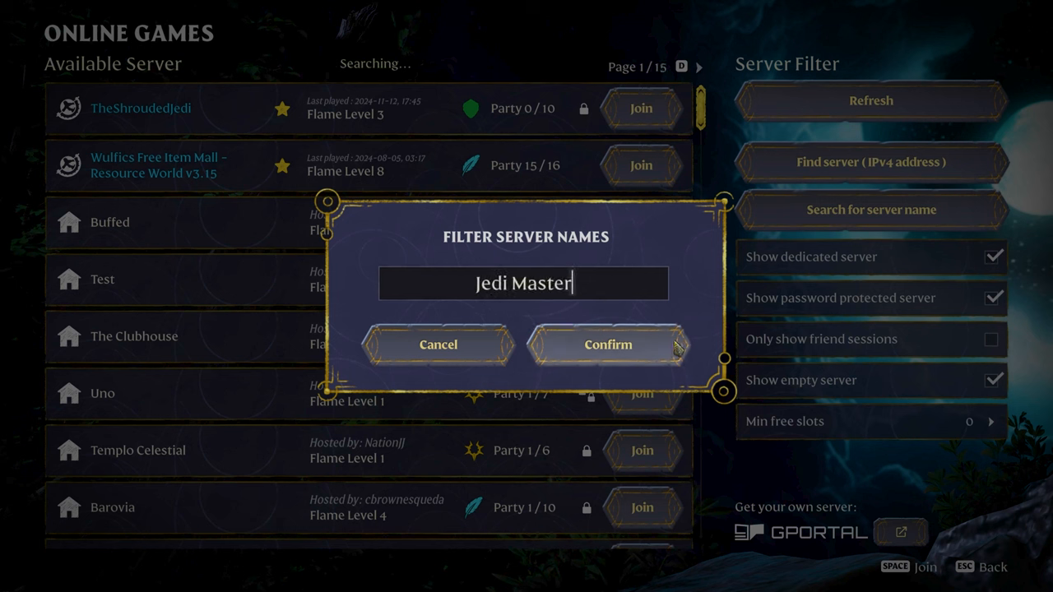
left_click(608, 345)
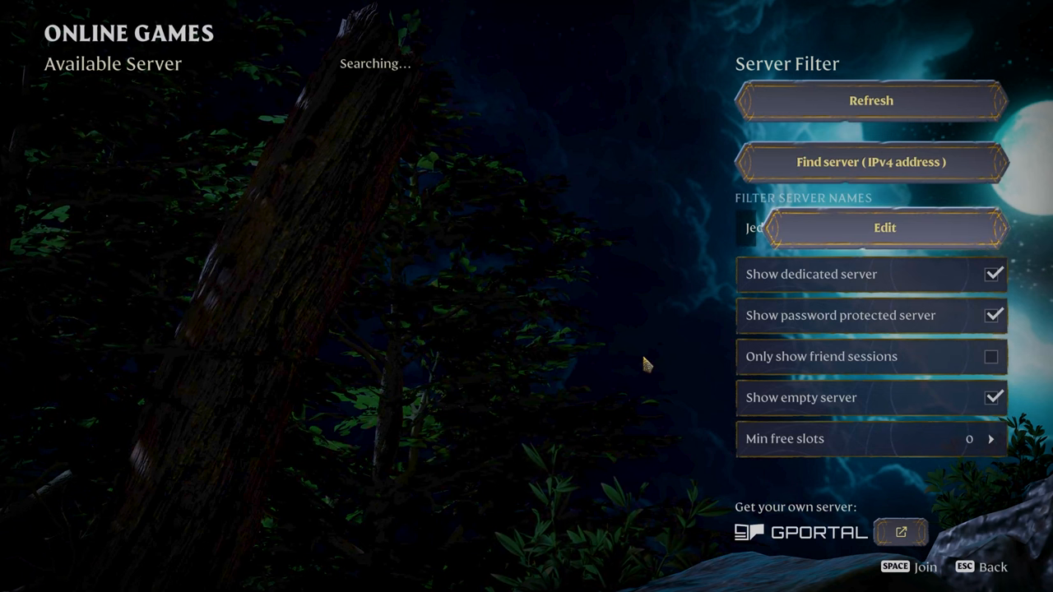
mouse_move(551, 329)
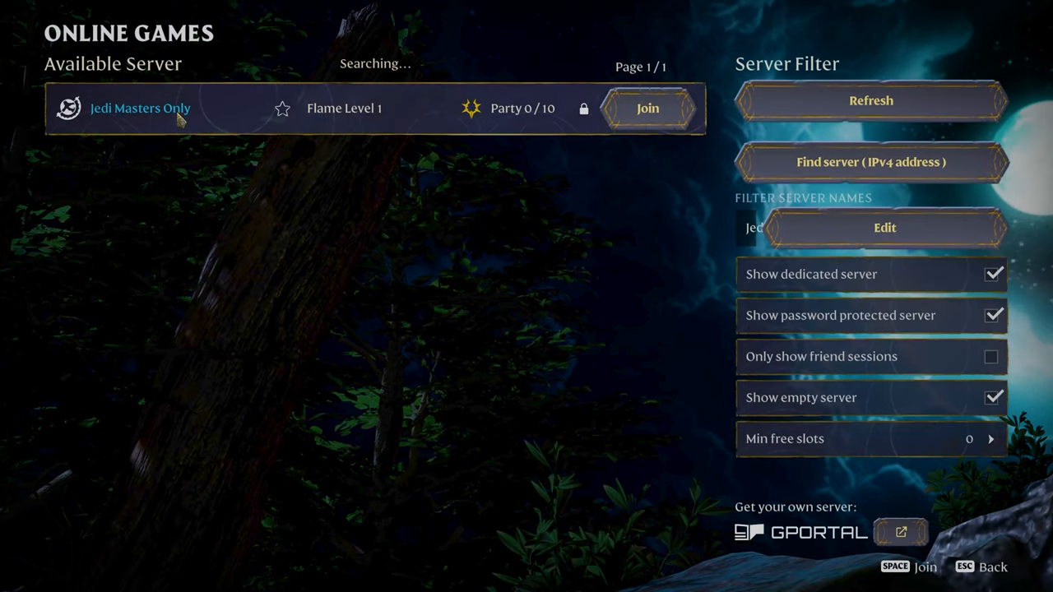
mouse_move(493, 227)
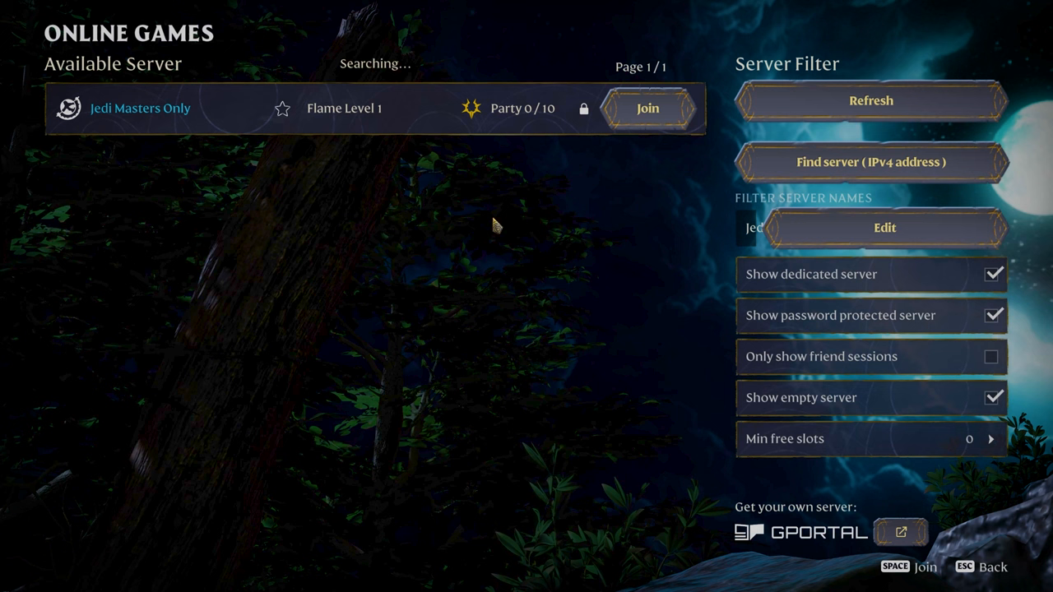
mouse_move(661, 210)
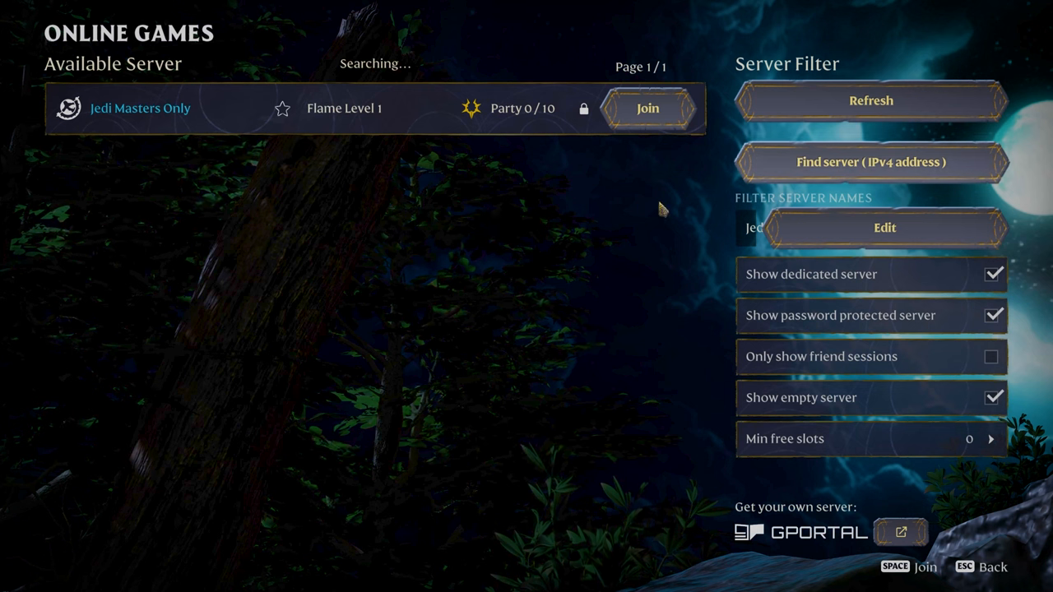
left_click(646, 108)
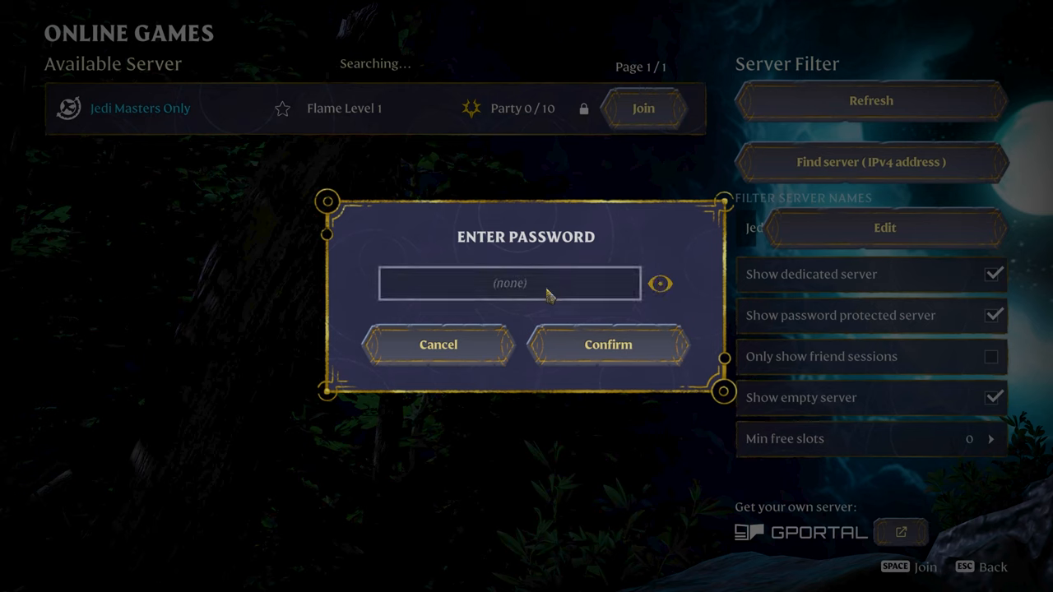
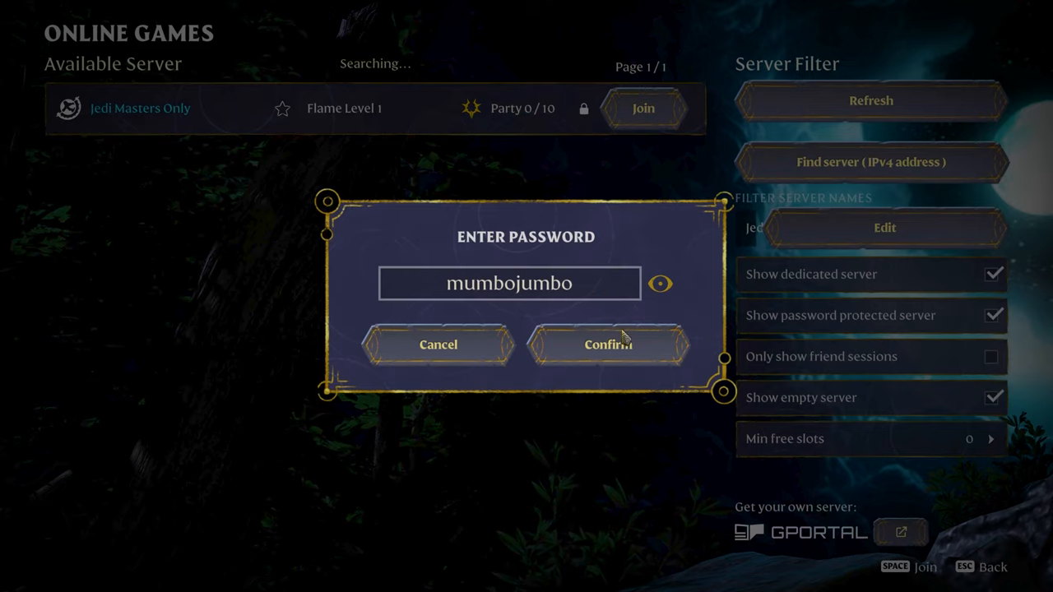
left_click(609, 345)
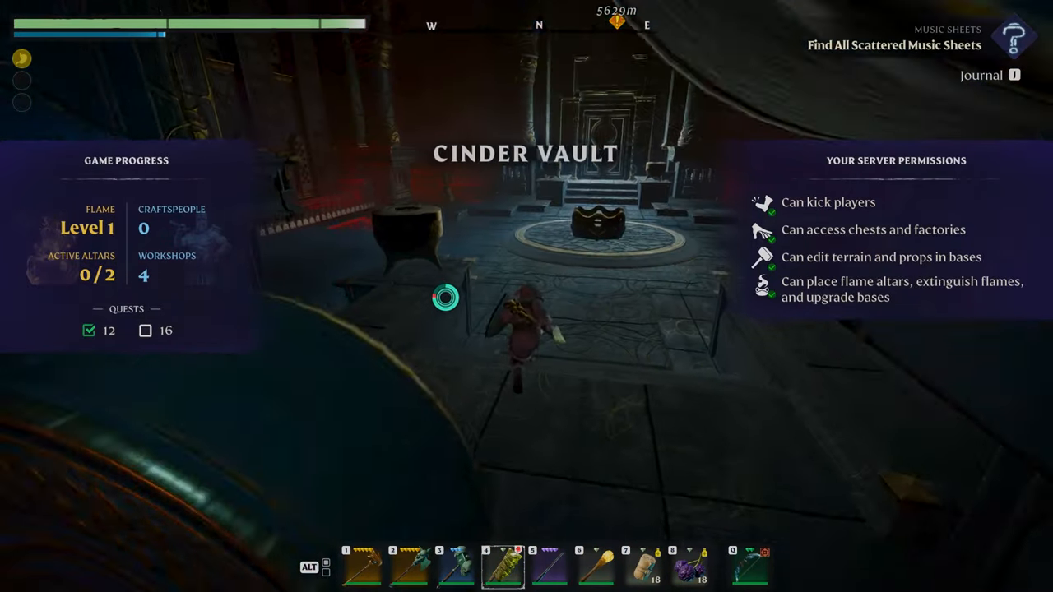
Step: Review the Your Server Permissions overview on the Jedi Masters Only server, then bring up the pause menu
key("Escape")
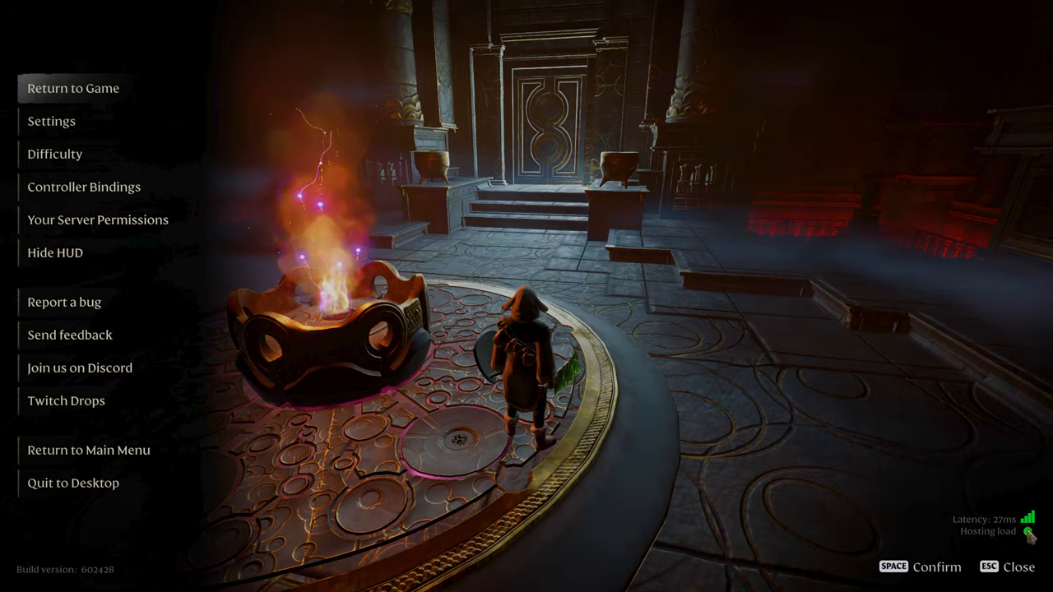
left_click(73, 89)
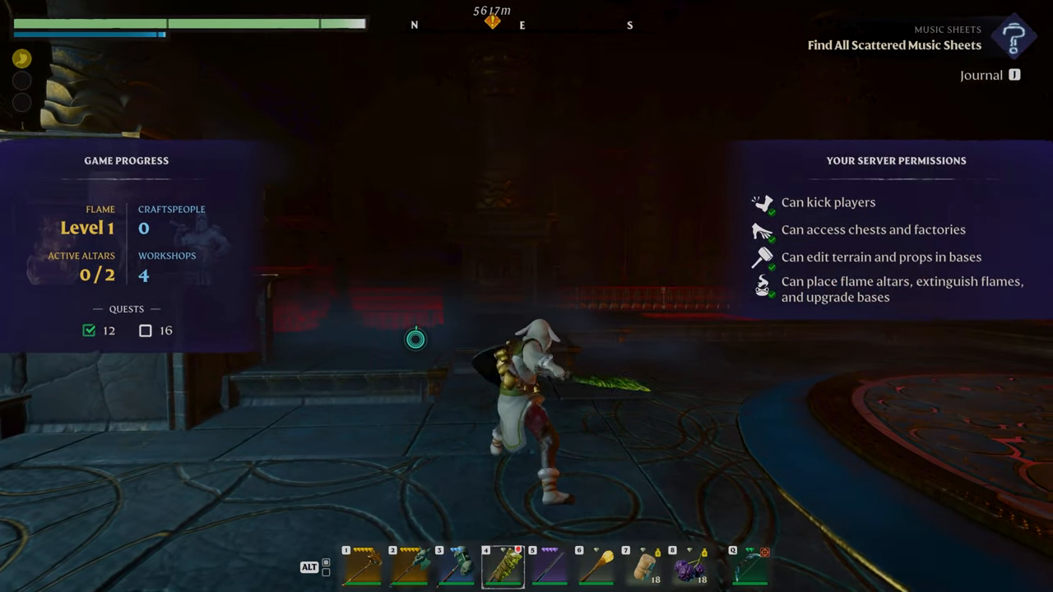
key("Escape")
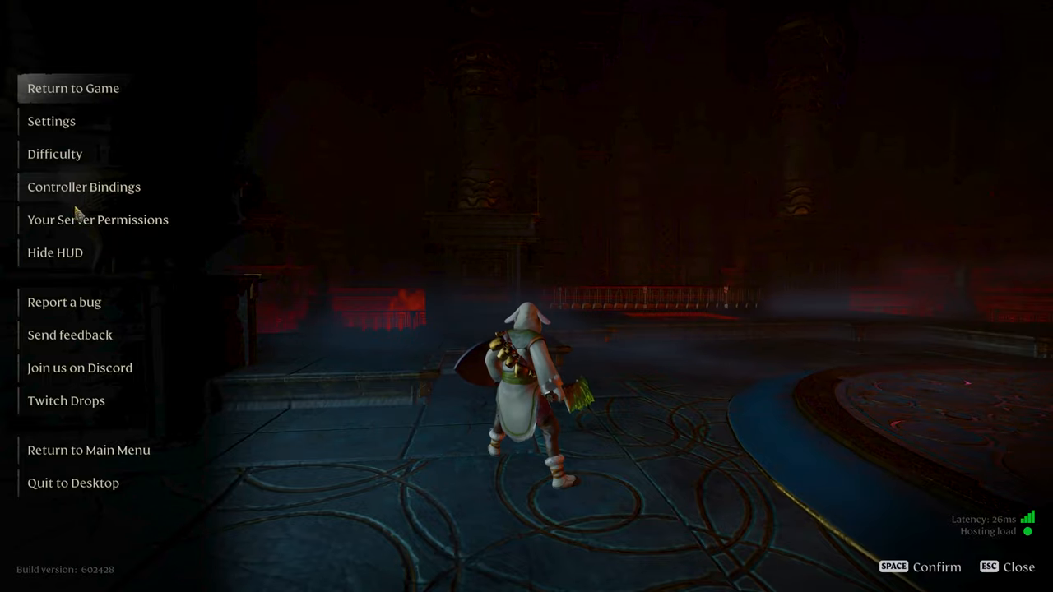